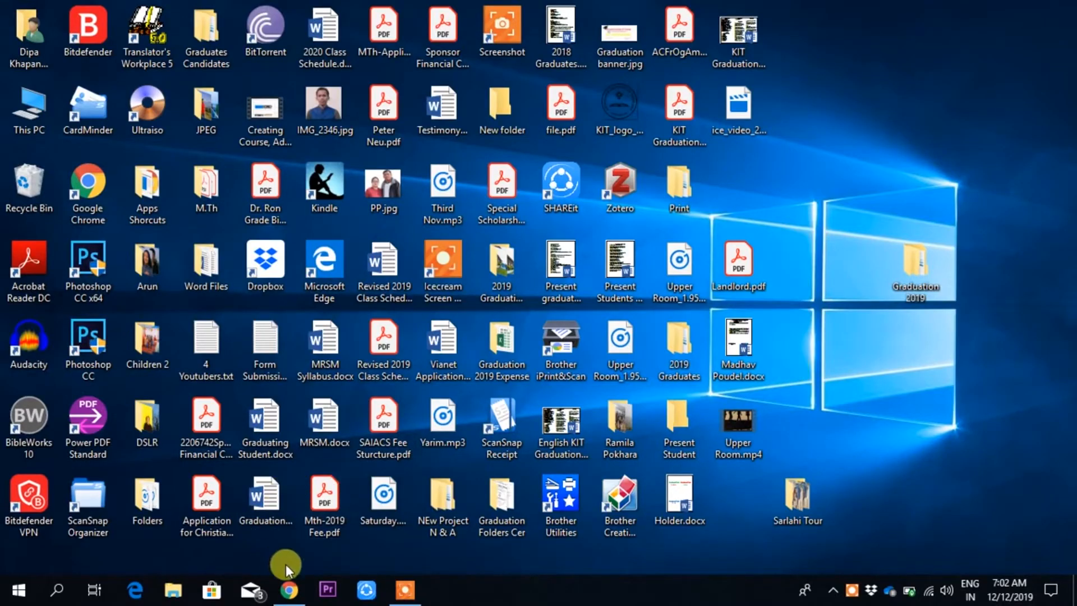
# Launch Chrome from the desktop and focus the address bar of the new tab
pyautogui.click(288, 589)
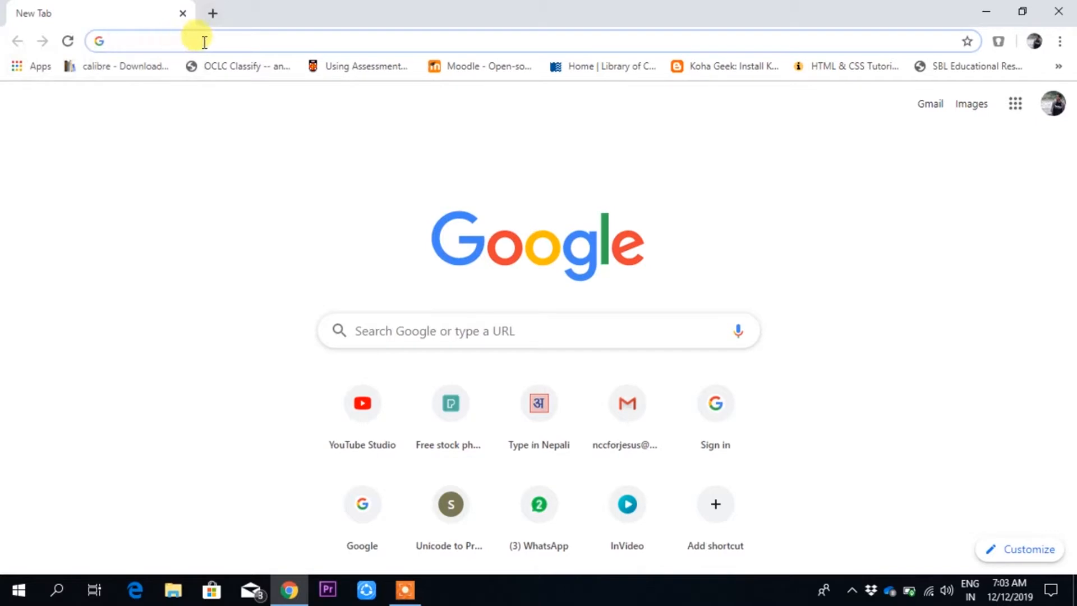
pyautogui.click(207, 40)
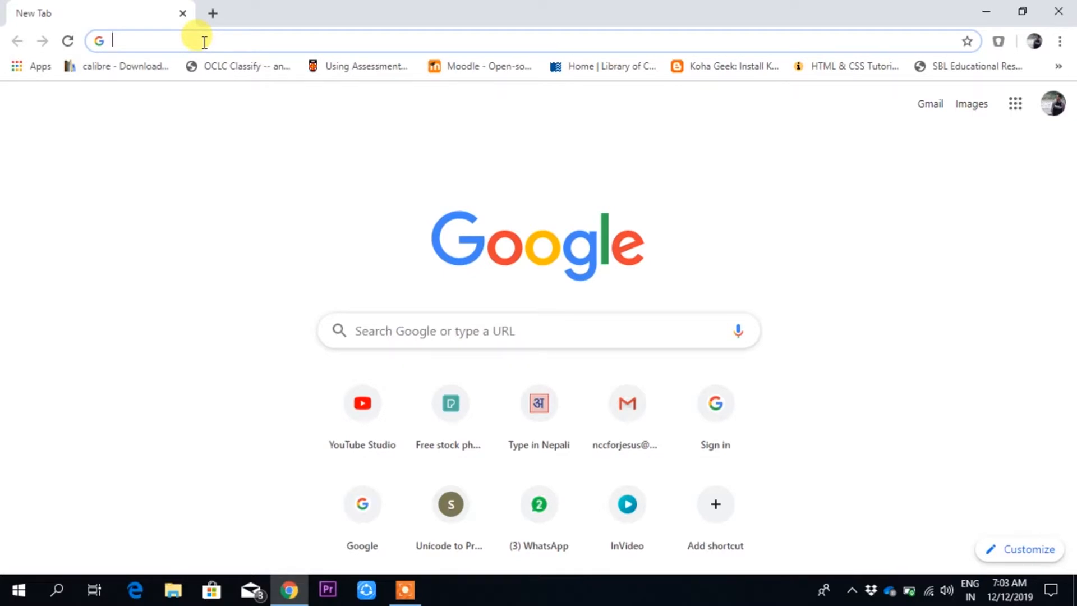
# Enter 'invideo' to reach invideo.io and look down toward its footer listings
pyautogui.write('invideo.io')
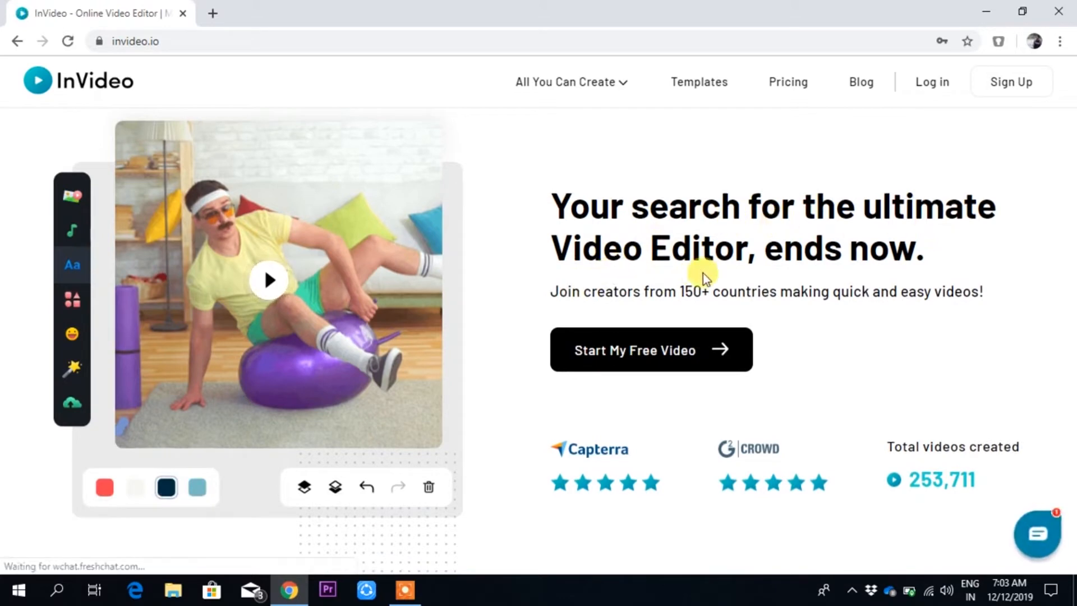
pyautogui.scroll(-3)
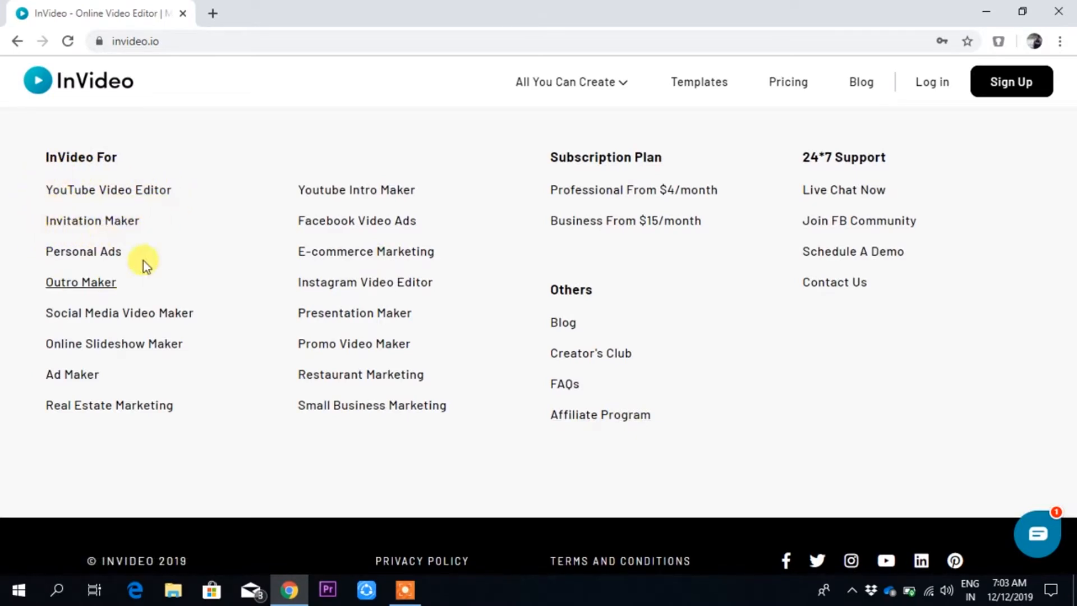
pyautogui.moveTo(216, 265)
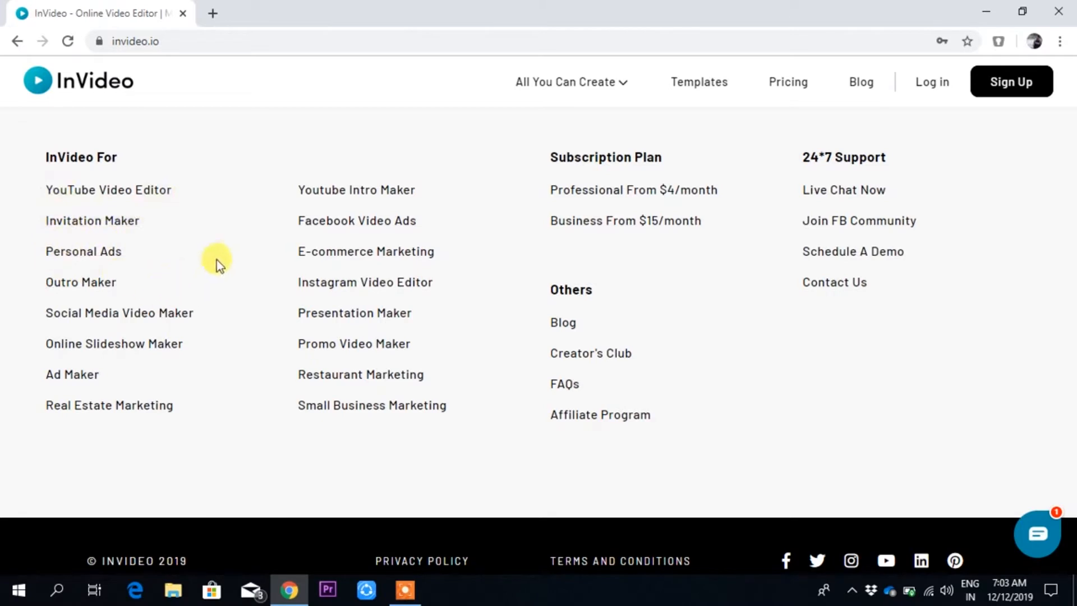
pyautogui.moveTo(169, 276)
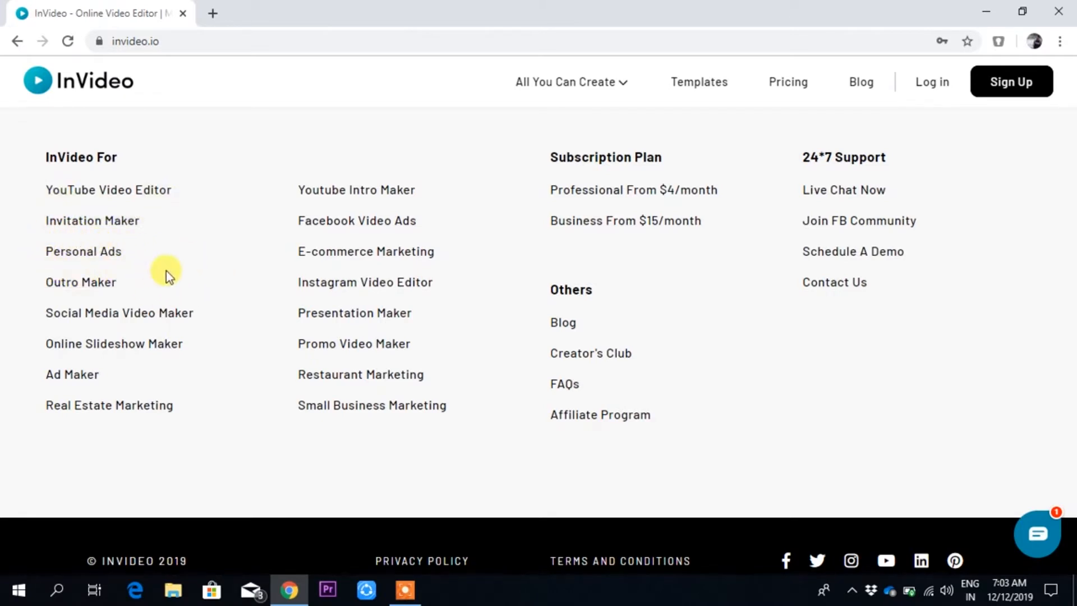
pyautogui.moveTo(152, 277)
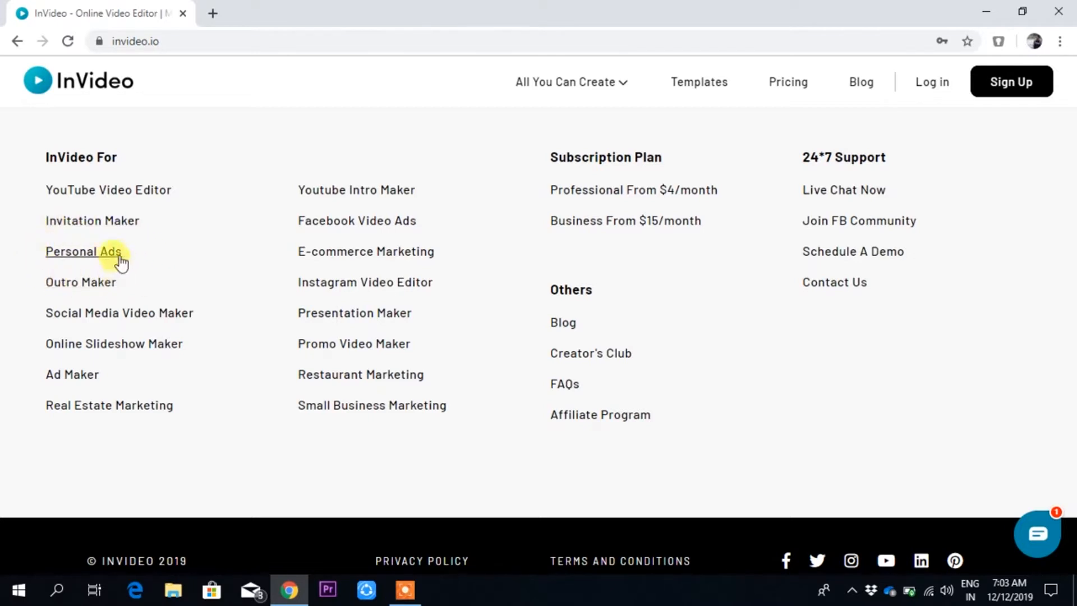
pyautogui.moveTo(144, 284)
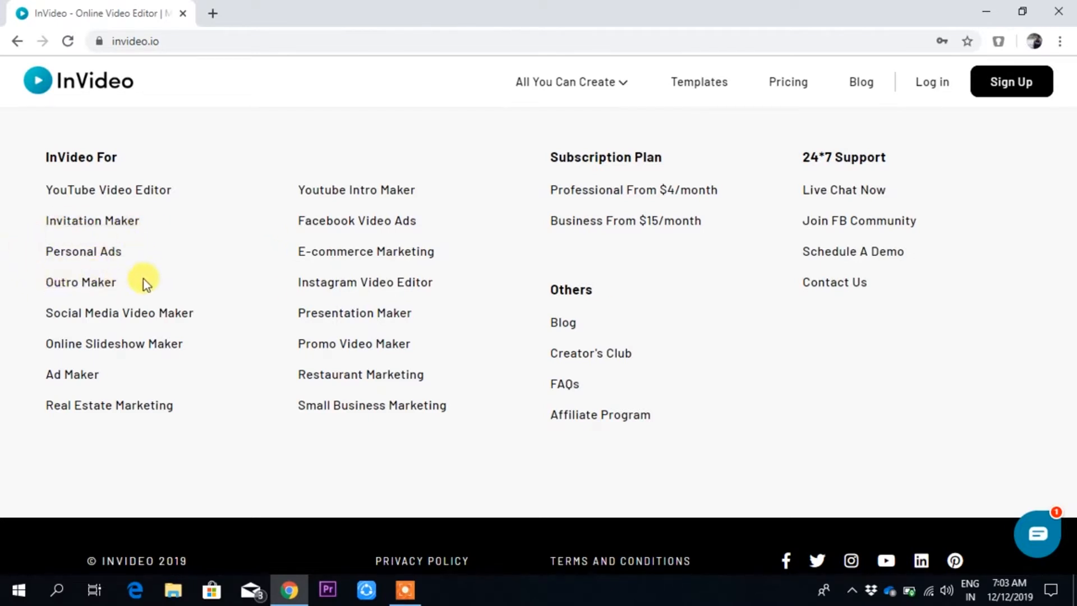
pyautogui.moveTo(119, 313)
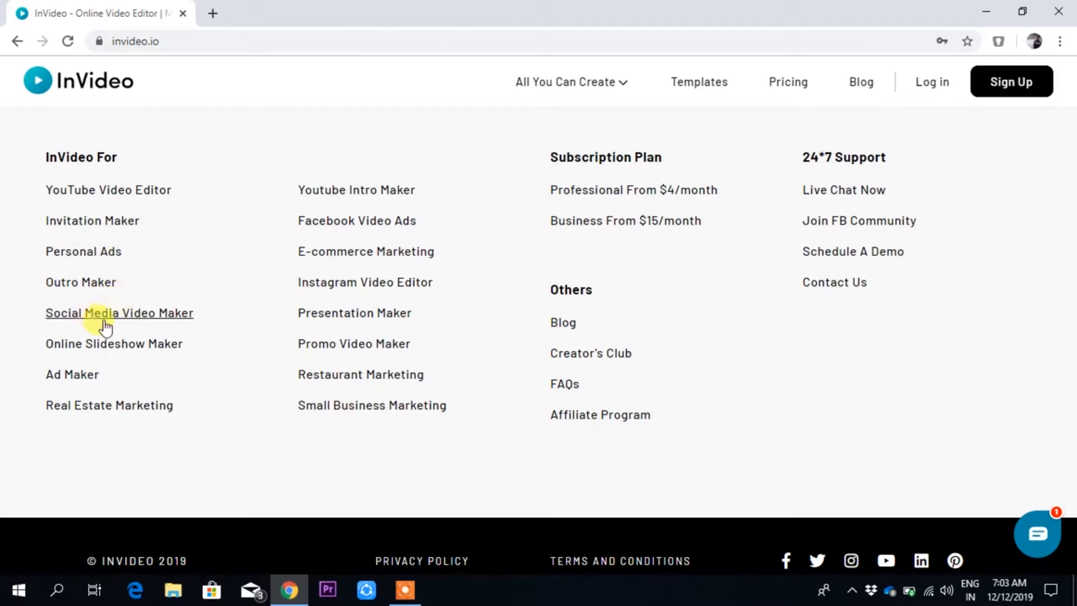
pyautogui.moveTo(136, 377)
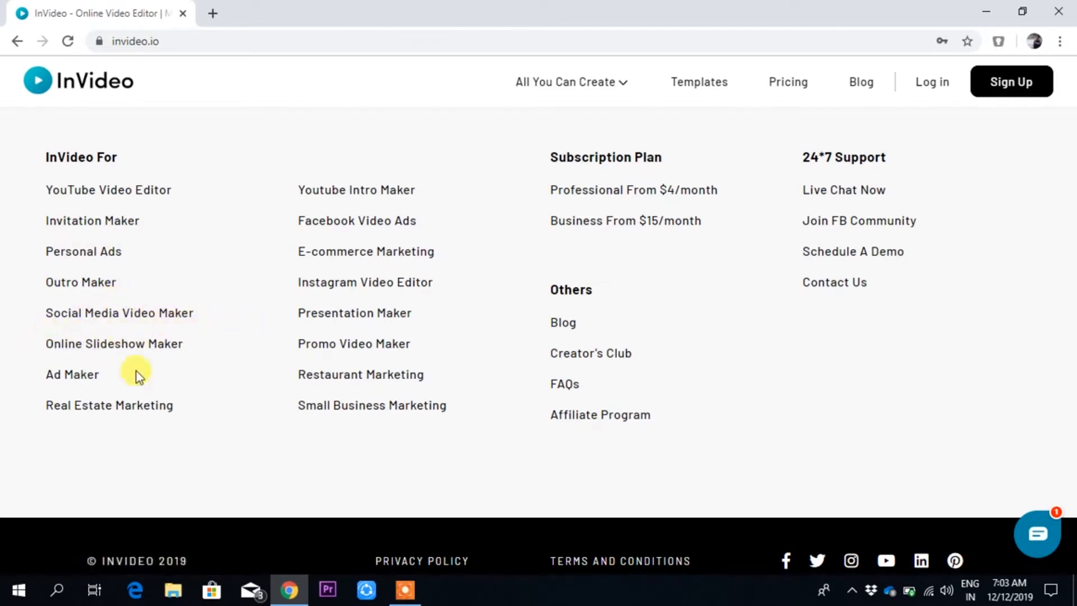
pyautogui.moveTo(88, 424)
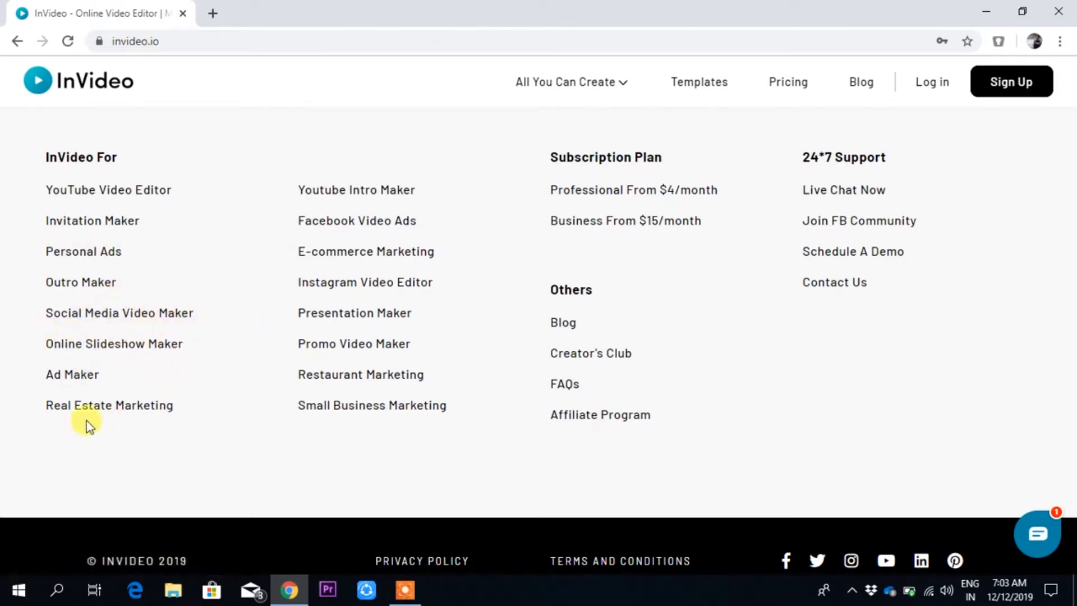
pyautogui.moveTo(369, 200)
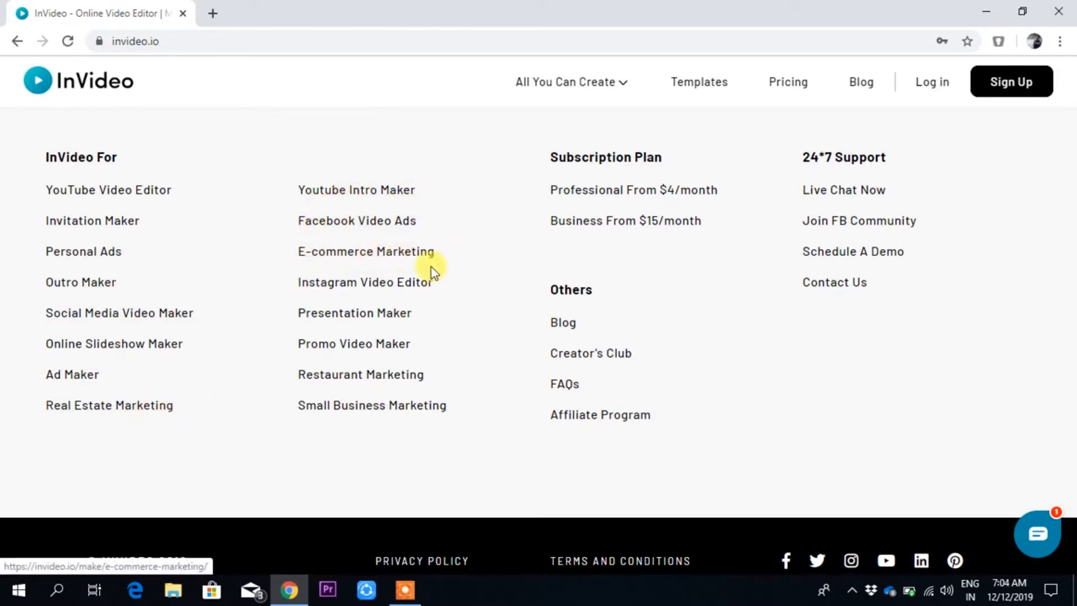
pyautogui.moveTo(292, 311)
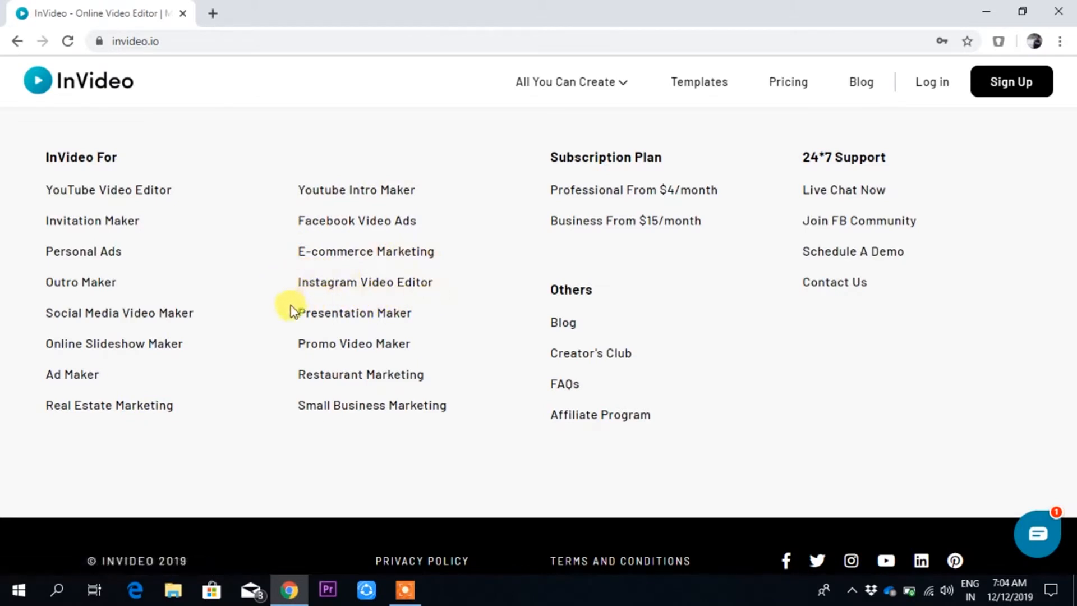
pyautogui.moveTo(366, 363)
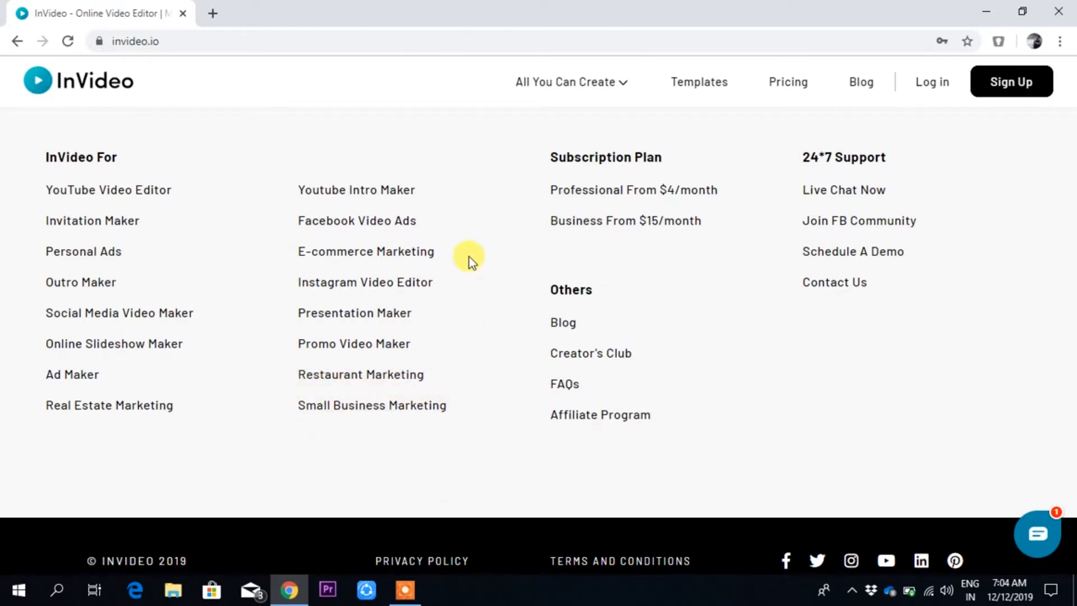
pyautogui.moveTo(278, 171)
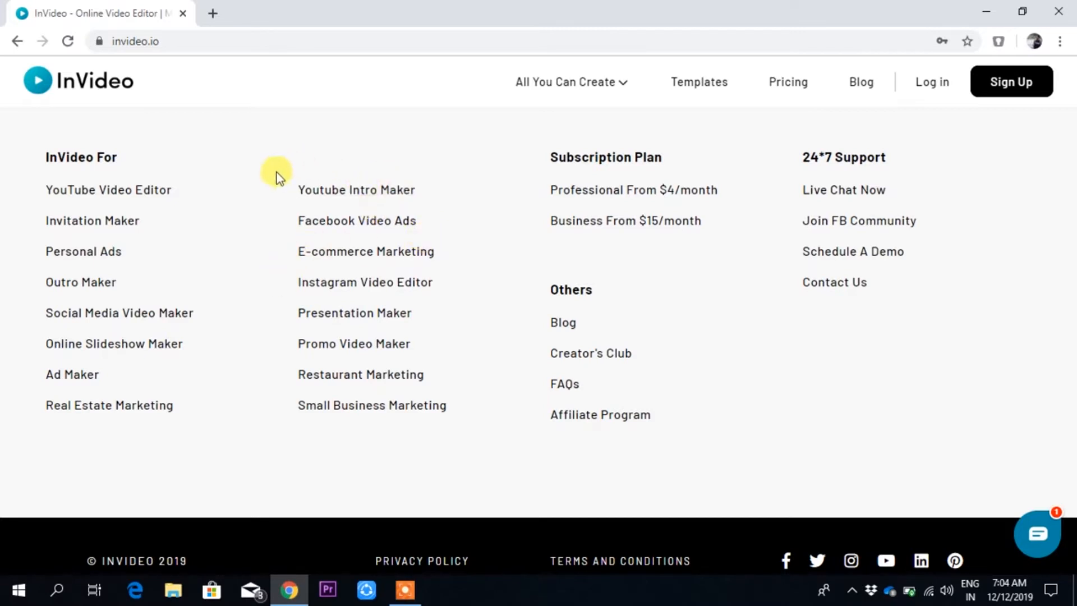
pyautogui.moveTo(278, 204)
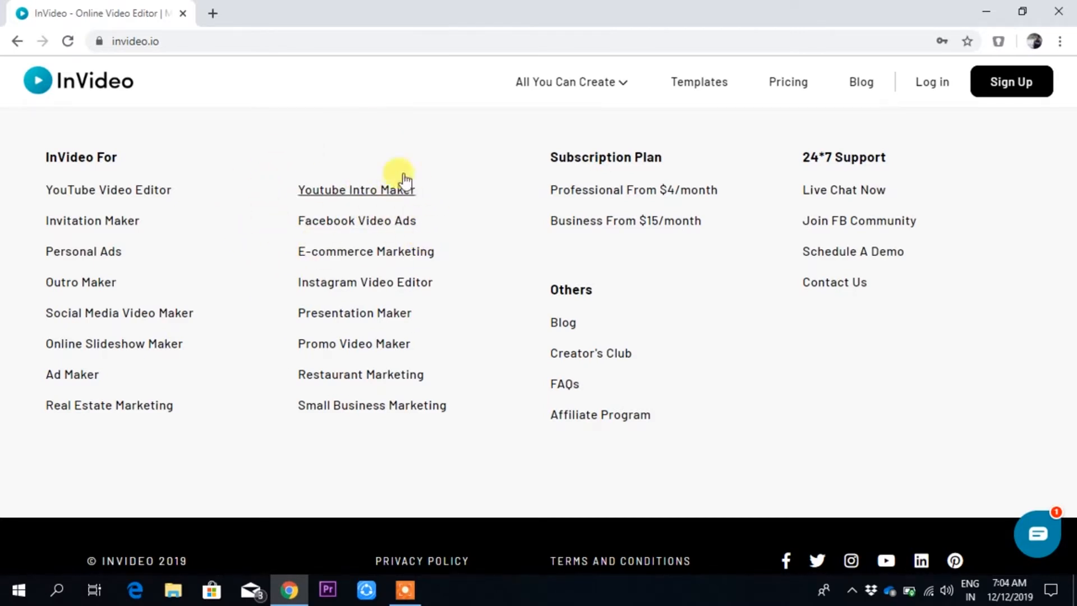
pyautogui.moveTo(448, 283)
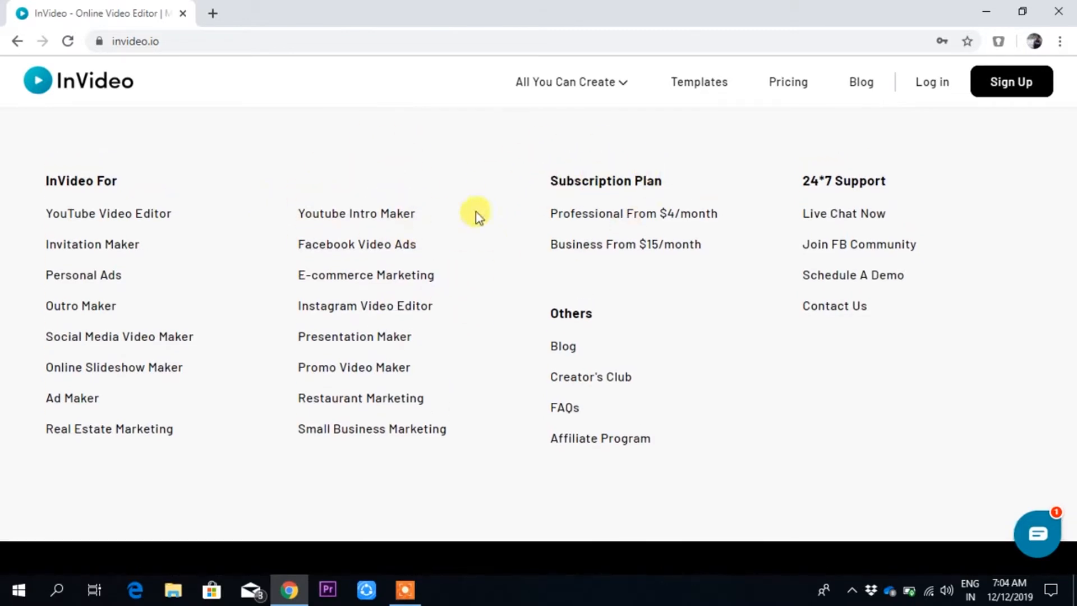
pyautogui.moveTo(625, 244)
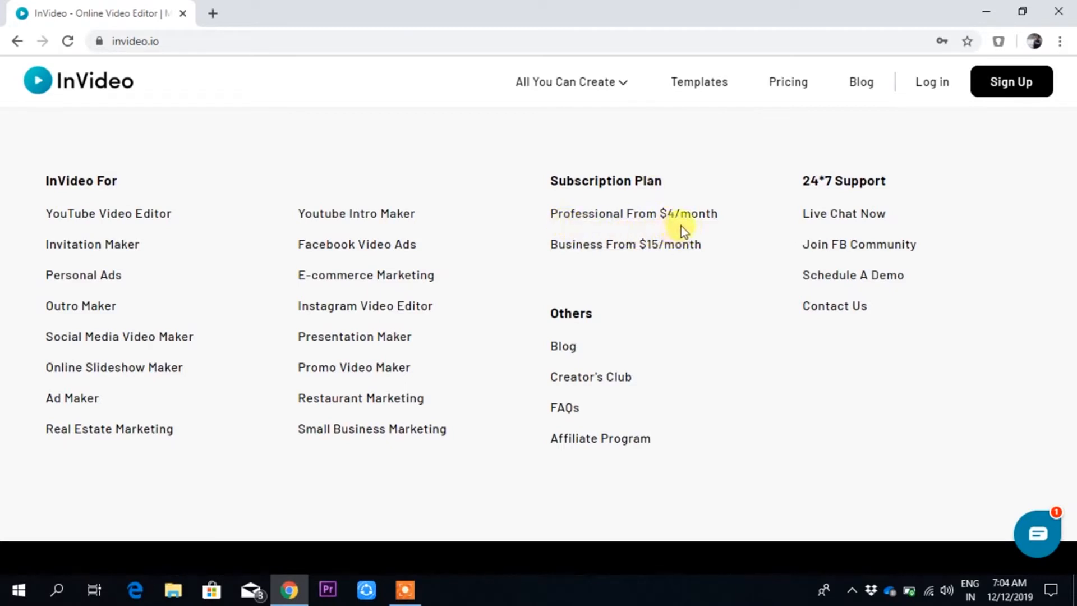
pyautogui.moveTo(630, 267)
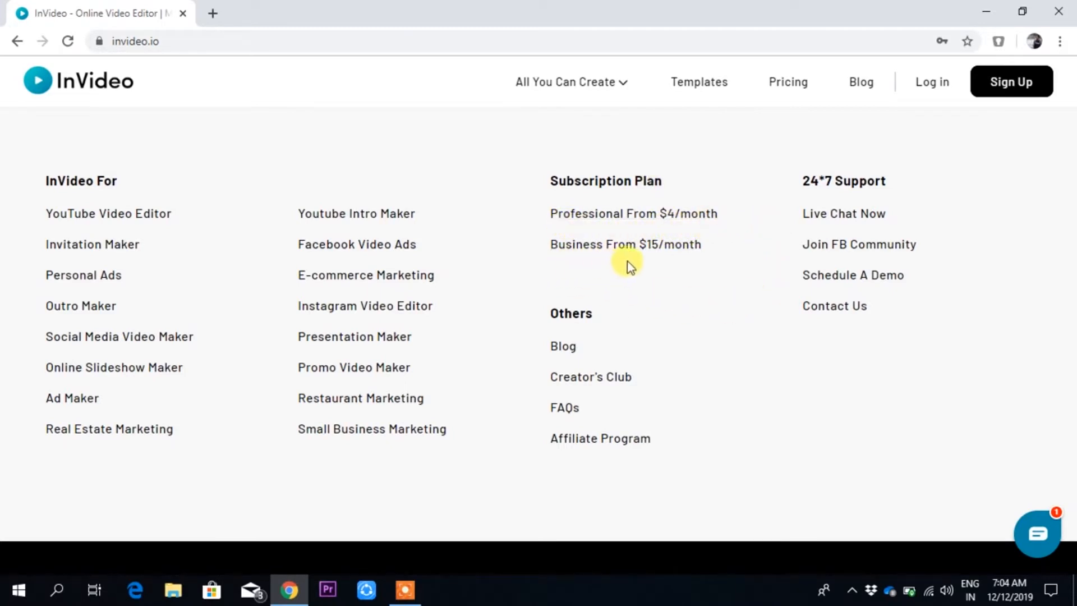
pyautogui.moveTo(670, 261)
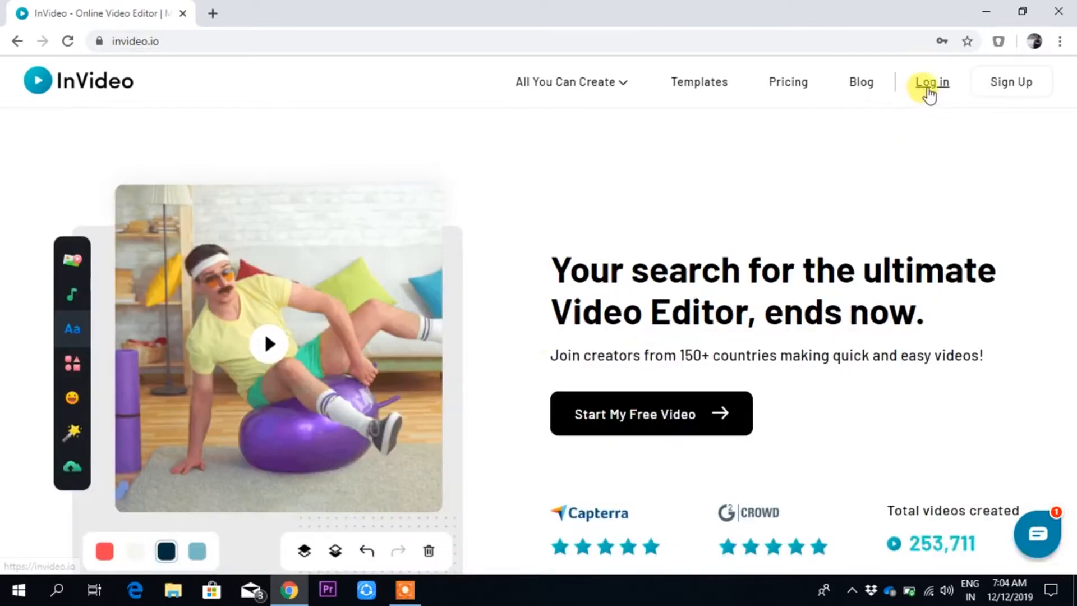
# Log in to InVideo and choose Start My Free Video to reach the workflow page
pyautogui.click(930, 82)
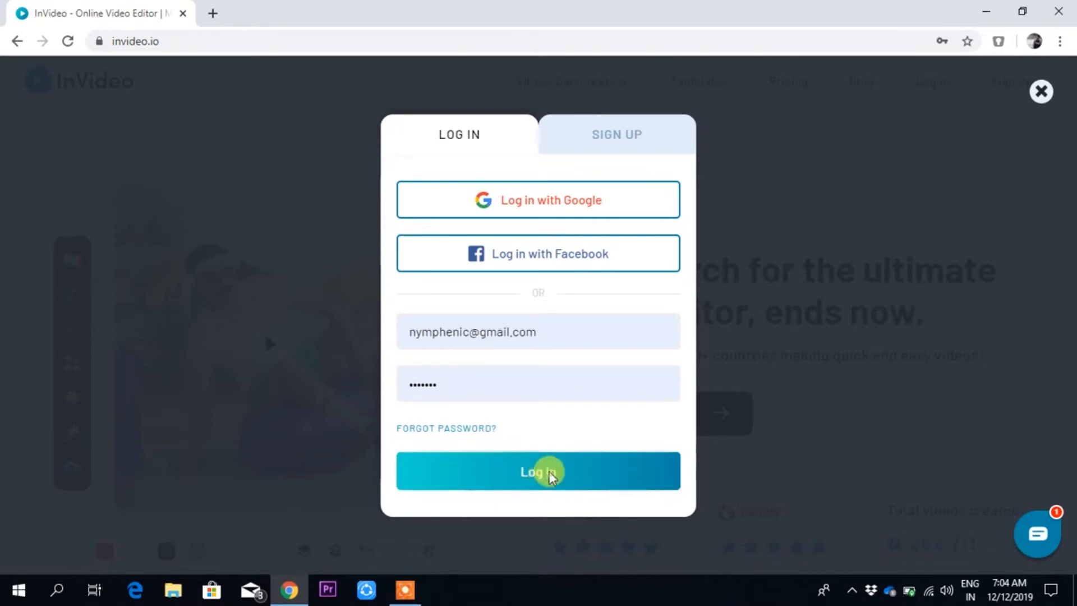
pyautogui.click(538, 471)
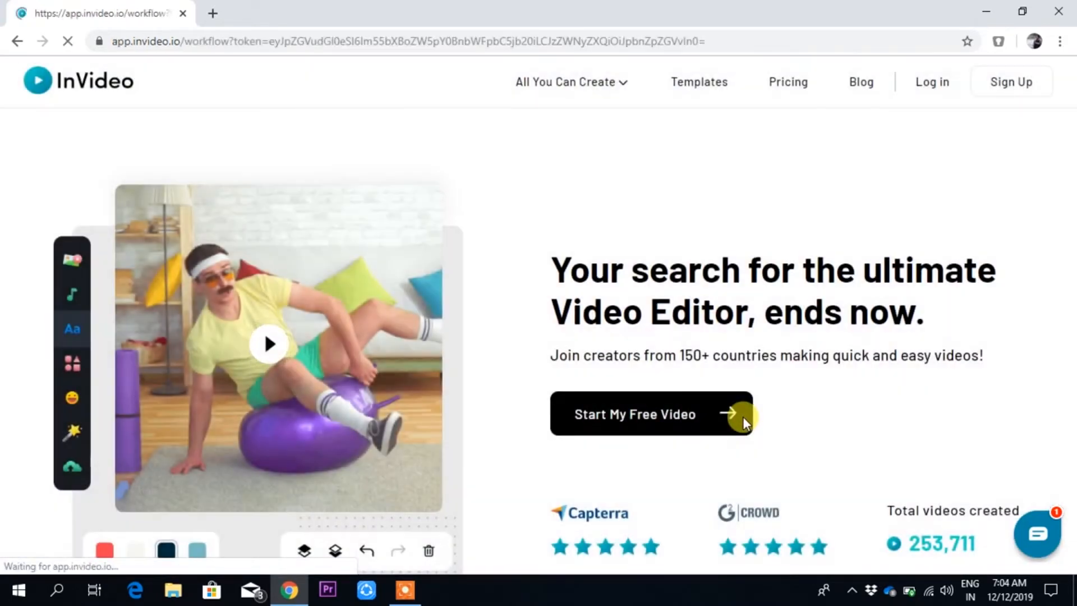
pyautogui.click(635, 414)
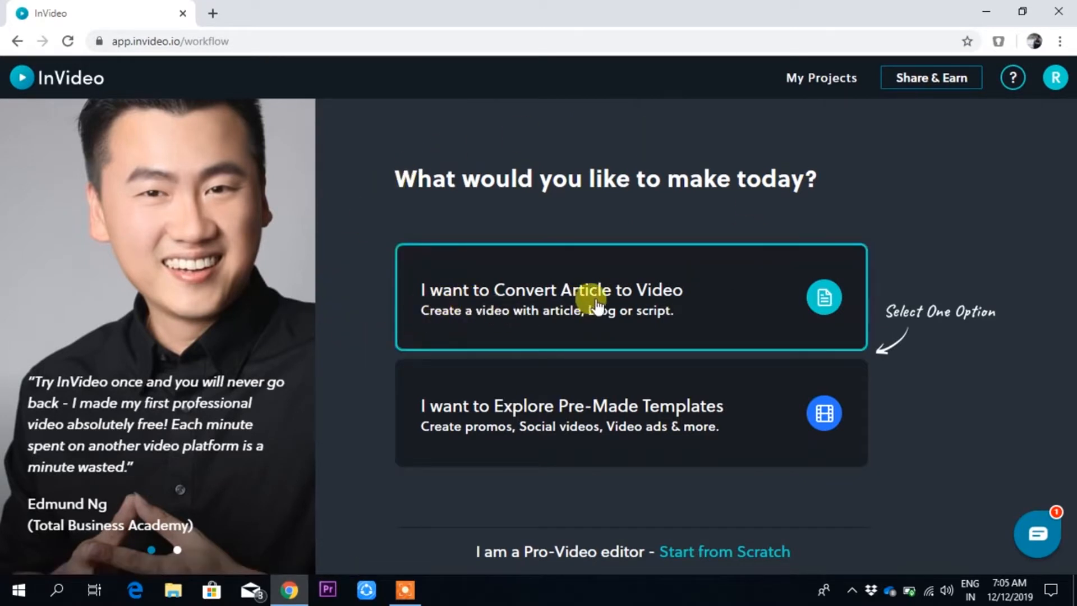
pyautogui.click(630, 412)
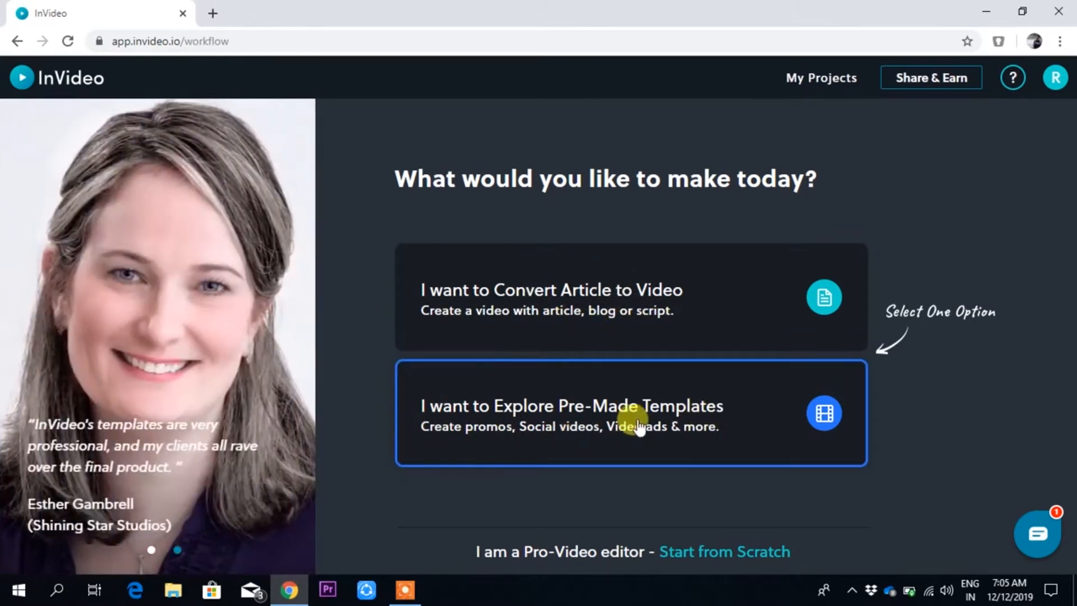
pyautogui.moveTo(684, 436)
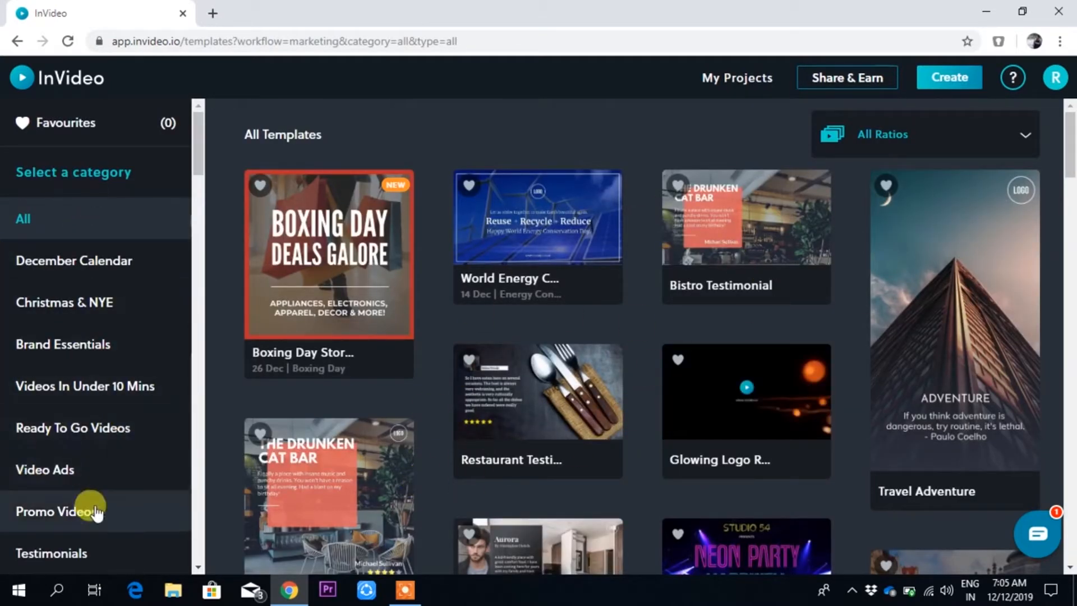
pyautogui.moveTo(86, 386)
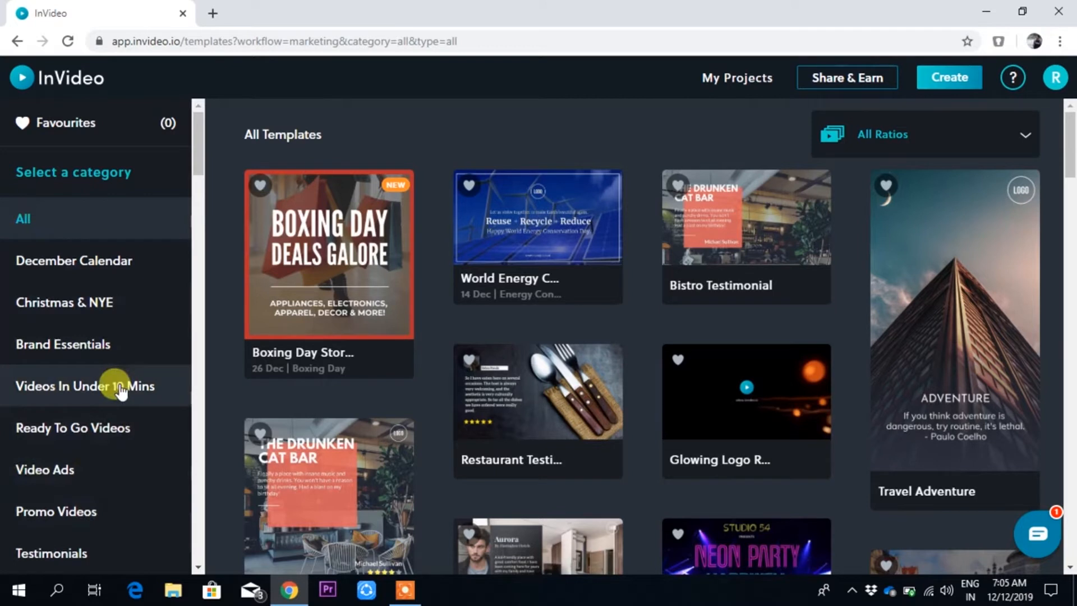
pyautogui.scroll(-3)
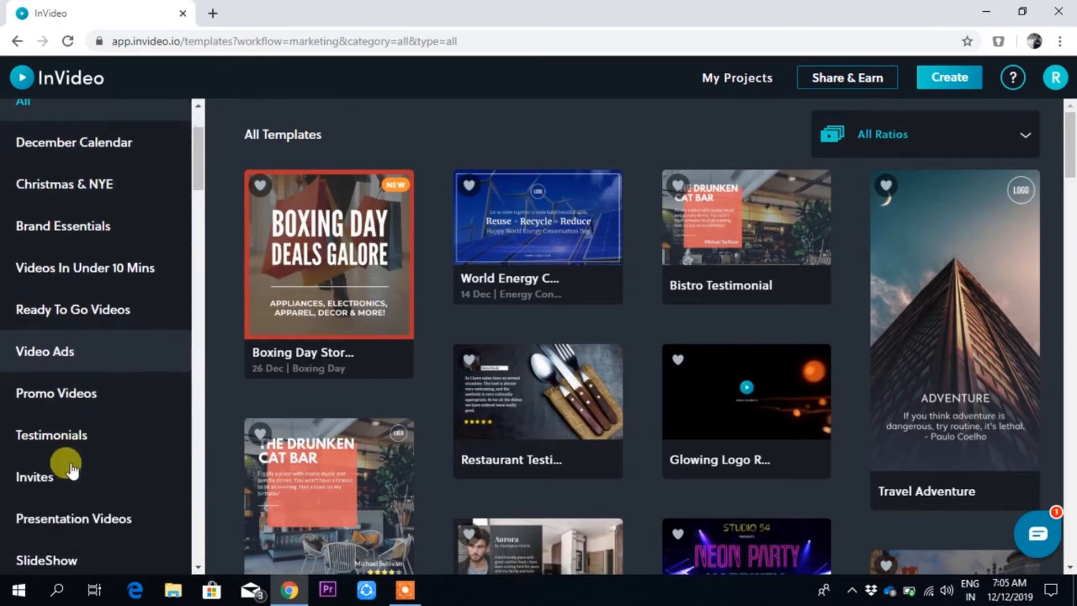
pyautogui.scroll(-3)
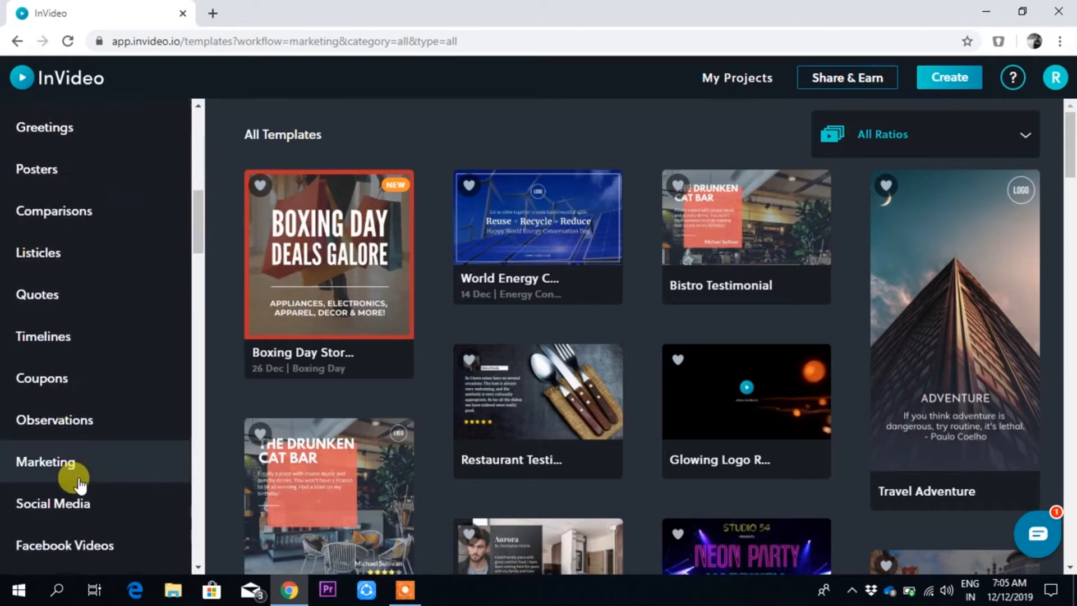
pyautogui.scroll(-3)
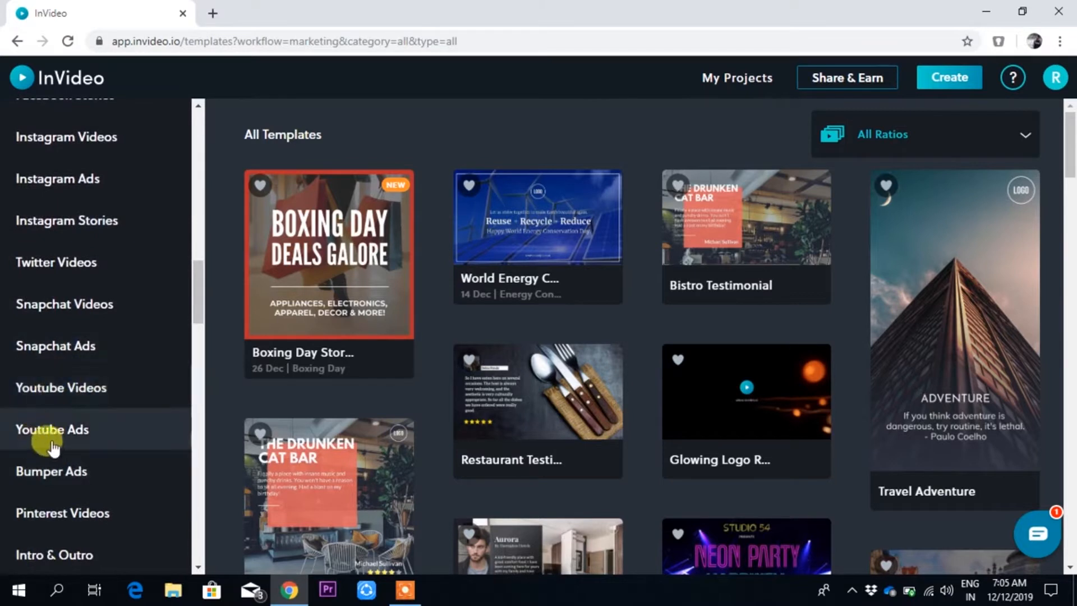
pyautogui.scroll(-3)
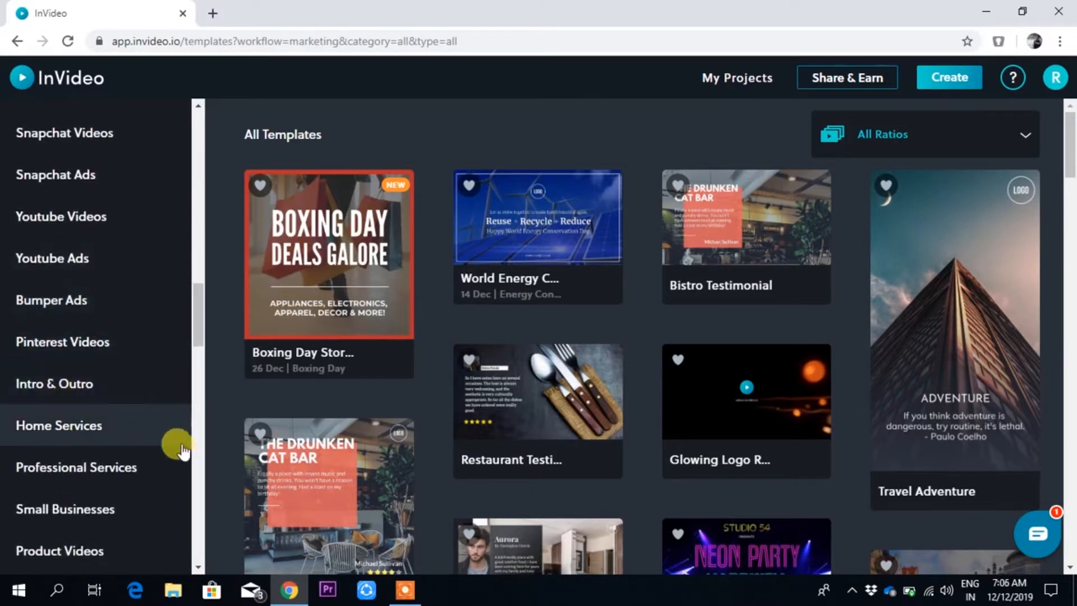
pyautogui.scroll(-3)
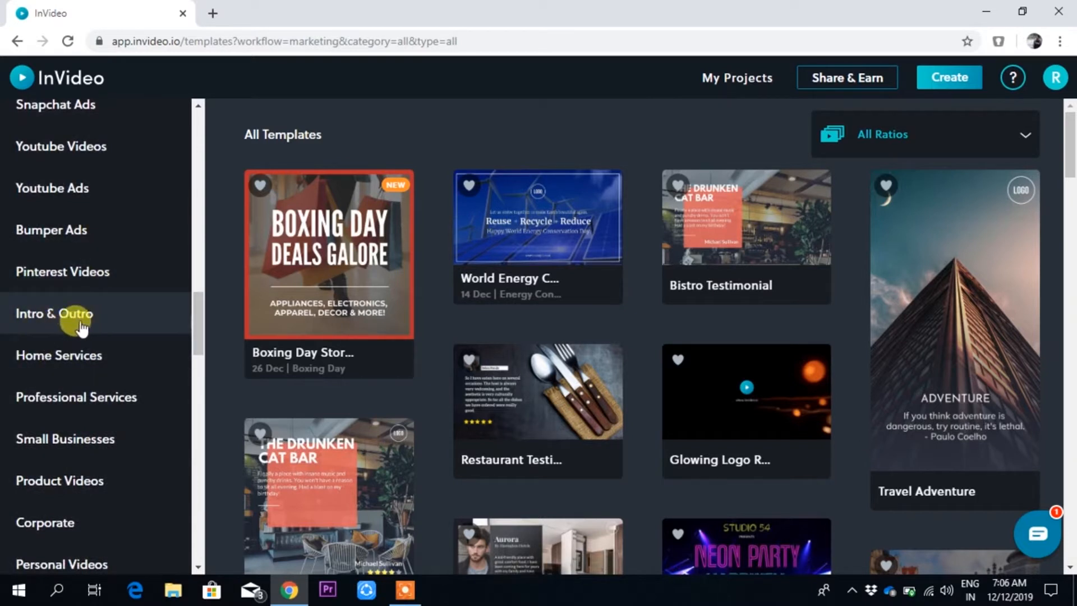
# Filter the template gallery to Intro & Outro templates in 16:9 Wide ratio
pyautogui.click(54, 313)
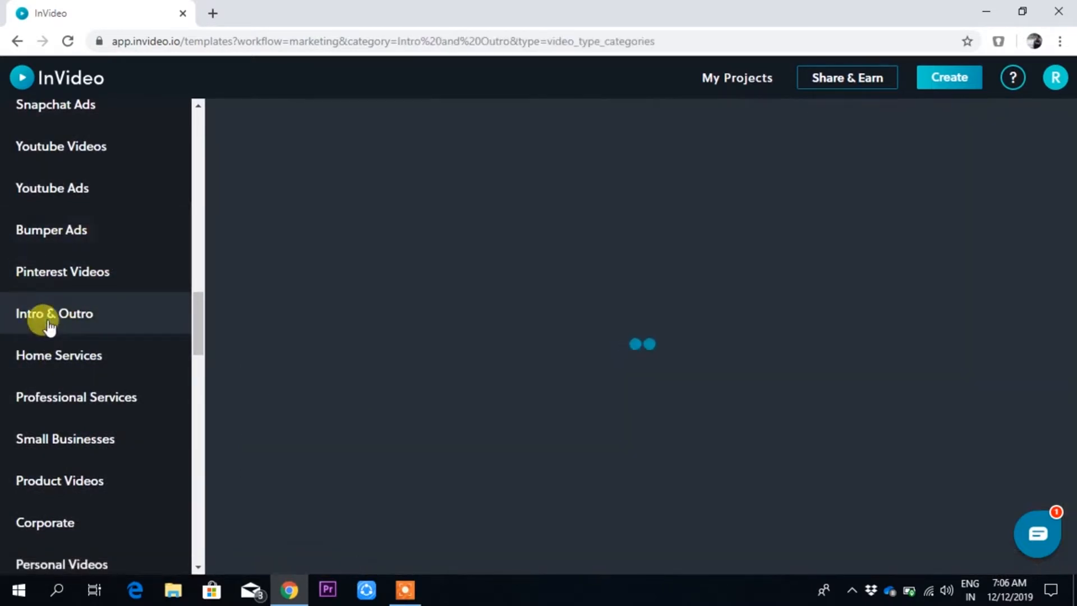
pyautogui.click(54, 313)
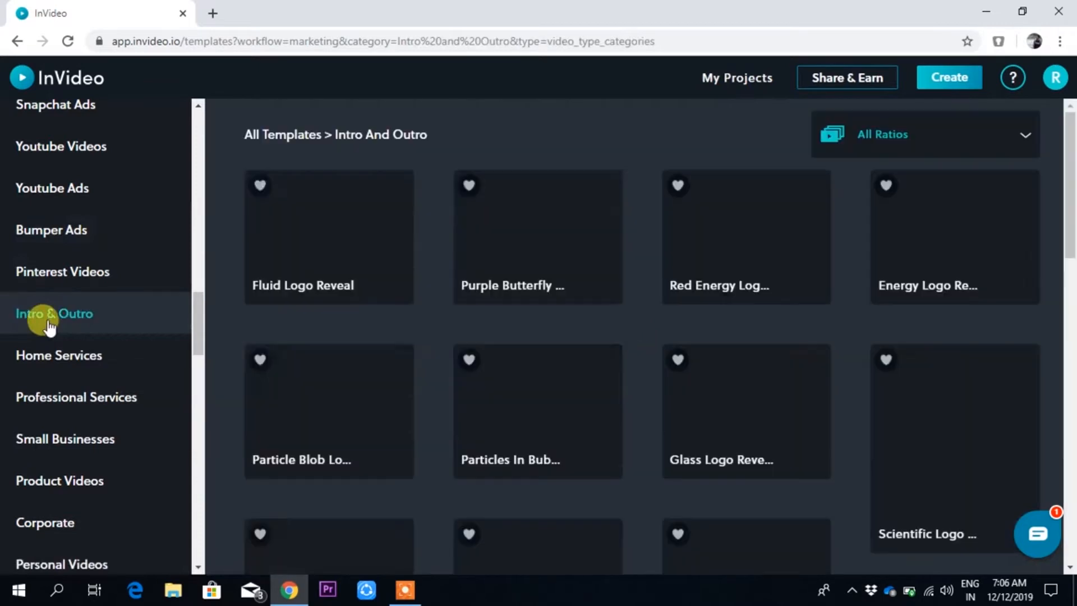
pyautogui.click(54, 313)
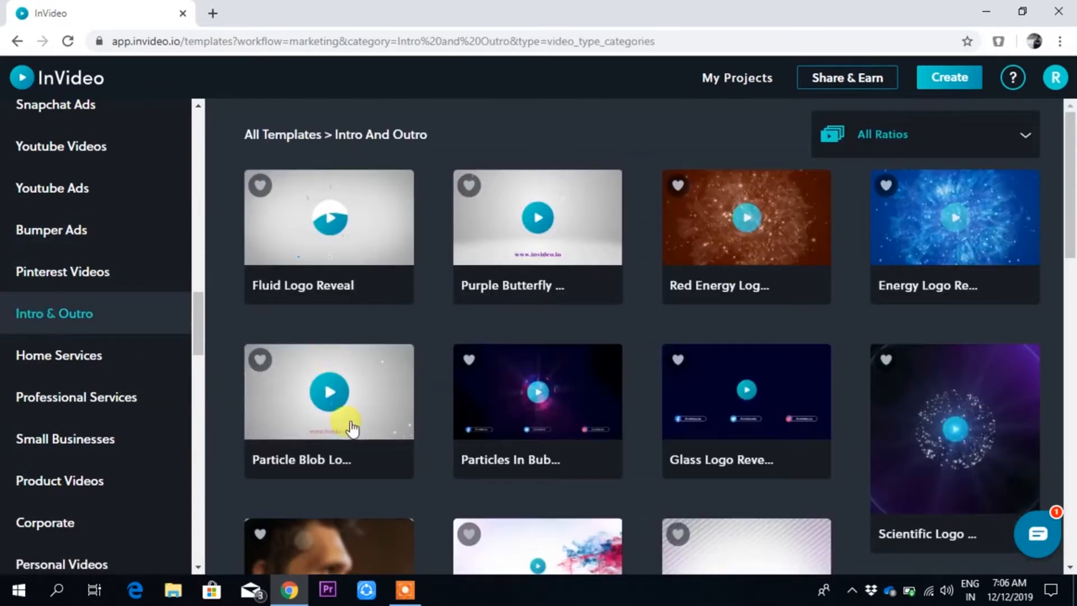
pyautogui.moveTo(894, 117)
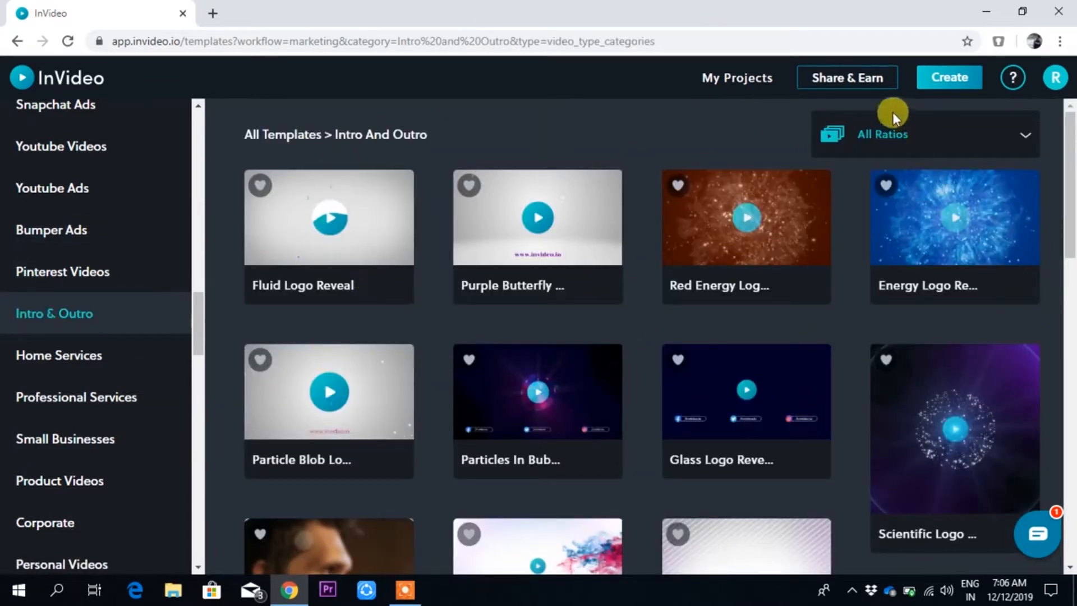
pyautogui.moveTo(1013, 155)
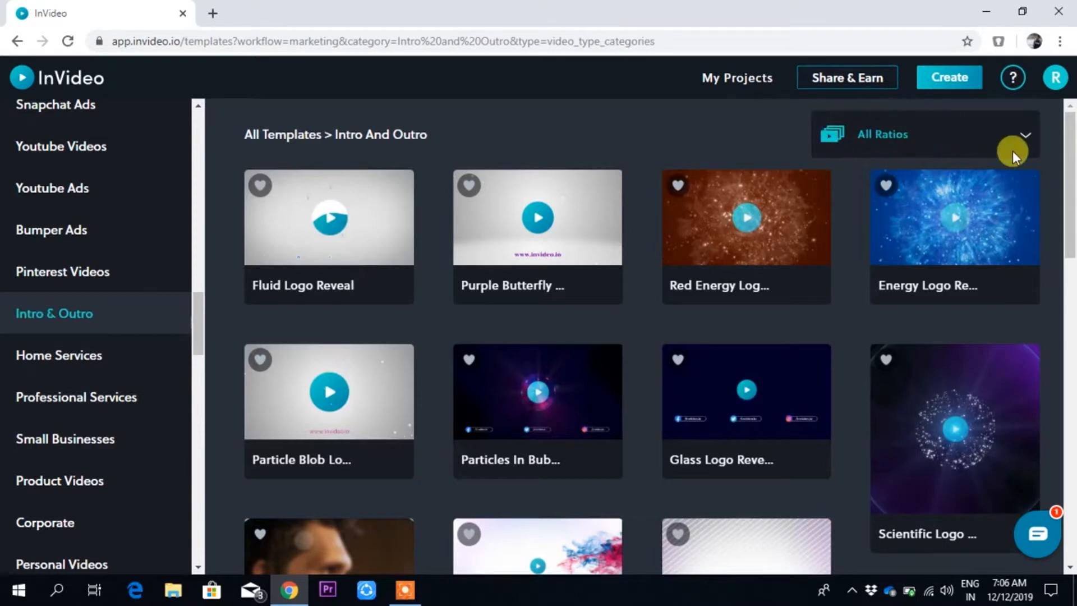
pyautogui.click(922, 133)
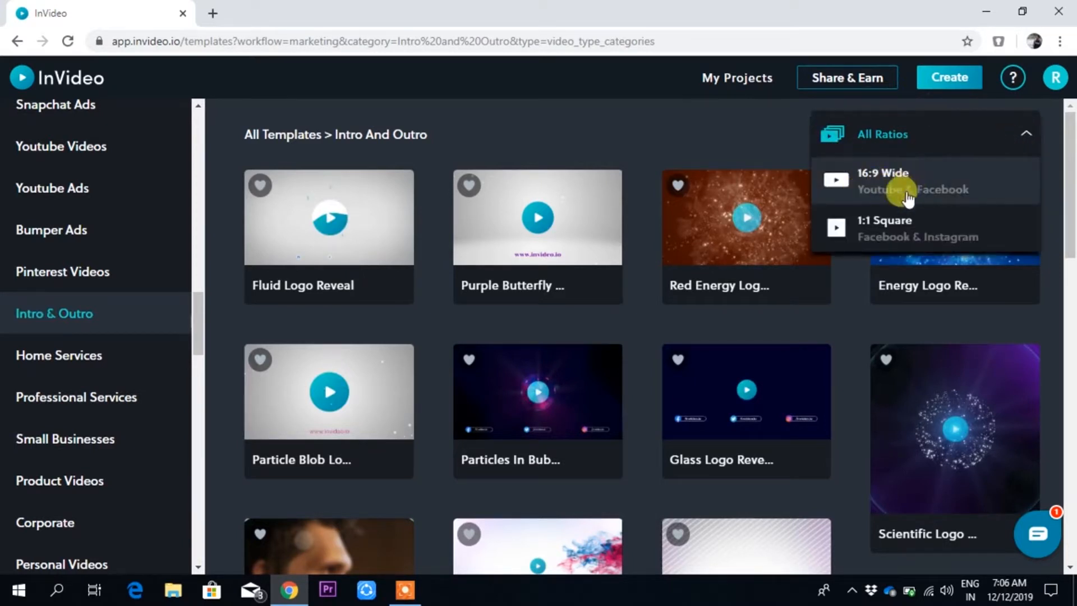
pyautogui.moveTo(879, 182)
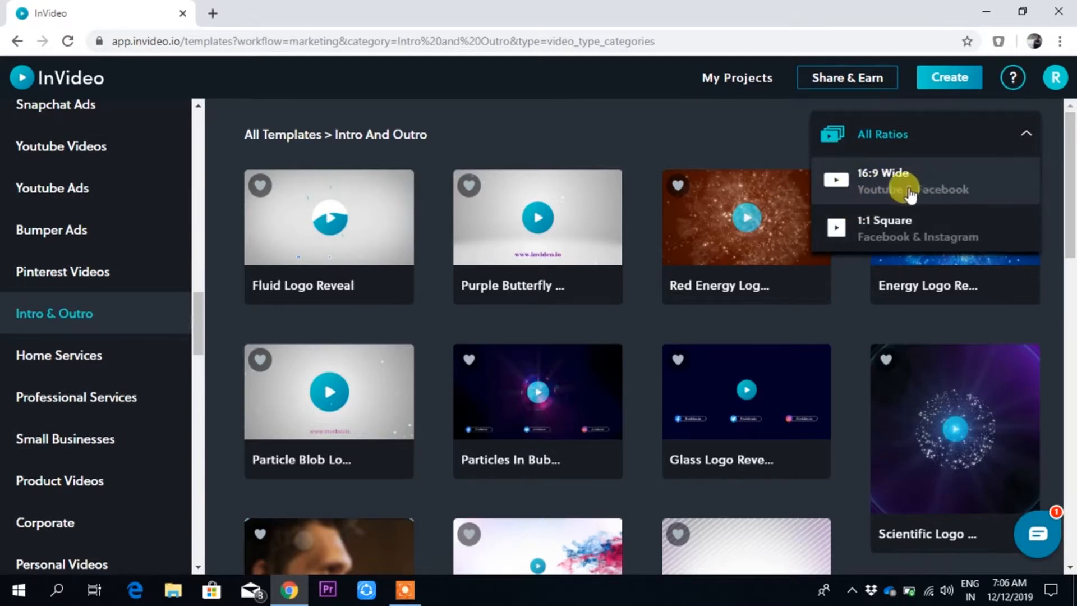
pyautogui.click(883, 180)
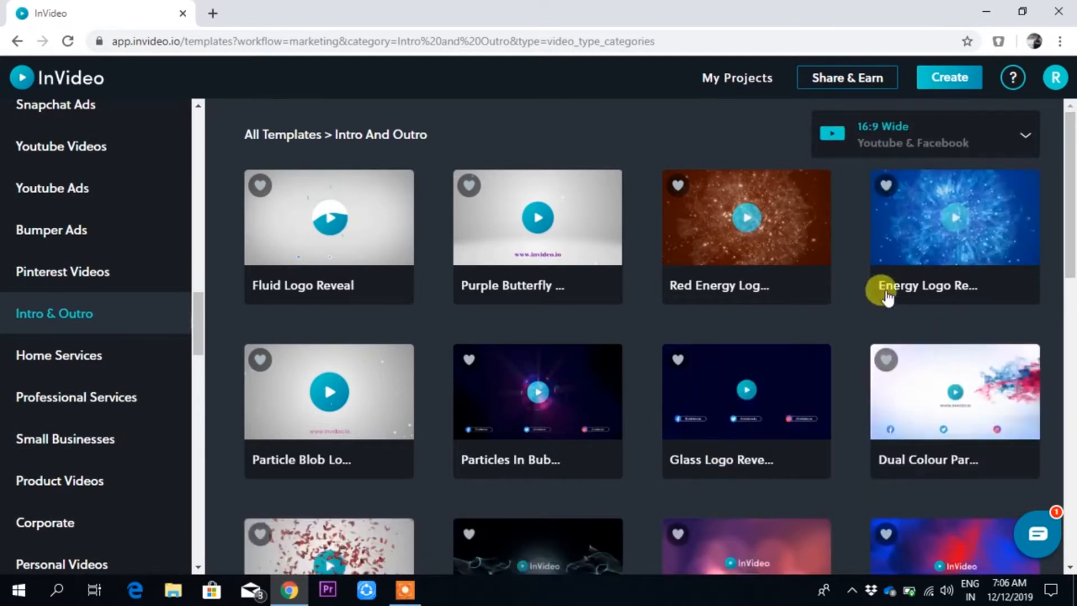
pyautogui.moveTo(448, 385)
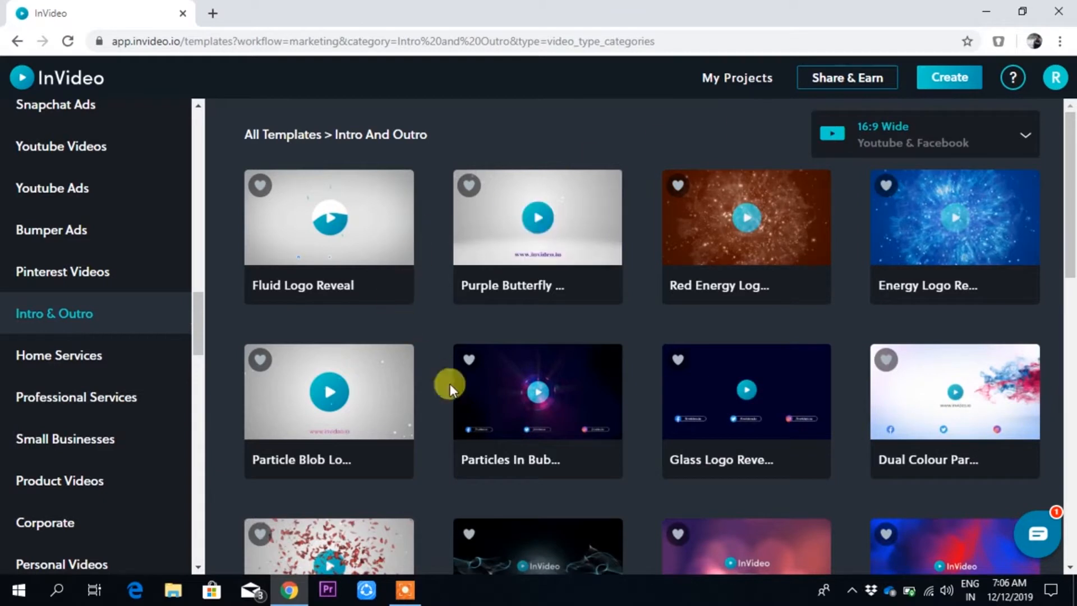
# Find the Particles In Bubble template and start a new project from it
pyautogui.scroll(-3)
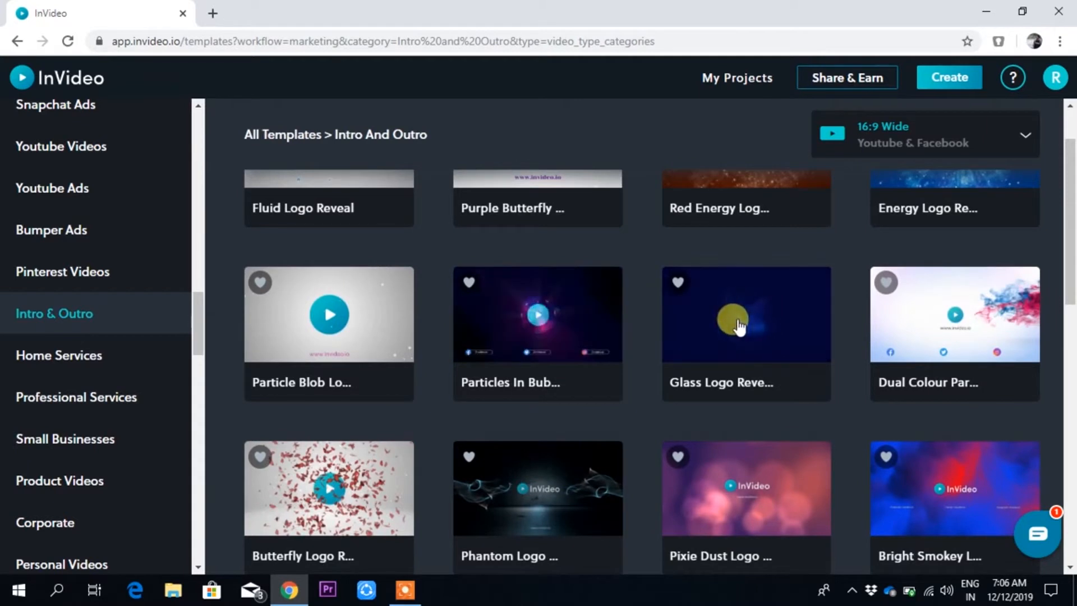
pyautogui.moveTo(735, 324)
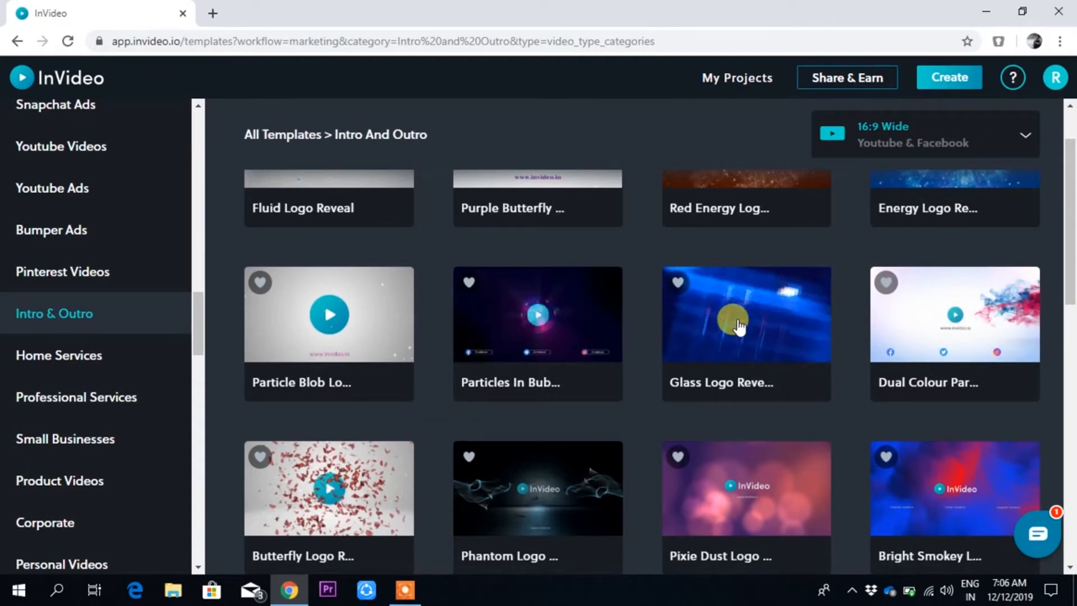
pyautogui.moveTo(965, 329)
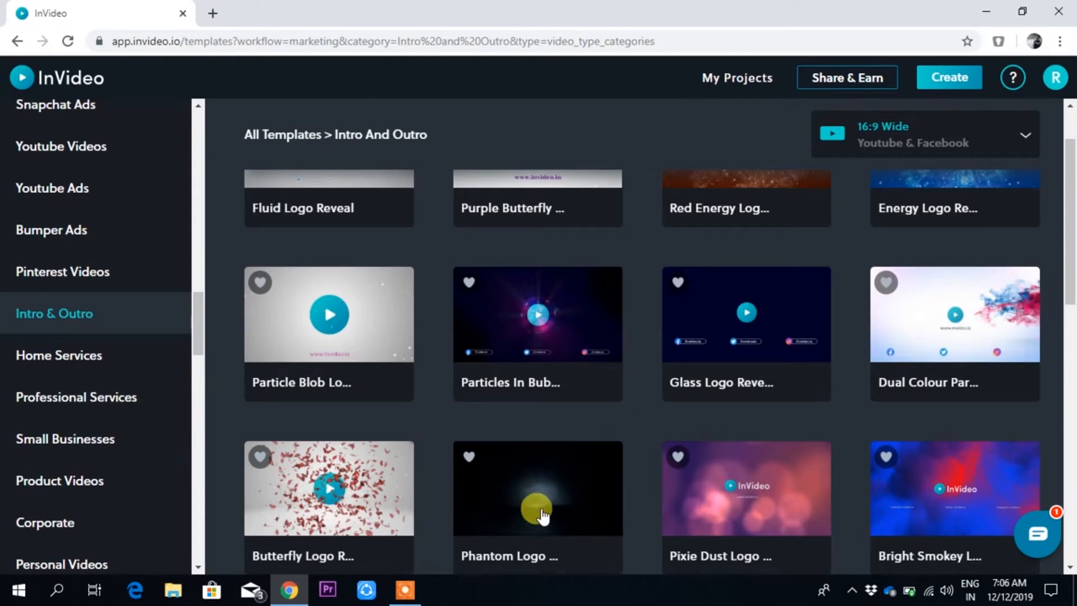
pyautogui.scroll(-3)
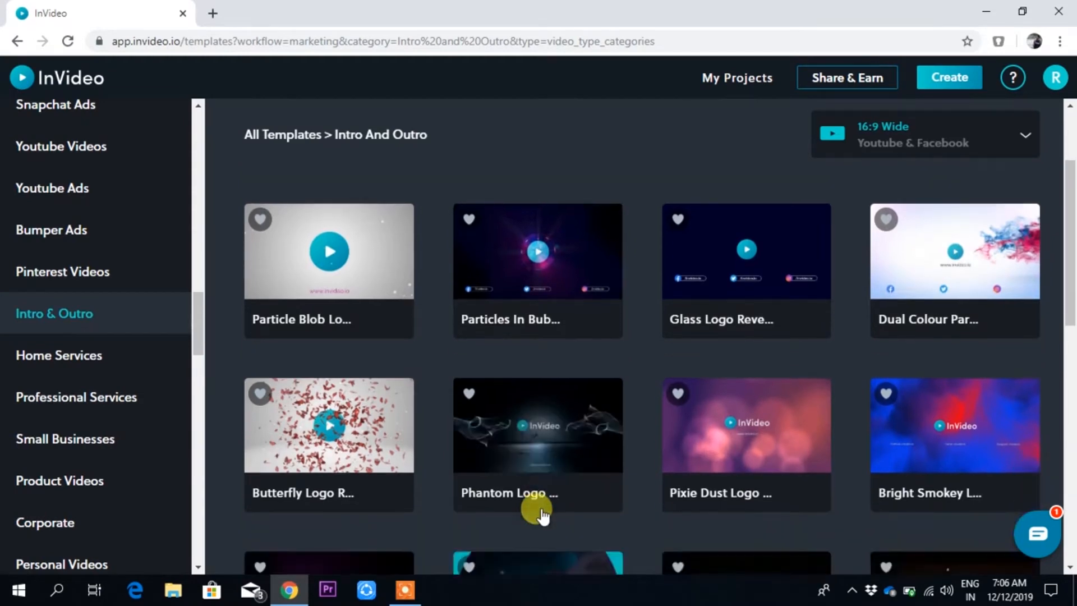
pyautogui.scroll(-3)
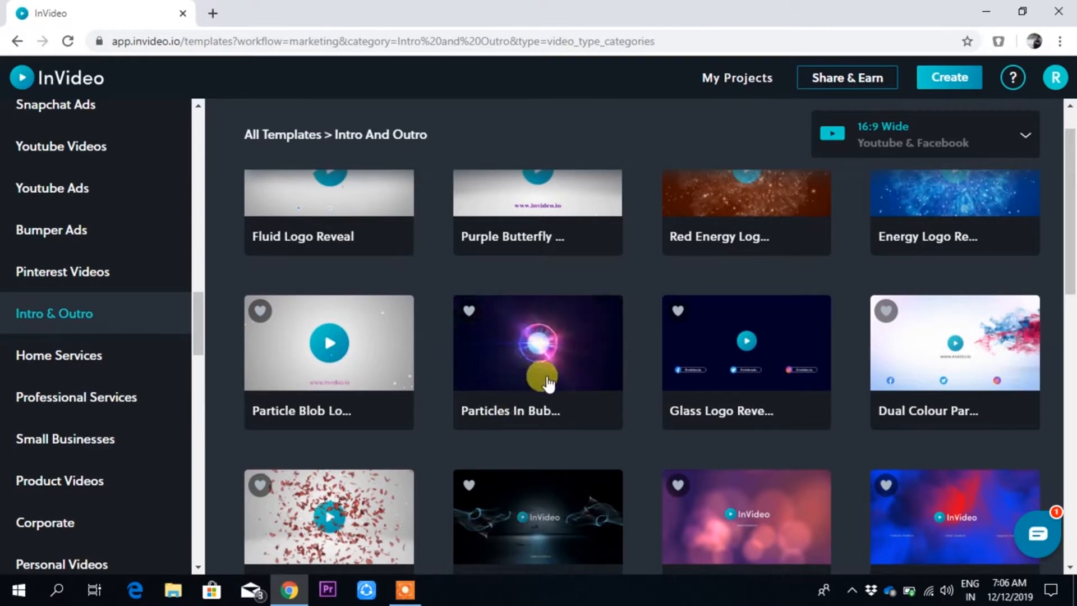
pyautogui.moveTo(525, 275)
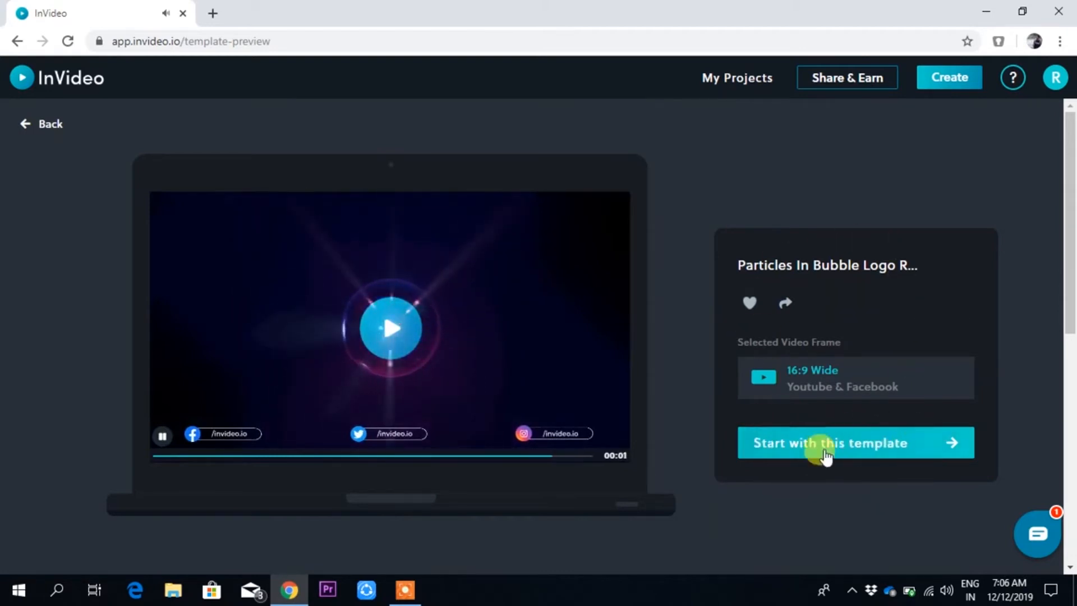
pyautogui.click(827, 442)
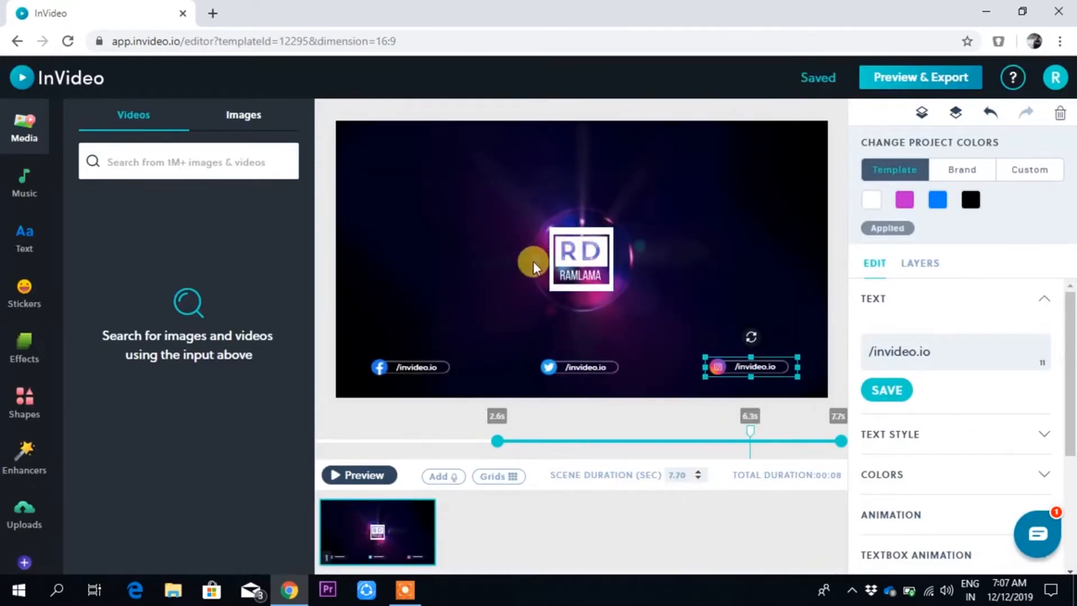
# Delete the centre placeholder logo, preview the scene and review its layer list
pyautogui.click(580, 259)
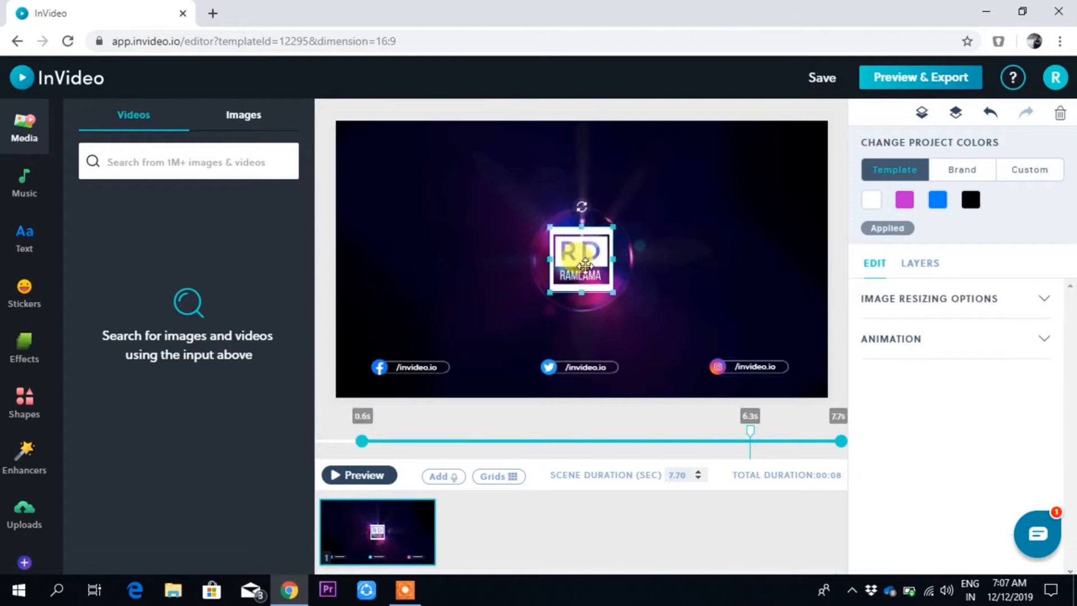
pyautogui.click(579, 365)
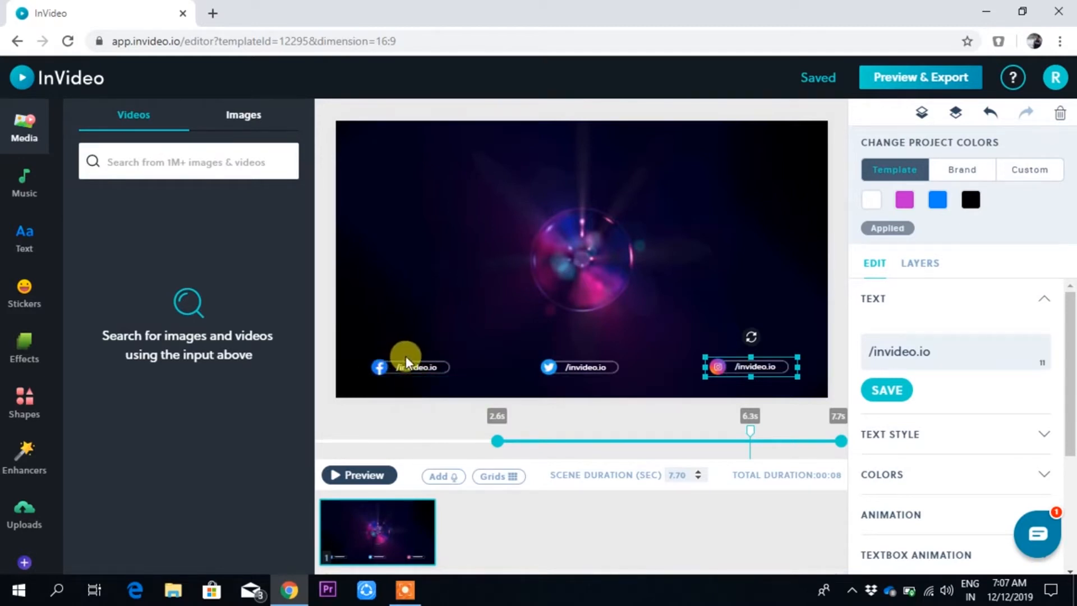
pyautogui.moveTo(580, 258)
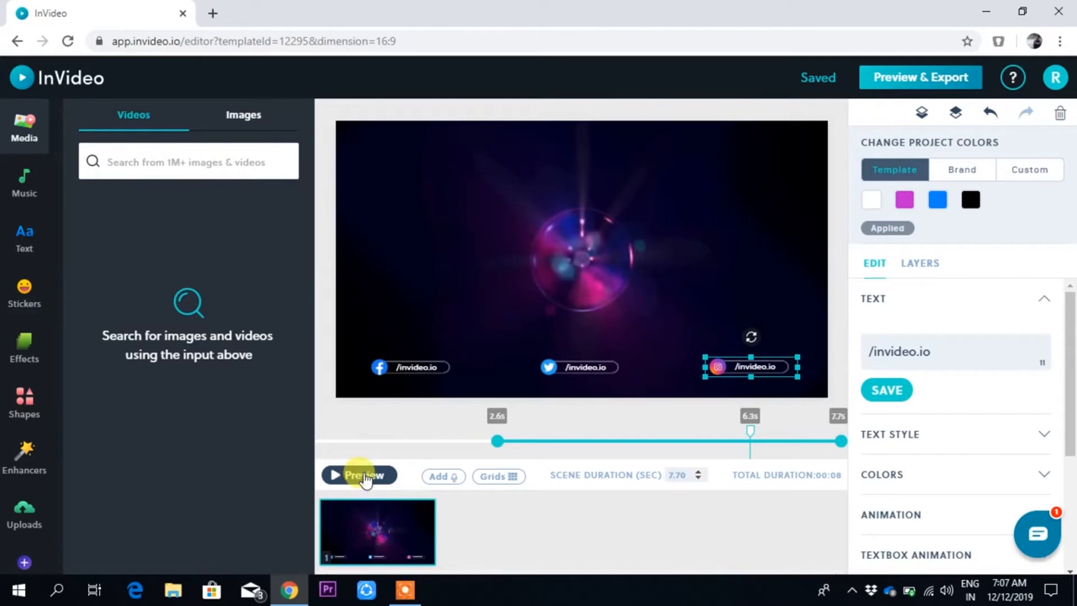
pyautogui.click(359, 476)
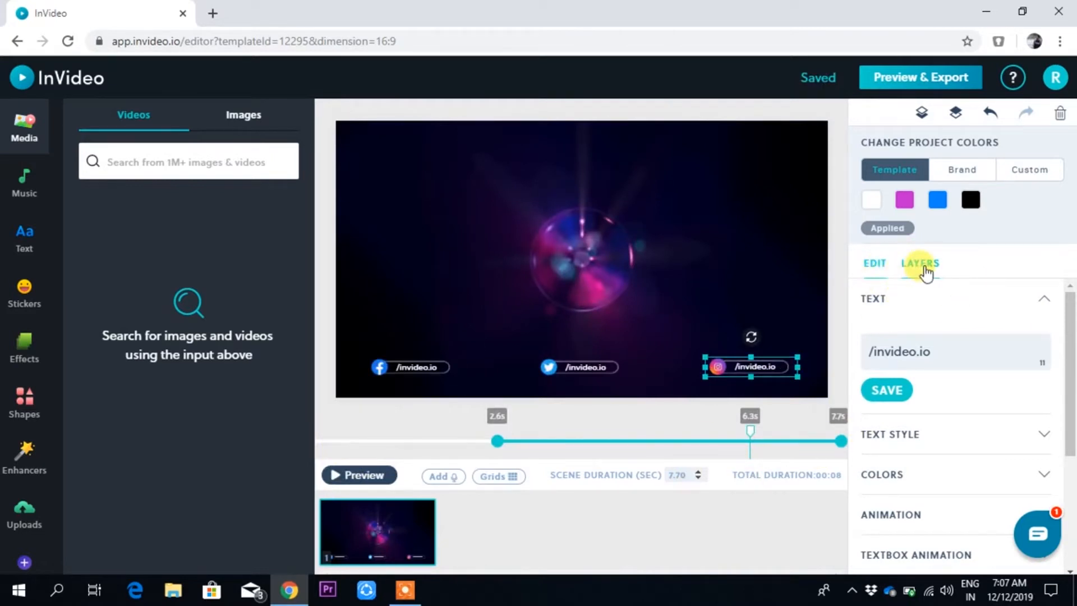
pyautogui.click(919, 263)
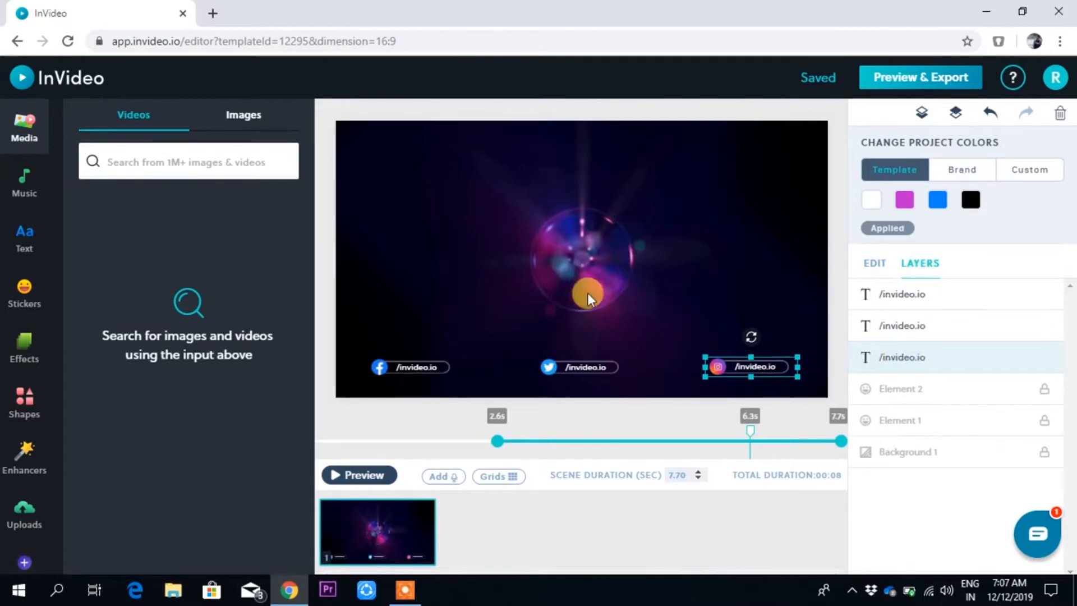
pyautogui.moveTo(591, 324)
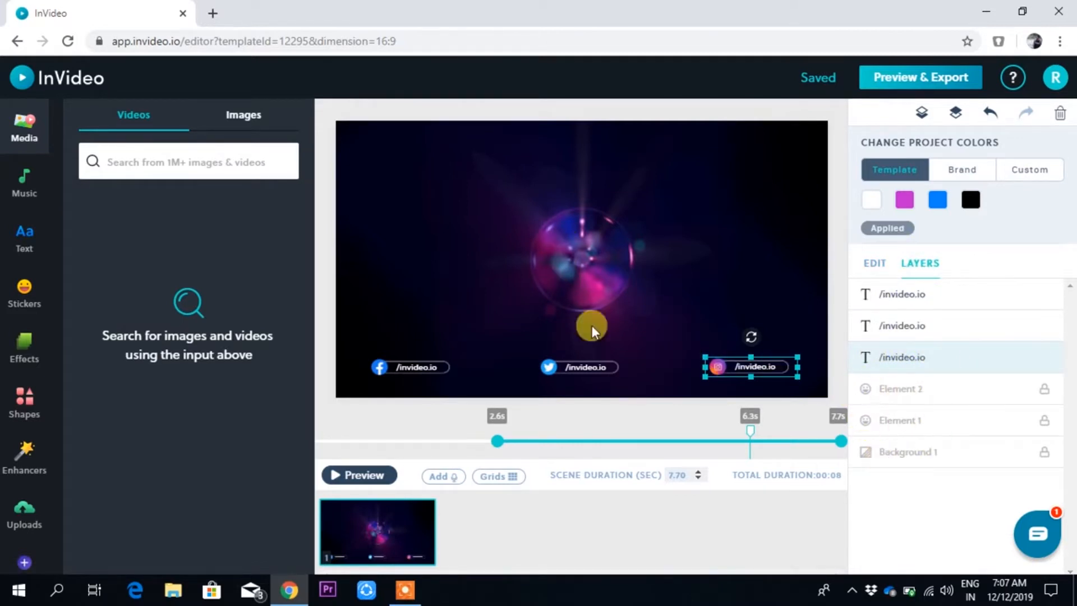
pyautogui.moveTo(674, 546)
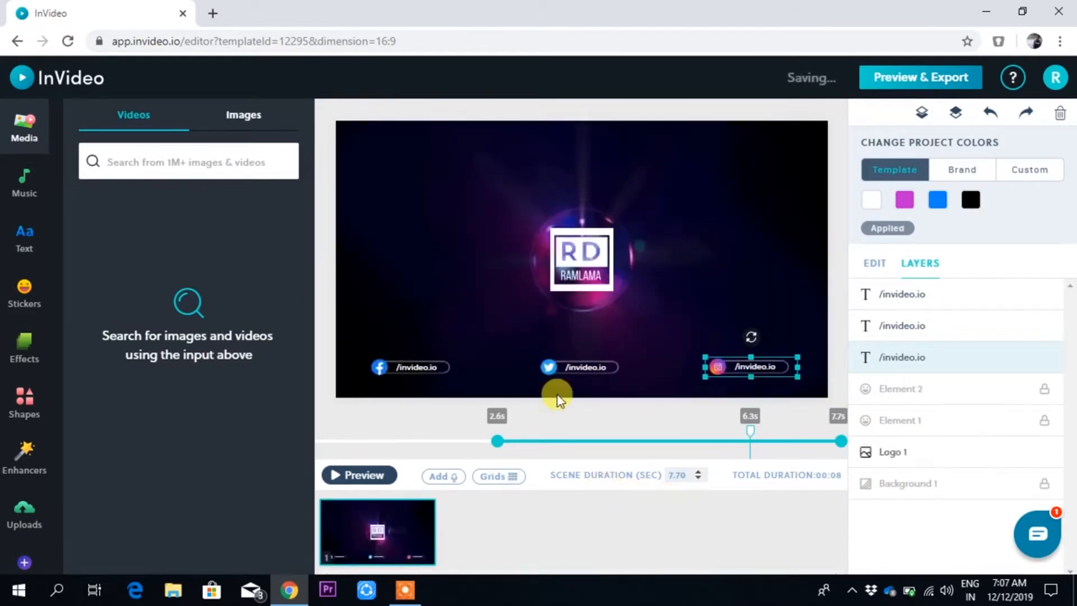
pyautogui.click(893, 451)
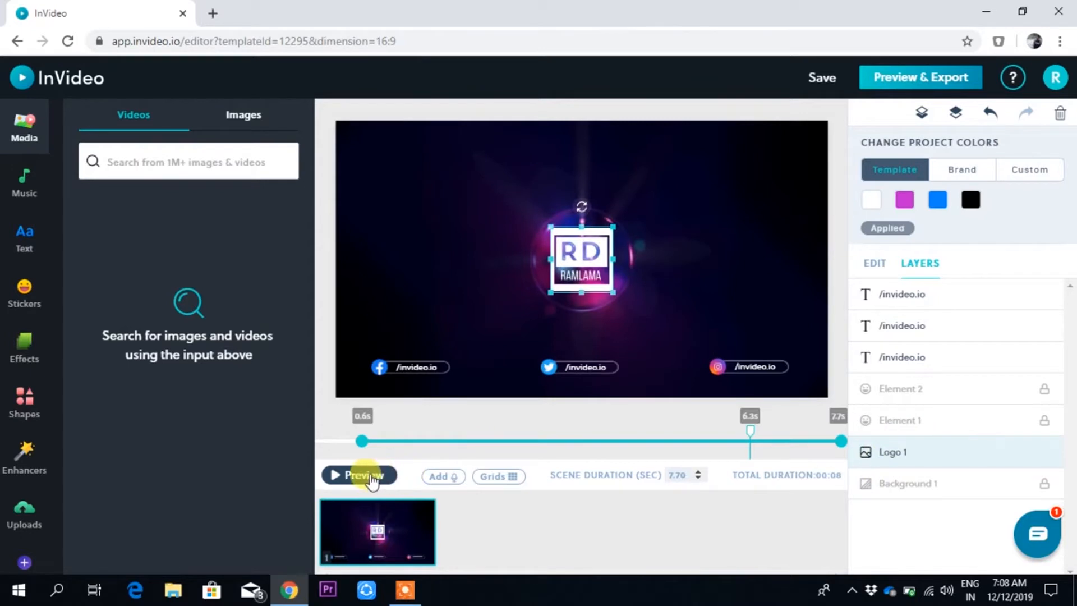
# Preview the intro again, pause it and return to editing the centre of the scene
pyautogui.click(359, 475)
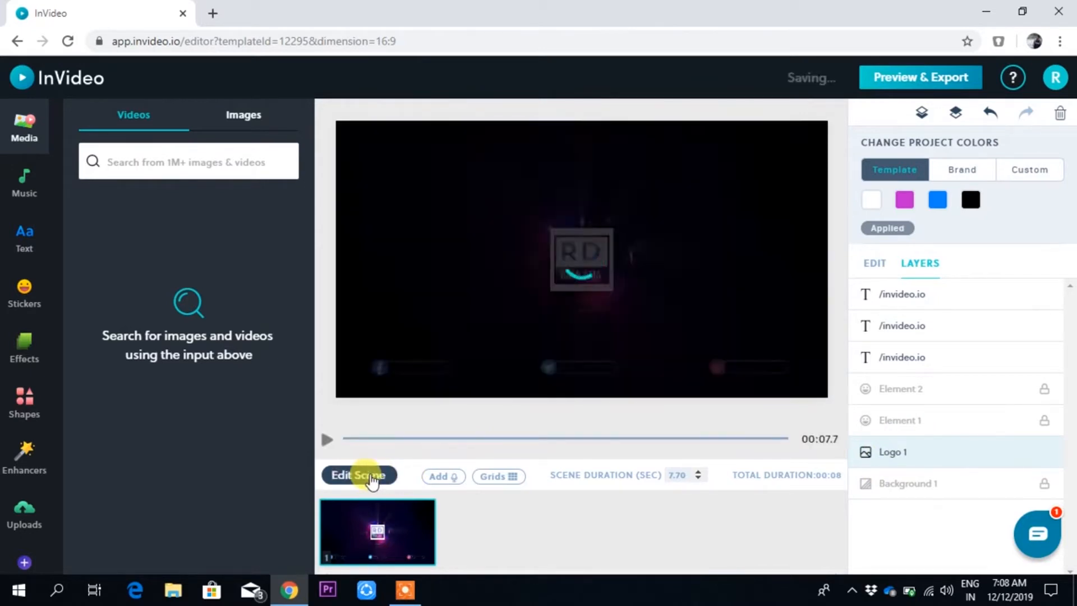
pyautogui.click(326, 439)
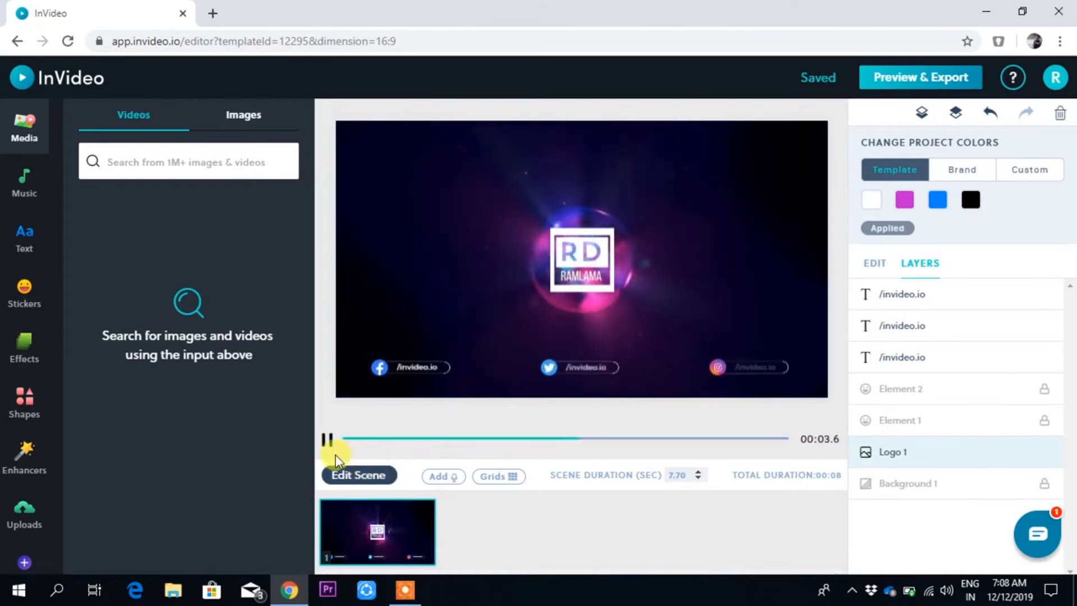
pyautogui.click(329, 440)
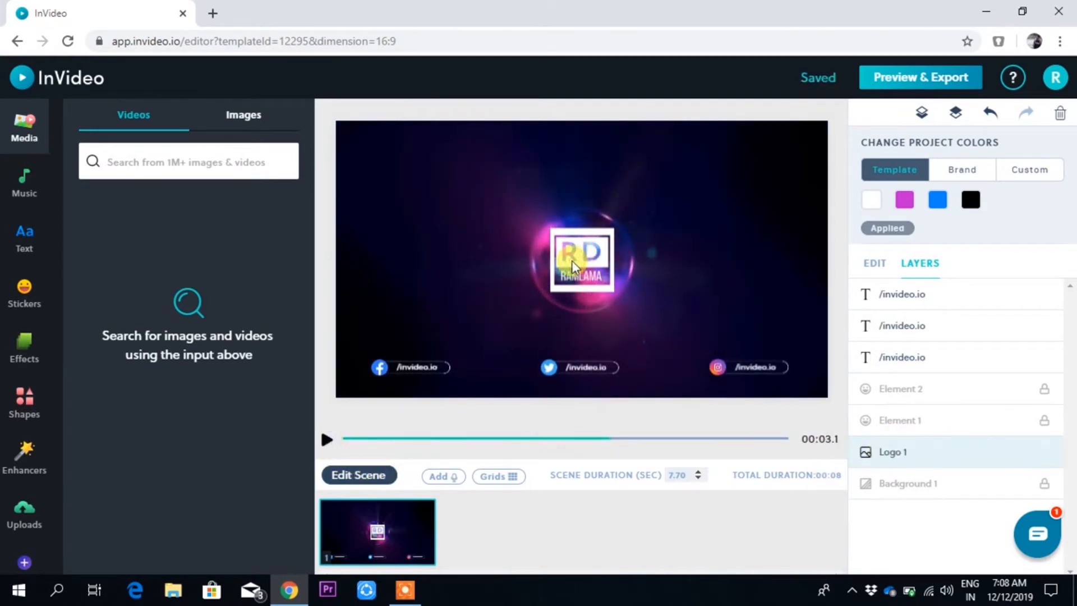
pyautogui.click(580, 259)
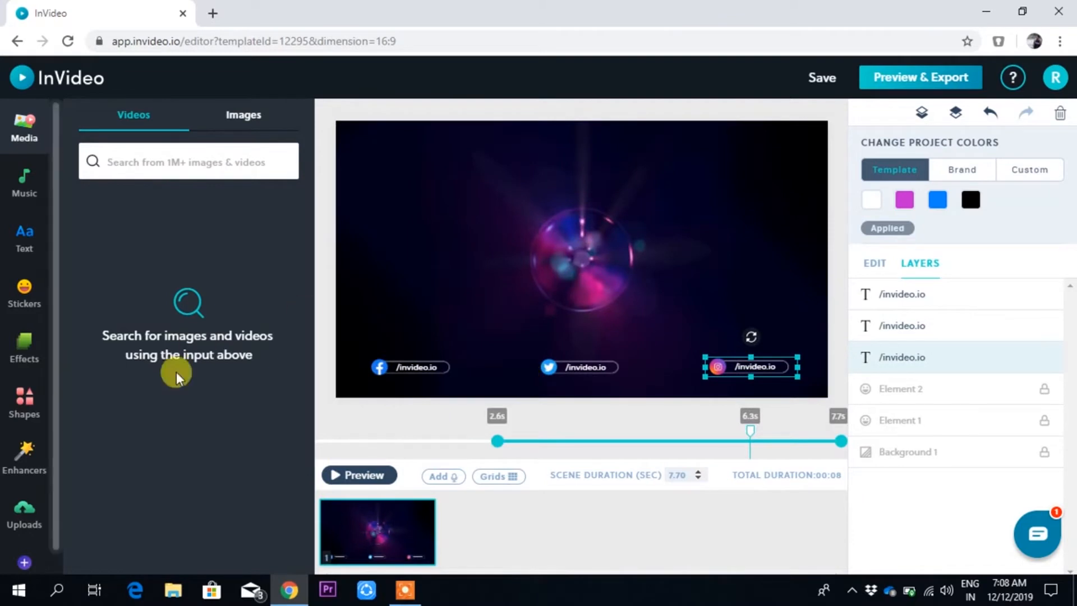
# Browse the Social Media Credits, Modern and Astons text box sets in the Text library
pyautogui.click(821, 78)
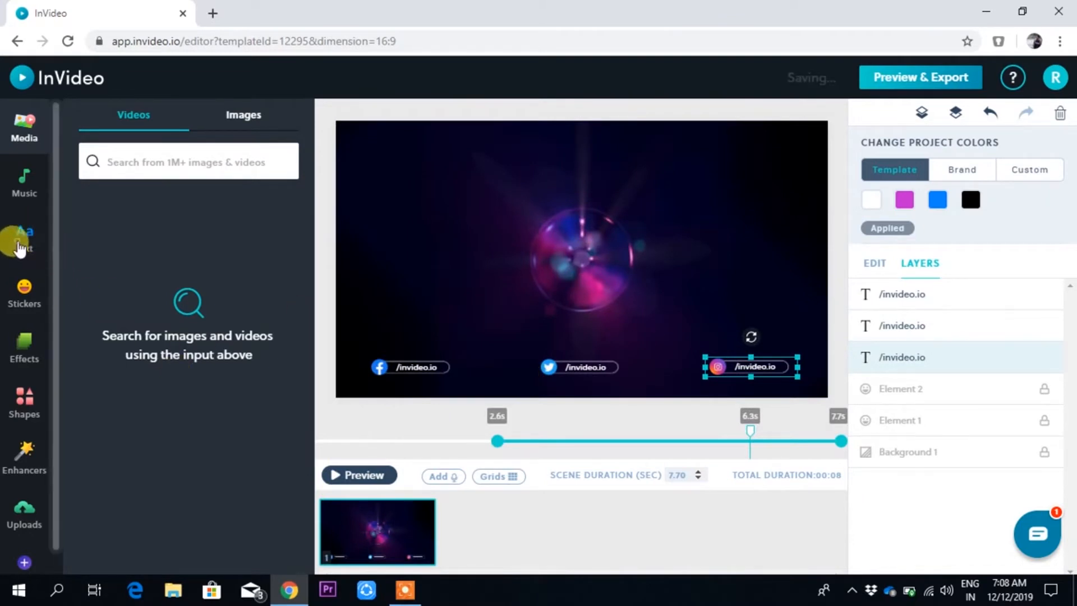
pyautogui.click(23, 237)
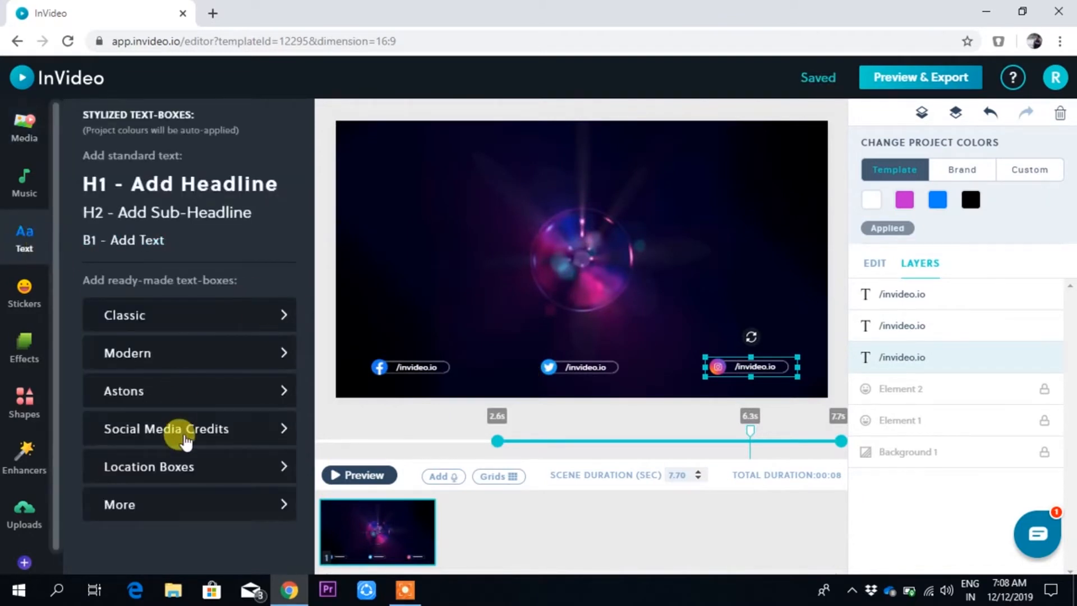
pyautogui.moveTo(258, 435)
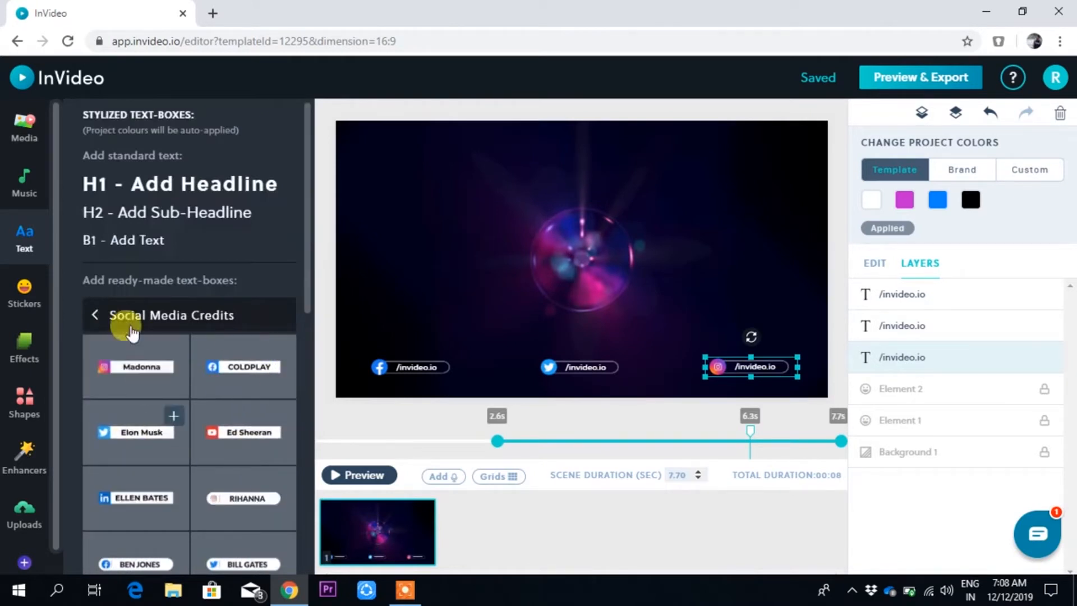
pyautogui.click(94, 314)
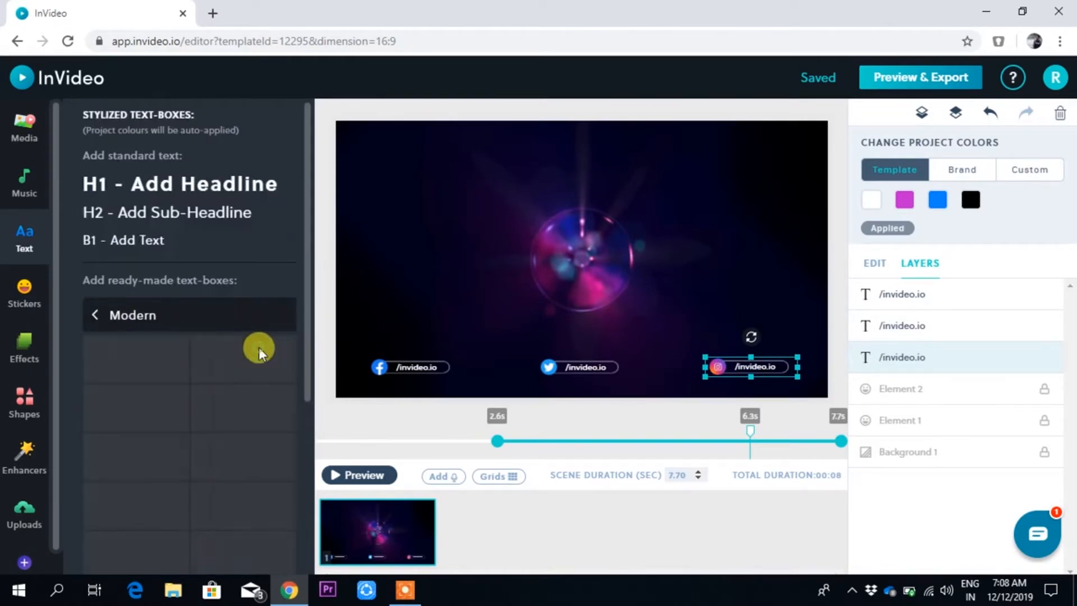
pyautogui.scroll(-3)
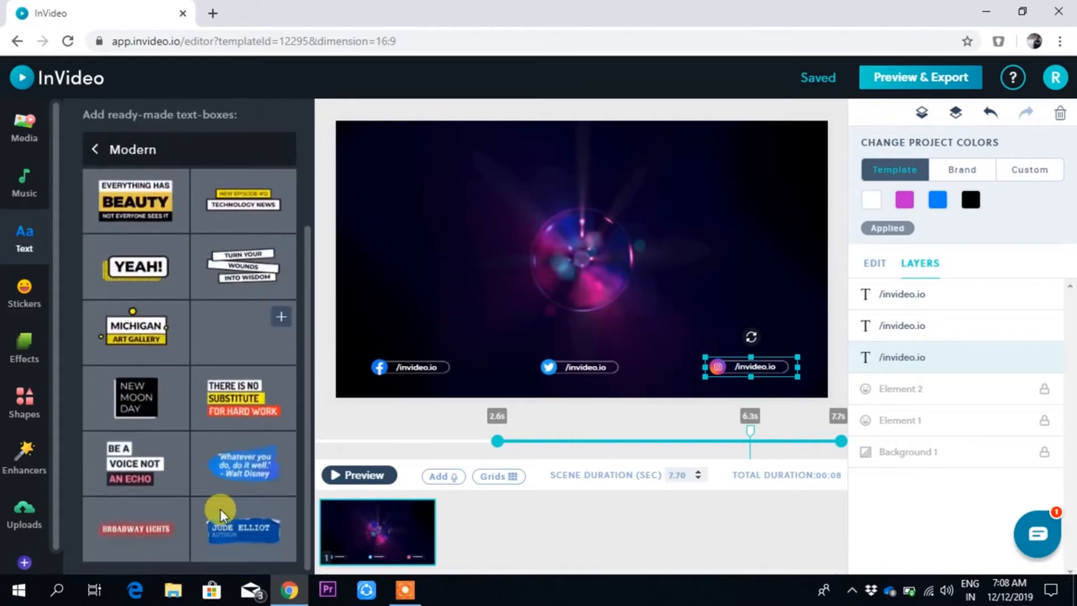
pyautogui.click(95, 150)
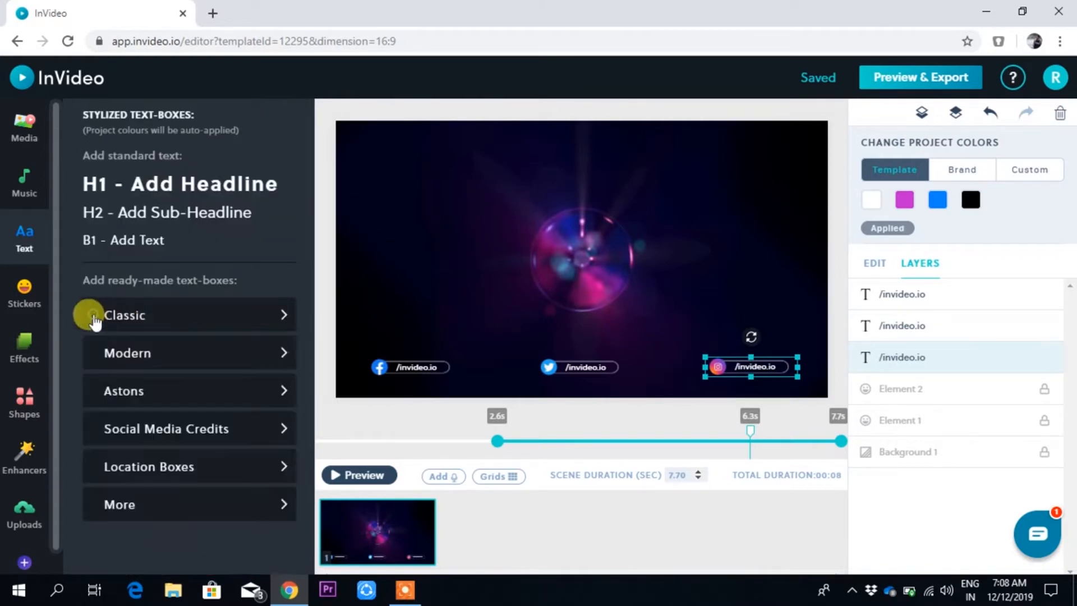
pyautogui.click(123, 390)
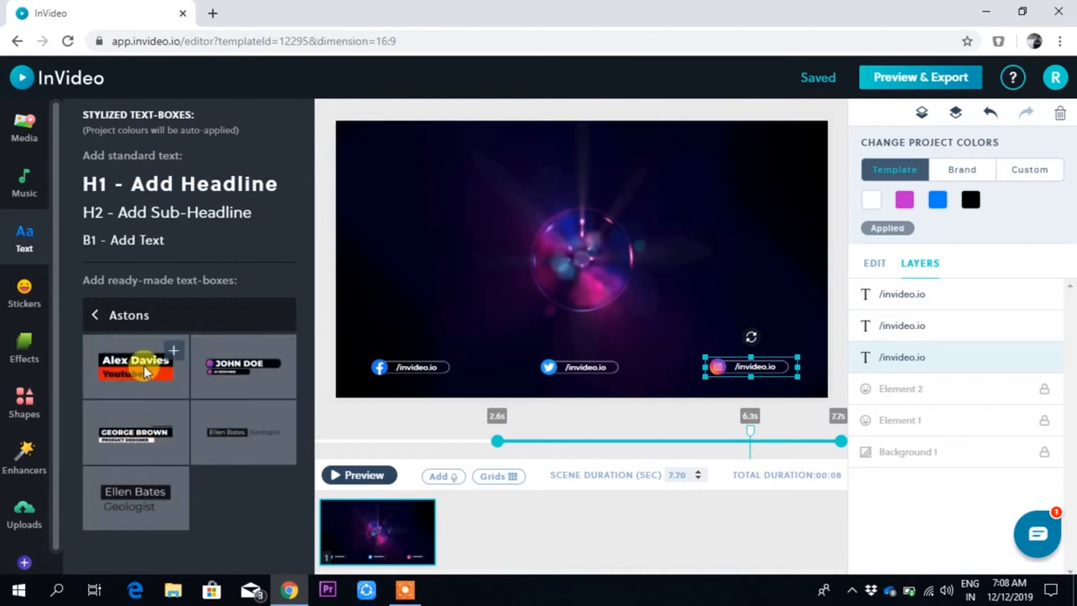
pyautogui.click(94, 314)
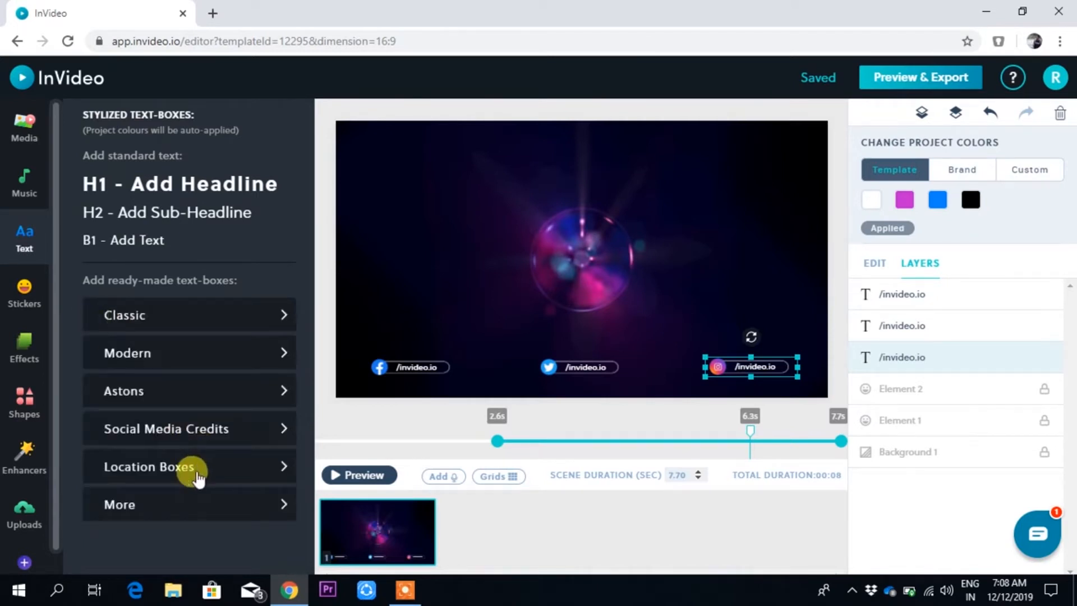
# From More text boxes, add a plain 'Your text goes here' box to the scene
pyautogui.click(120, 504)
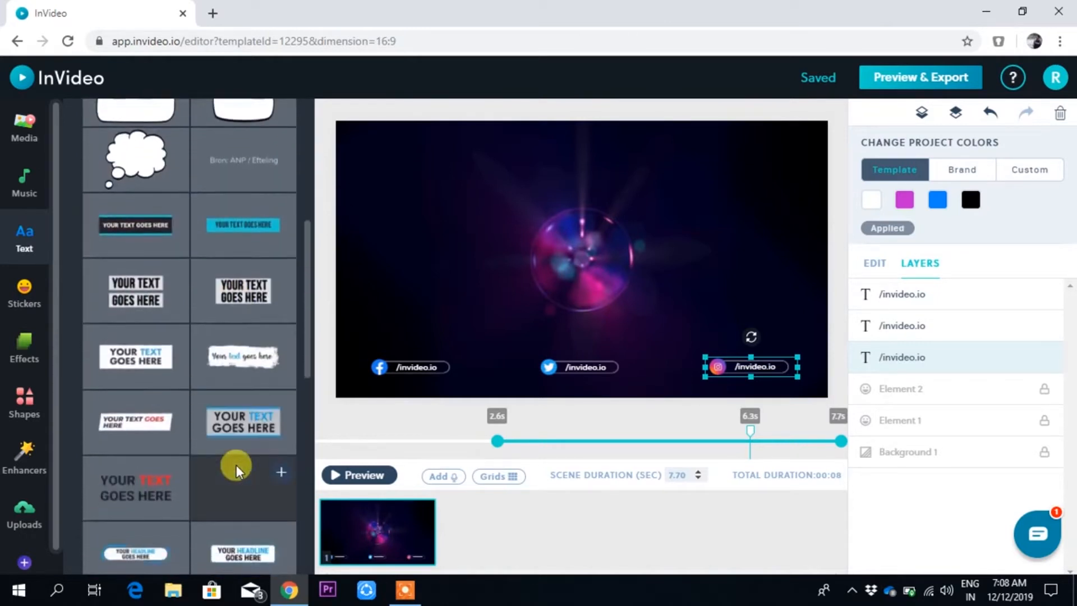
pyautogui.scroll(-3)
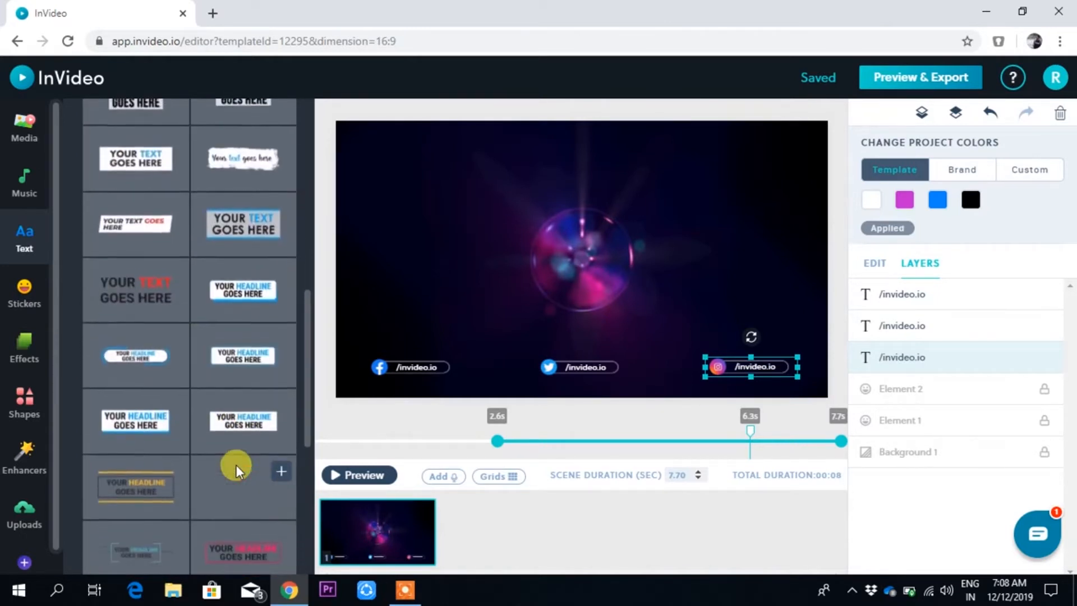
pyautogui.scroll(-3)
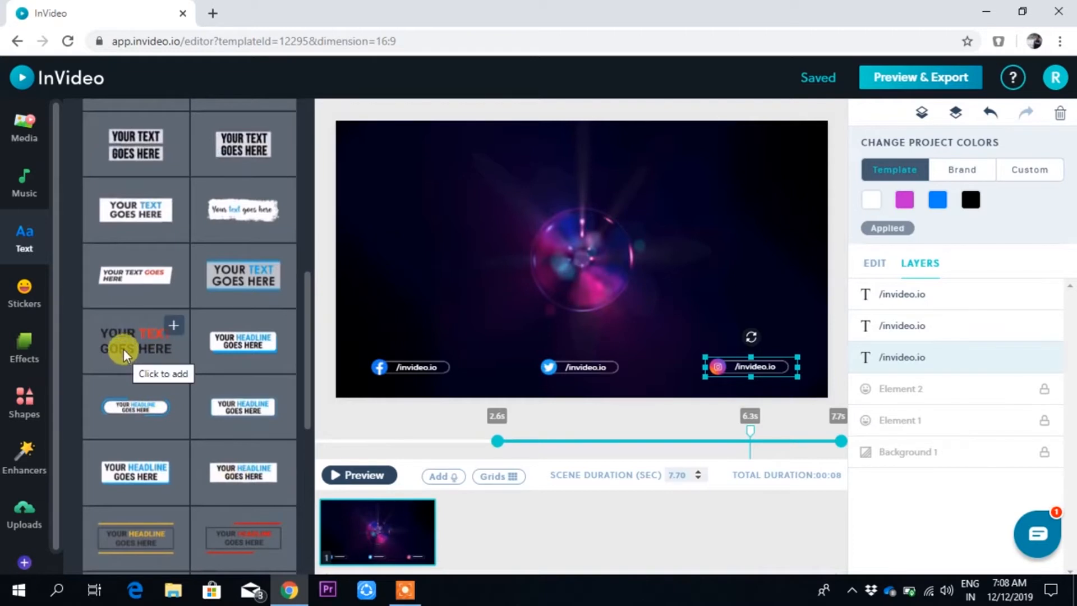
pyautogui.click(136, 341)
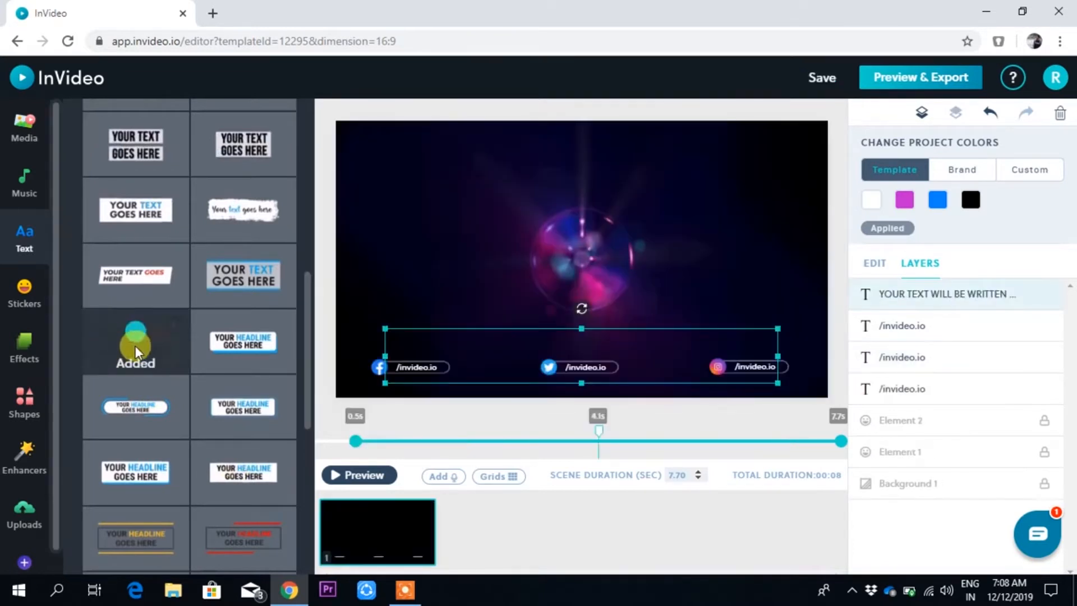
pyautogui.click(136, 341)
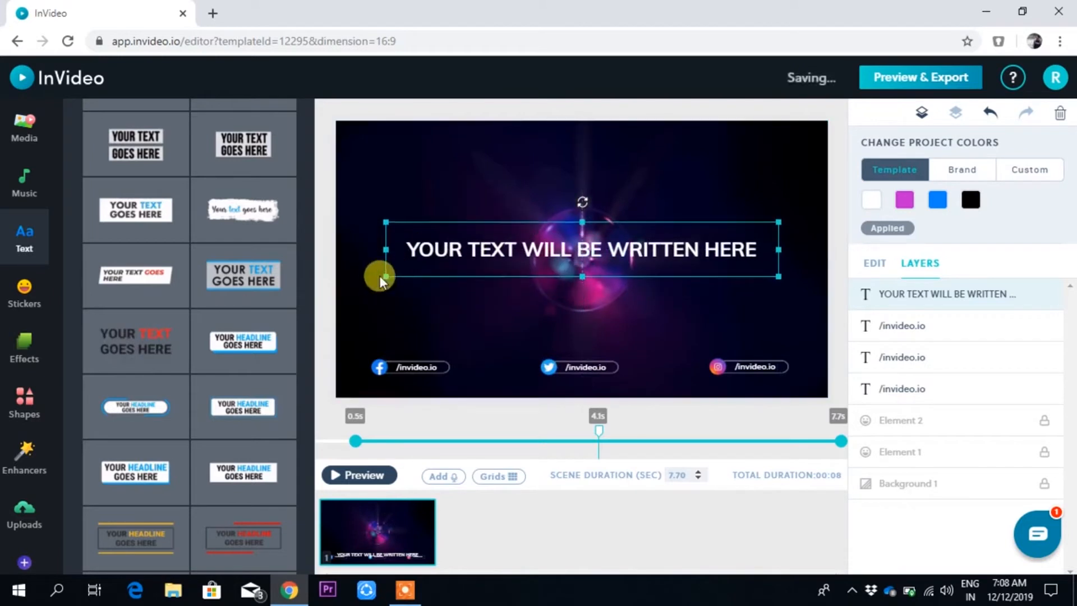
pyautogui.doubleClick(483, 250)
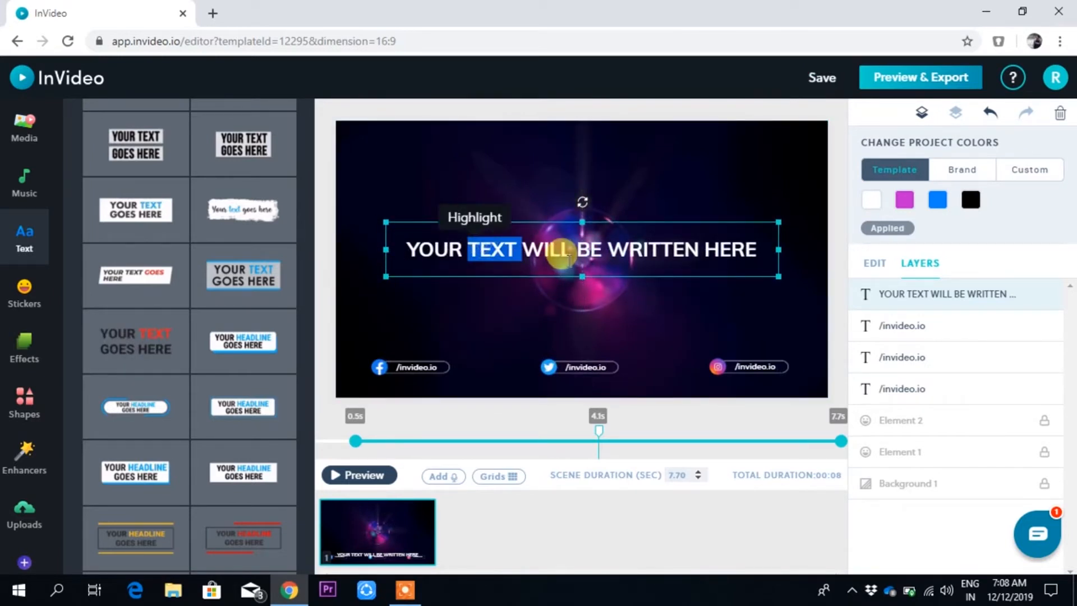
pyautogui.write('Ram Lama')
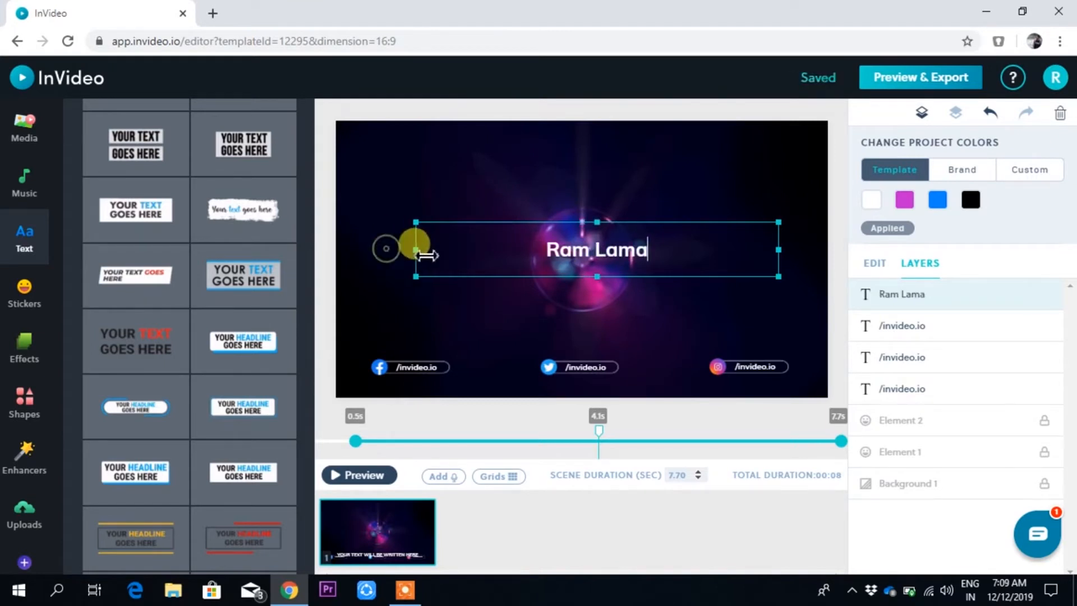
# Resize and centre the Ram Lama title over the bubble, save and preview the intro
pyautogui.moveTo(596, 249); pyautogui.dragTo(721, 249)
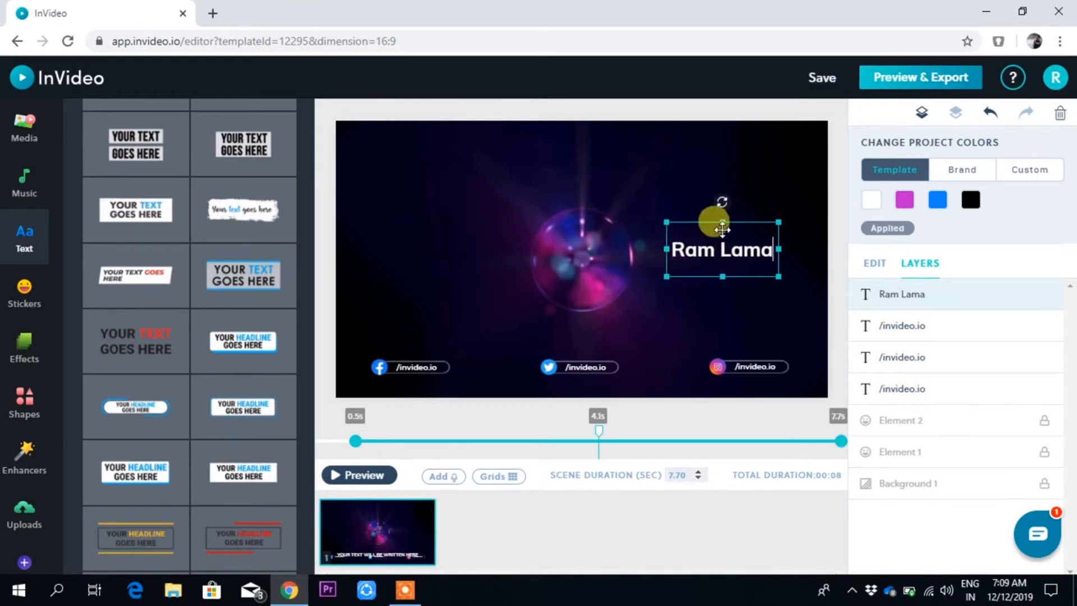
pyautogui.moveTo(721, 249); pyautogui.dragTo(721, 259)
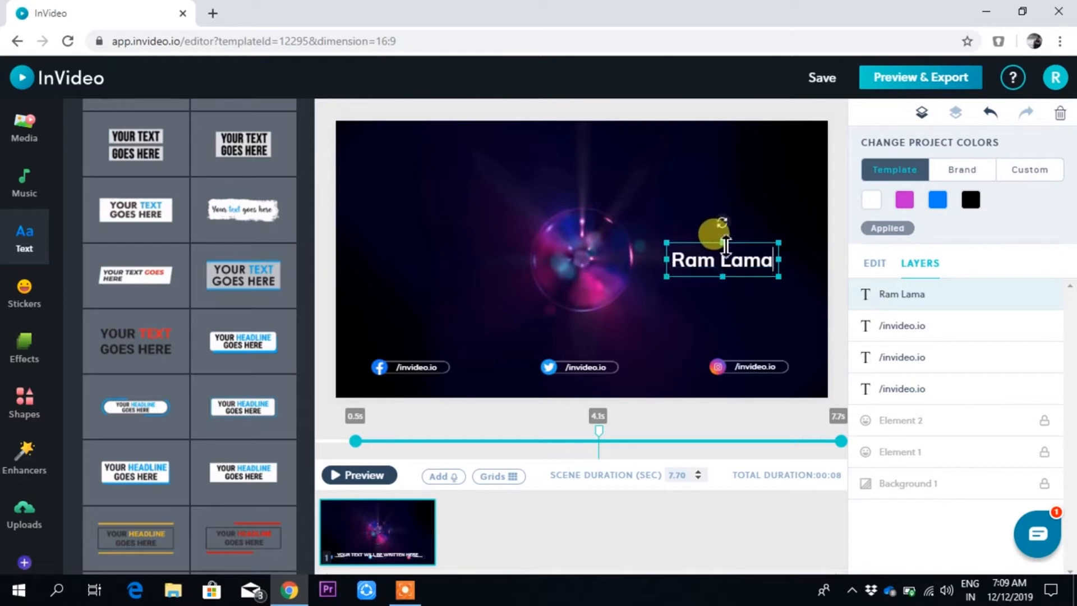
pyautogui.moveTo(721, 259); pyautogui.dragTo(589, 259)
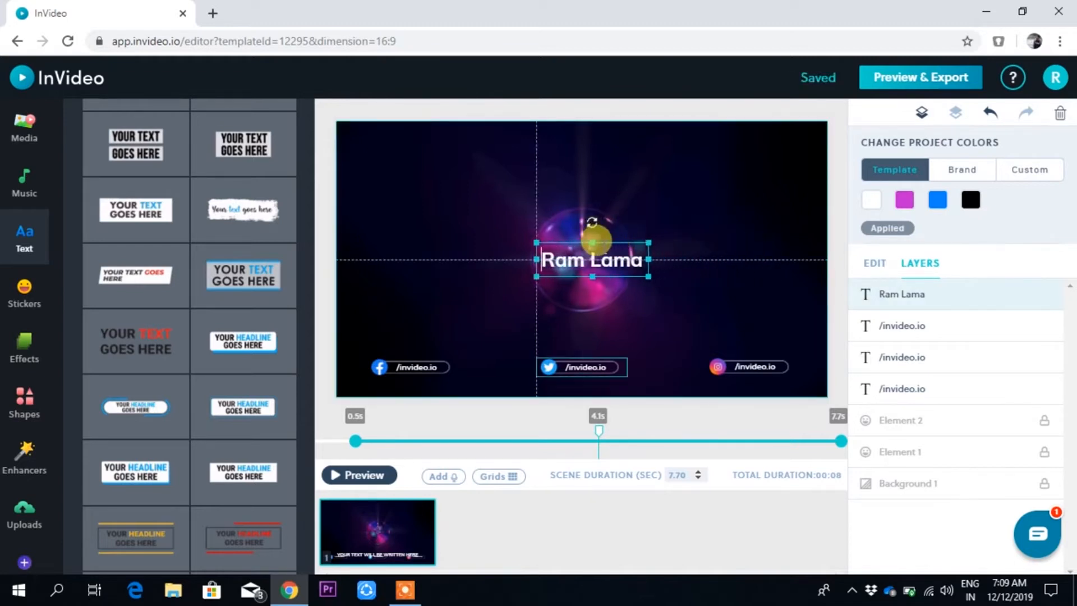
pyautogui.moveTo(589, 259); pyautogui.dragTo(580, 259)
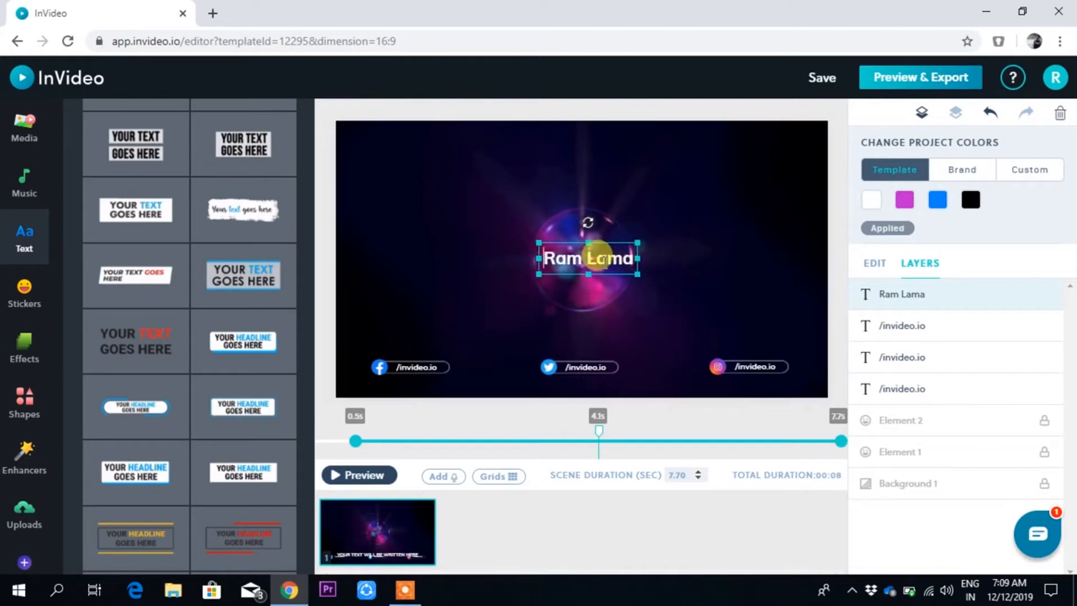
pyautogui.click(821, 78)
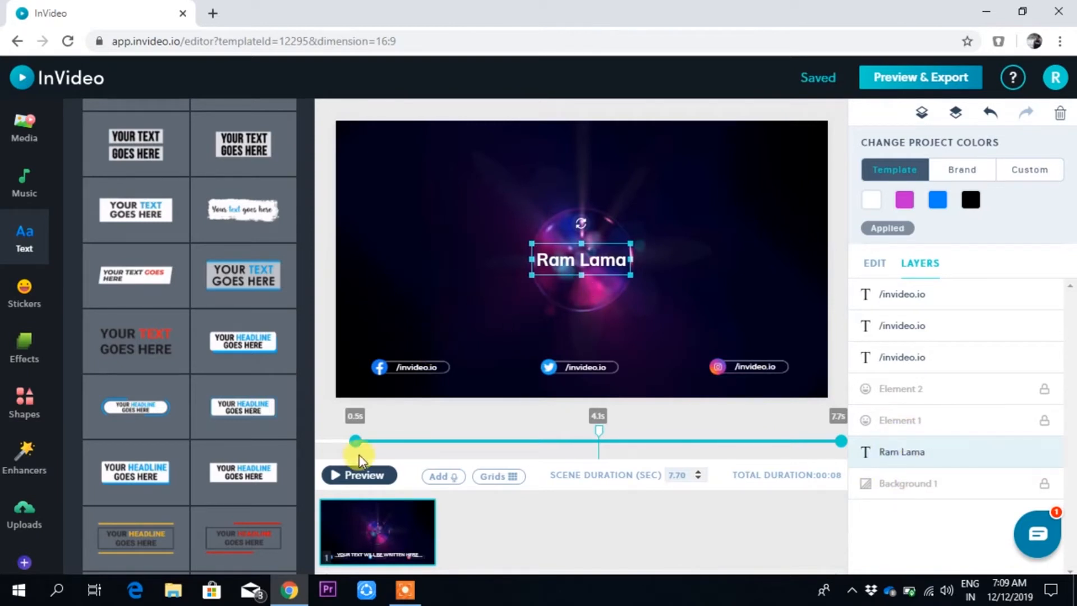
pyautogui.click(357, 474)
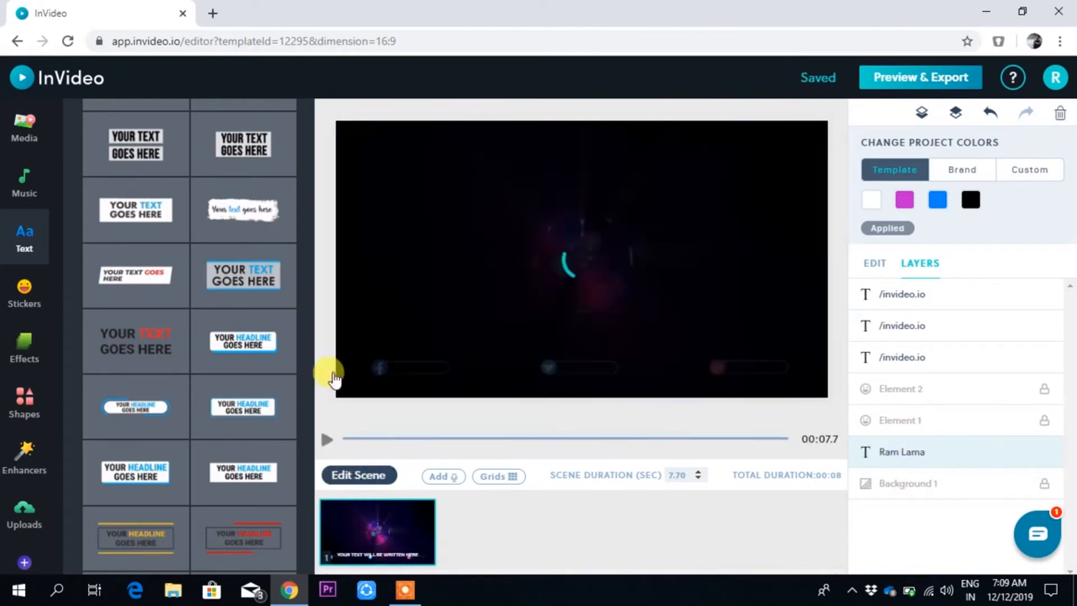
pyautogui.click(326, 439)
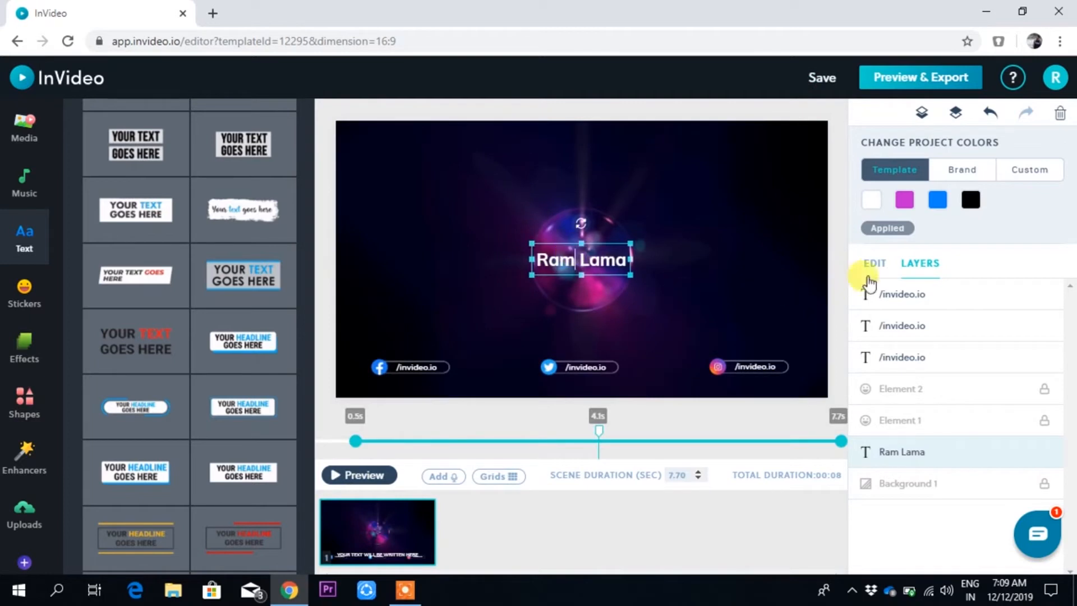
# Change the Ram Lama title's entrance animation from fade in to Blur In and preview it
pyautogui.click(874, 263)
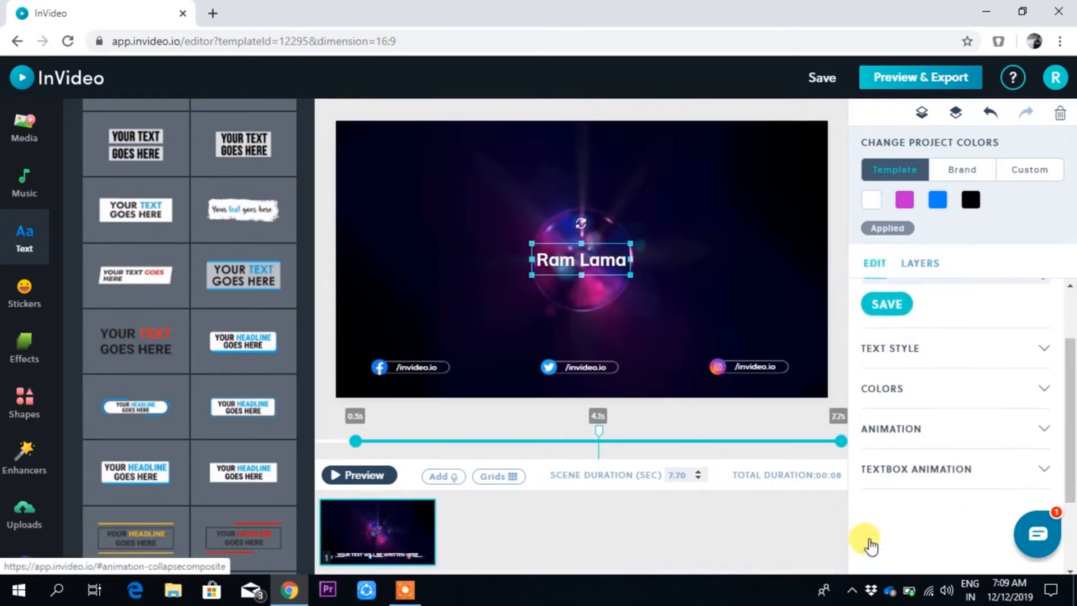
pyautogui.click(916, 423)
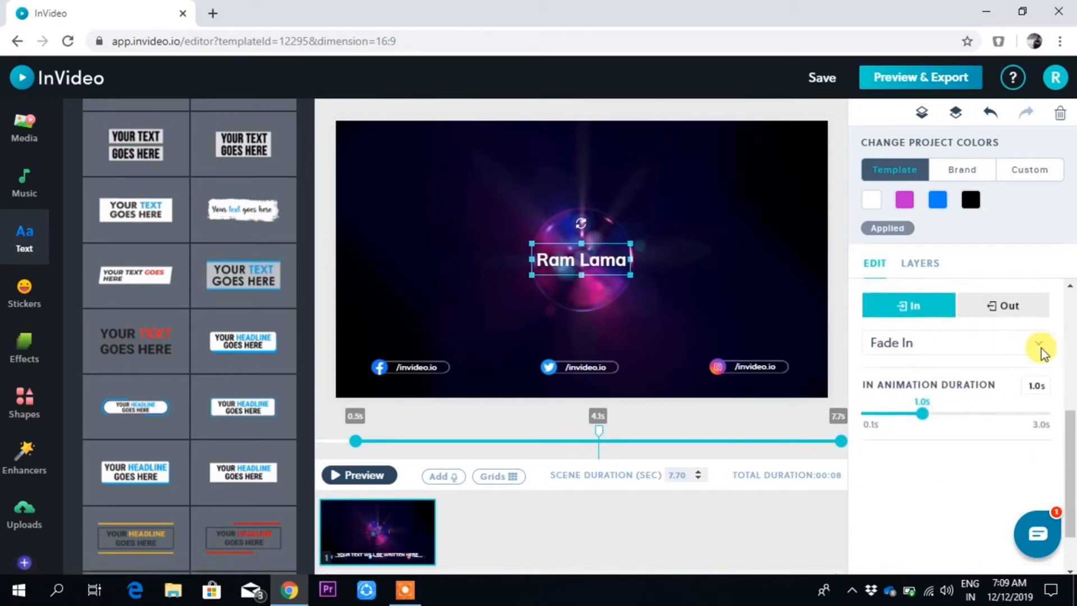
pyautogui.click(1039, 343)
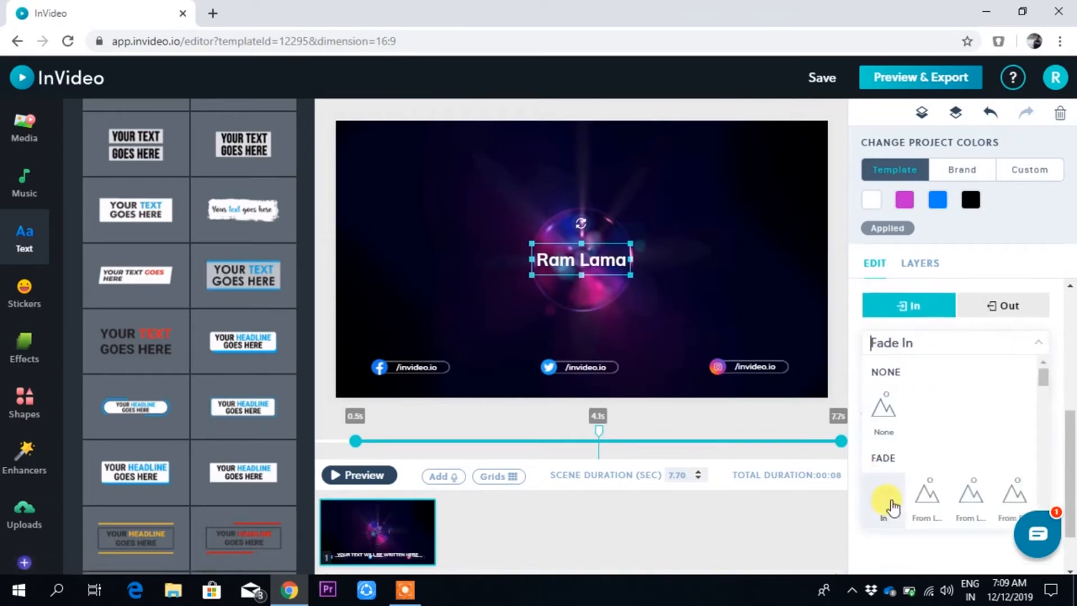
pyautogui.moveTo(970, 502)
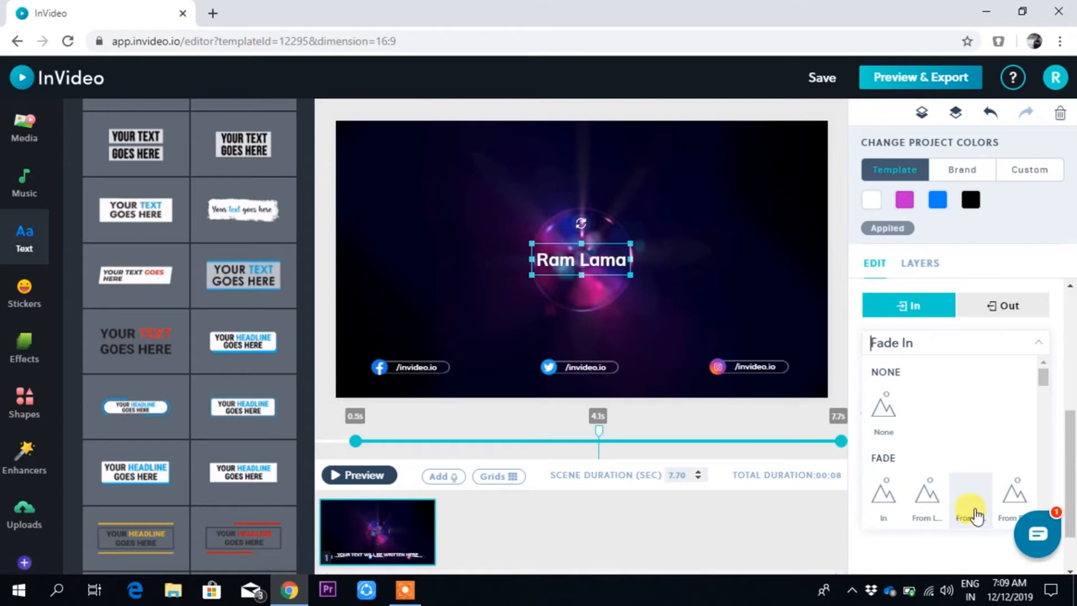
pyautogui.scroll(-3)
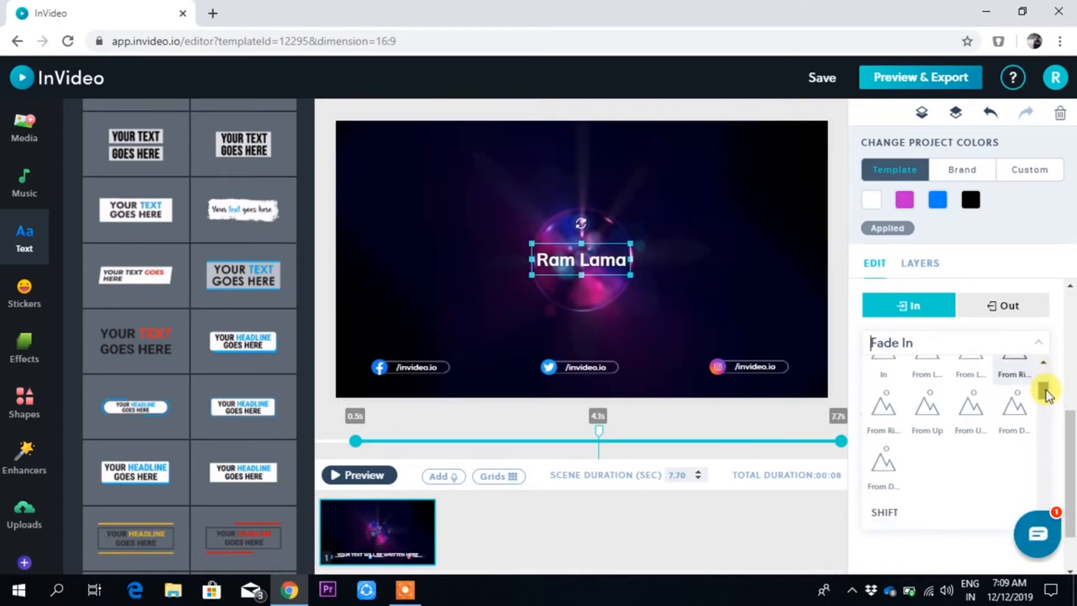
pyautogui.scroll(-3)
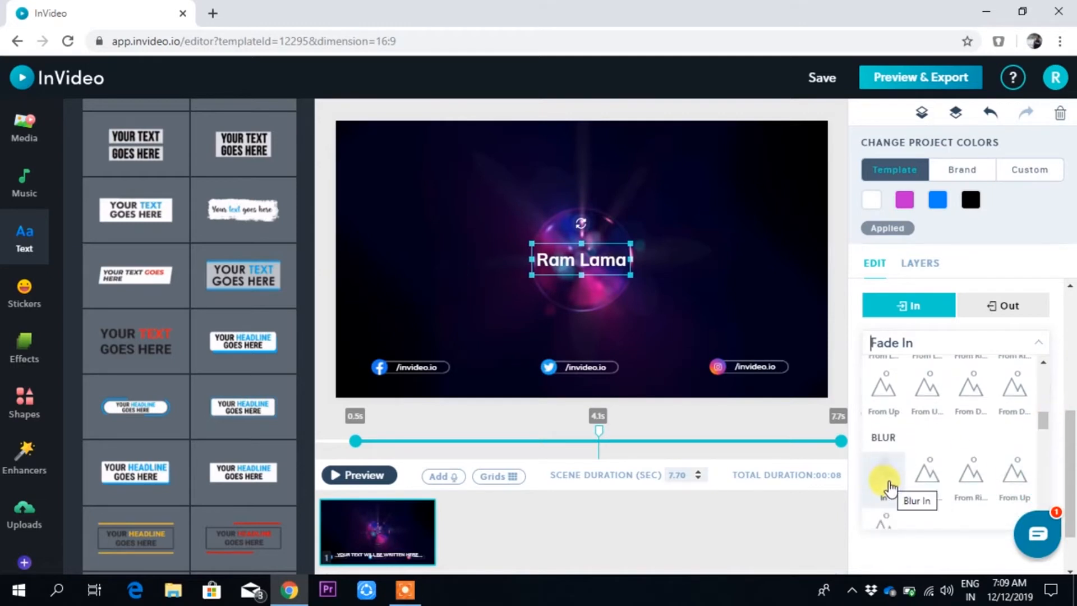
pyautogui.click(883, 474)
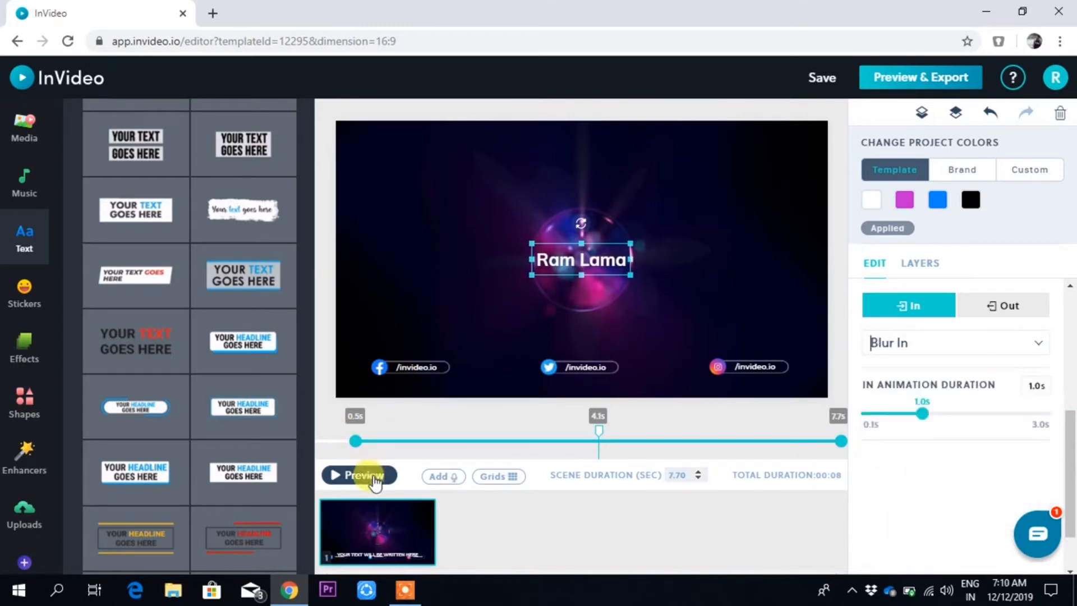
pyautogui.click(357, 476)
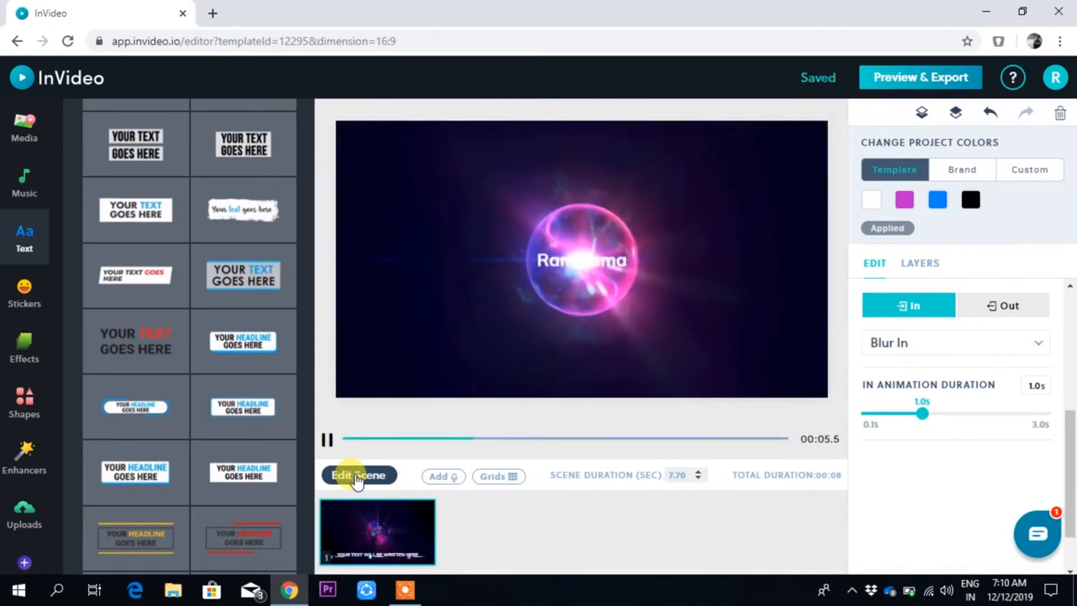
pyautogui.click(357, 474)
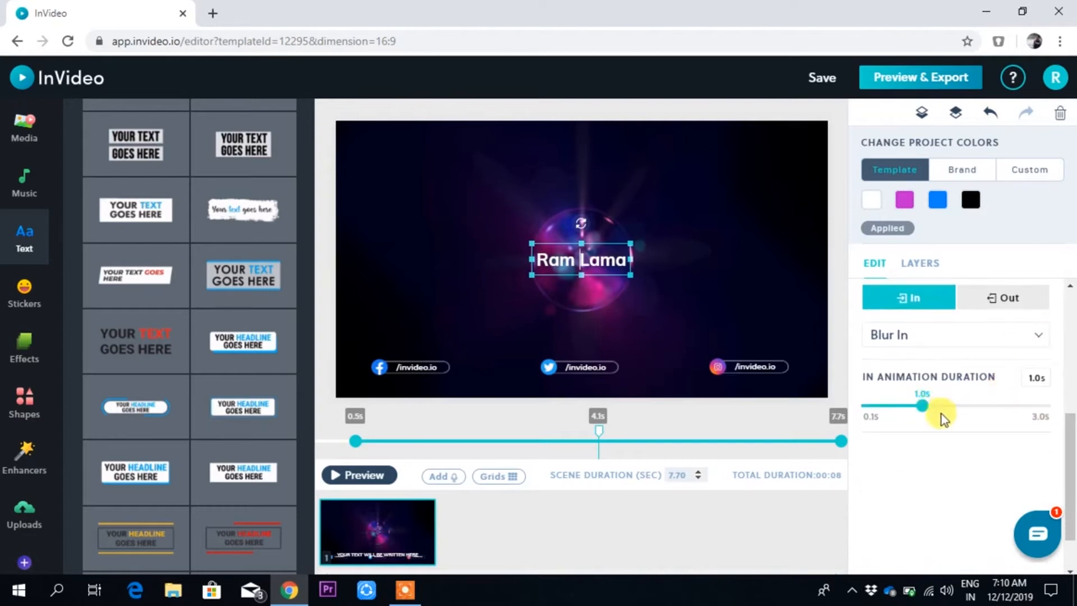
# Lengthen the blur-in duration to 1.3 seconds and preview the scene again
pyautogui.moveTo(922, 405); pyautogui.dragTo(941, 405)
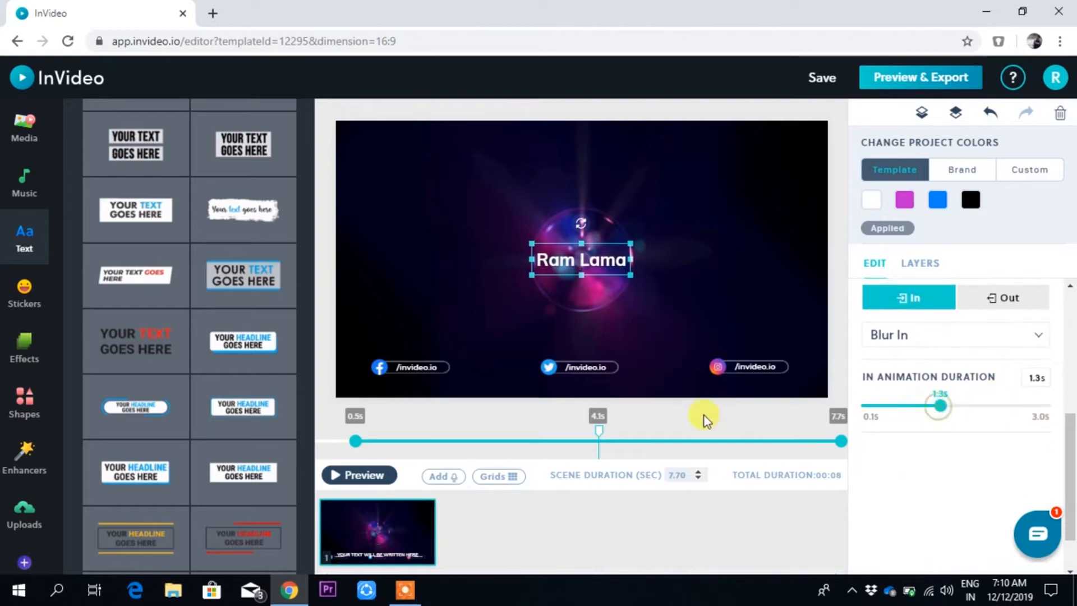
pyautogui.click(358, 475)
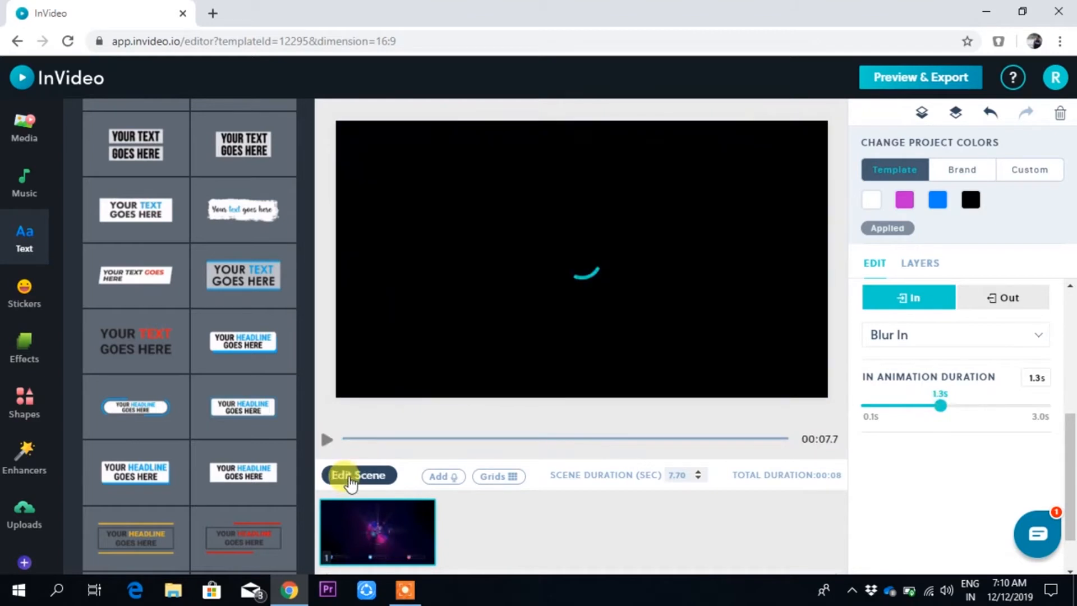
pyautogui.click(327, 440)
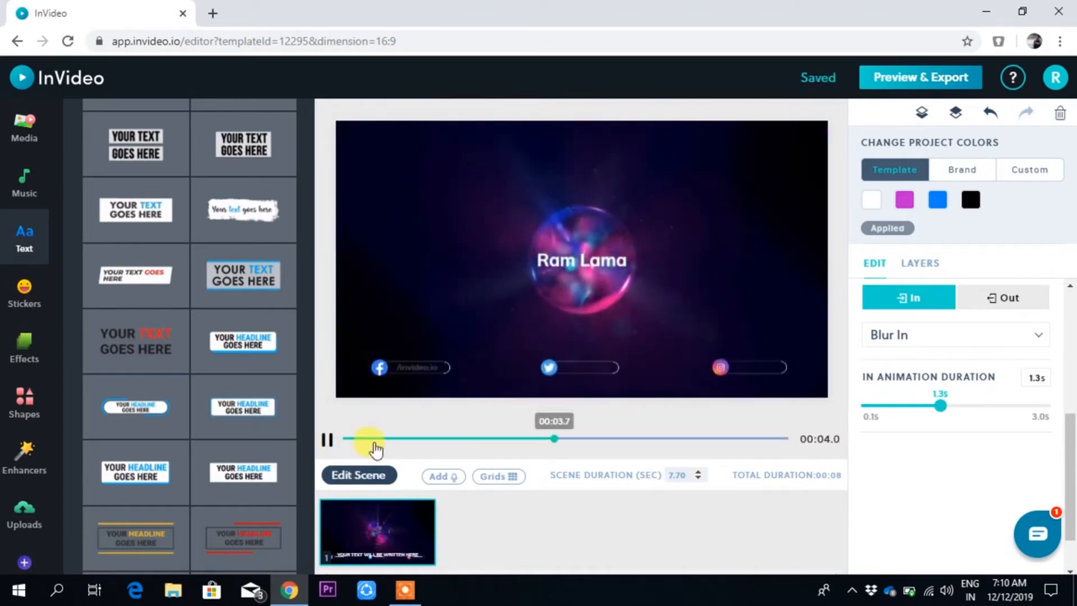
pyautogui.click(328, 438)
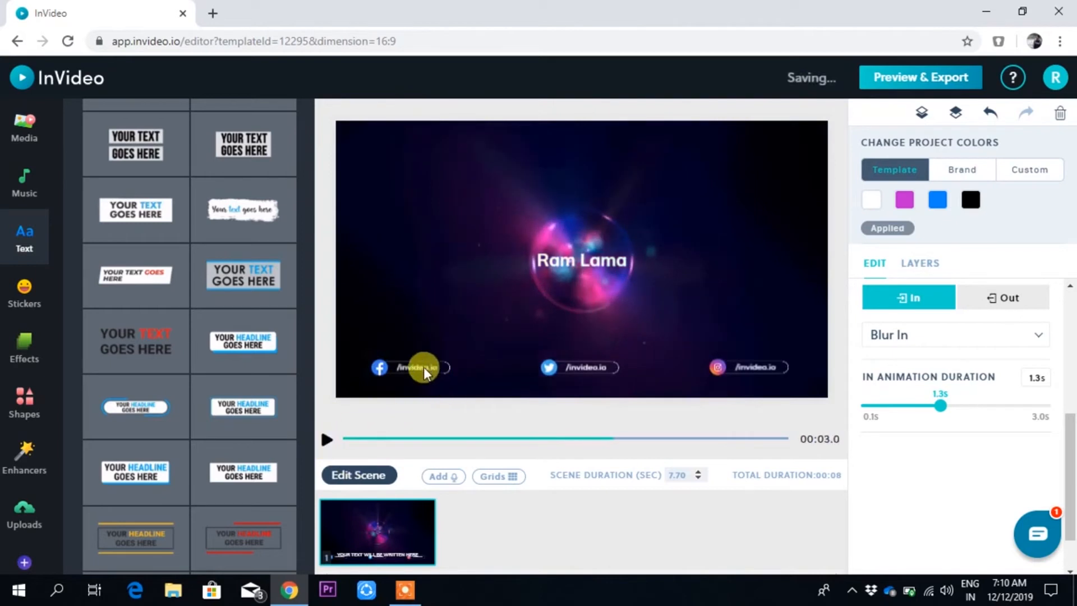
pyautogui.click(580, 259)
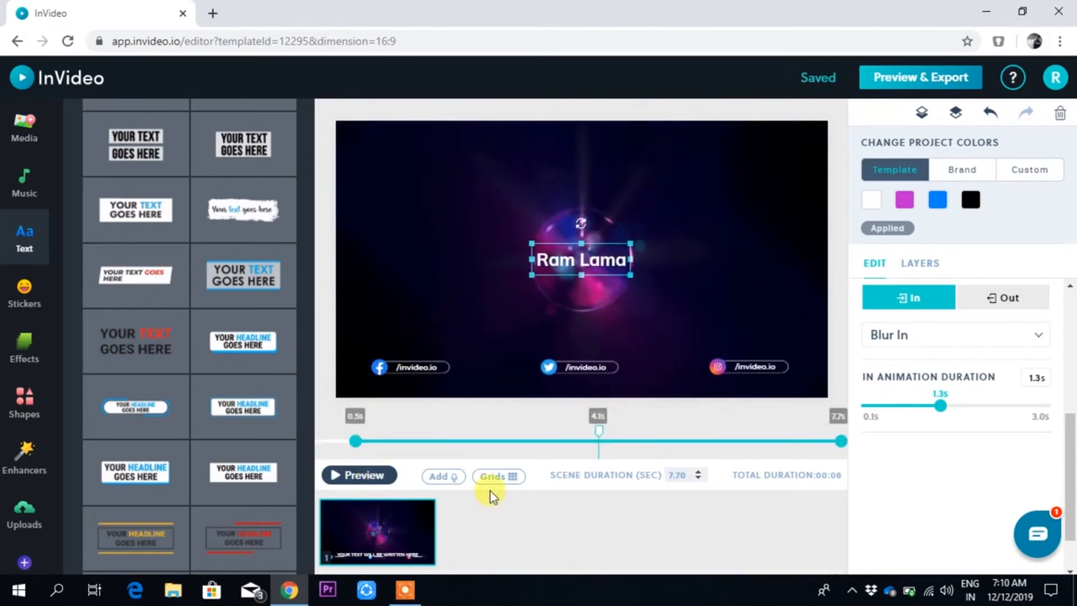
pyautogui.click(358, 475)
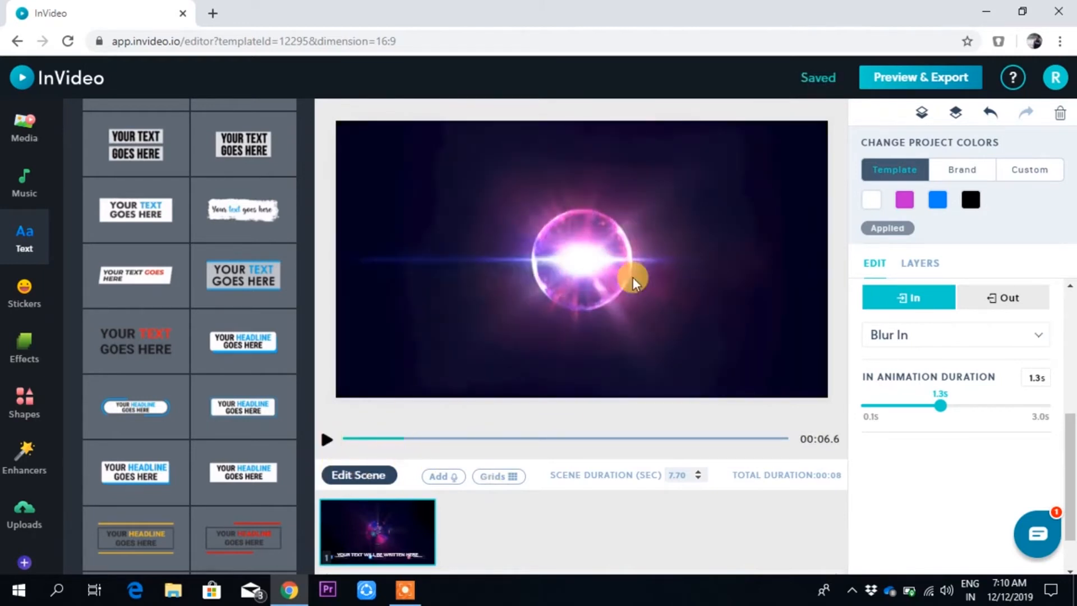
# Rewrite the social handles to read /nymphenic.com and /nymphenic
pyautogui.click(358, 475)
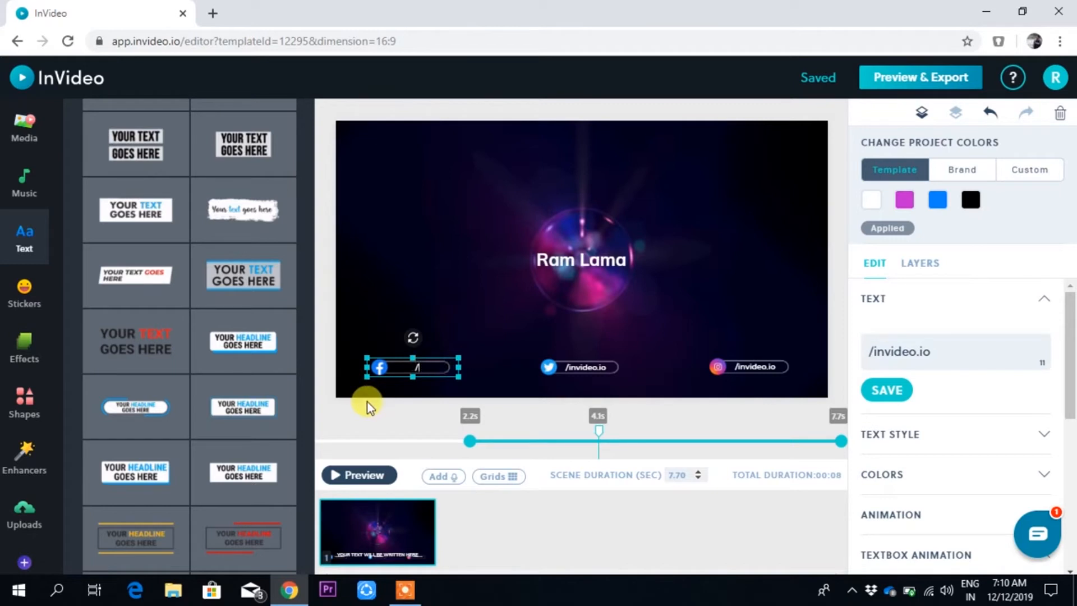
pyautogui.write('/nymphenic.com')
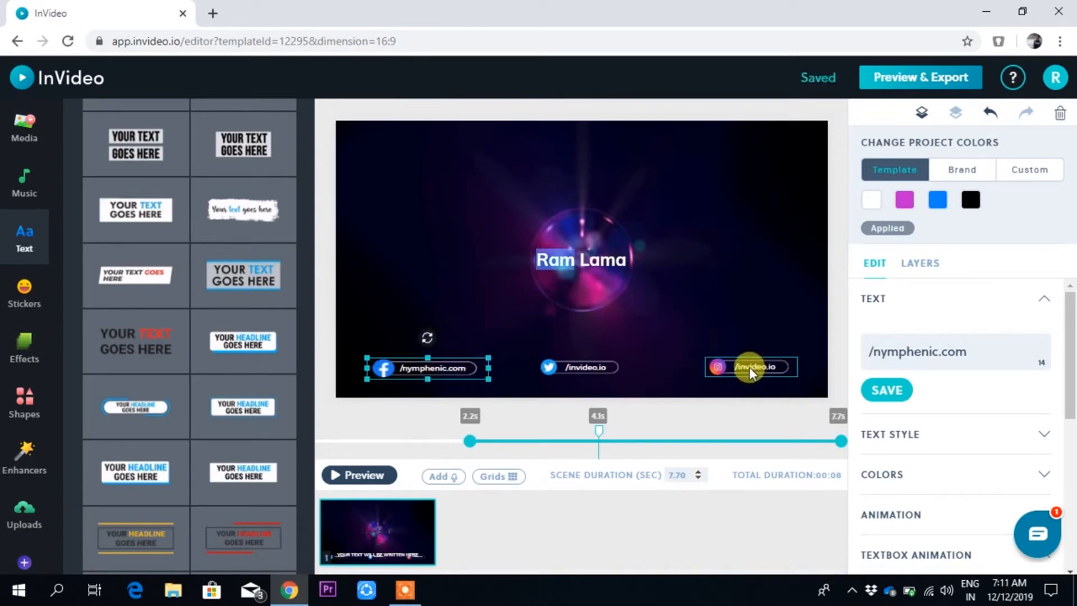
pyautogui.click(577, 367)
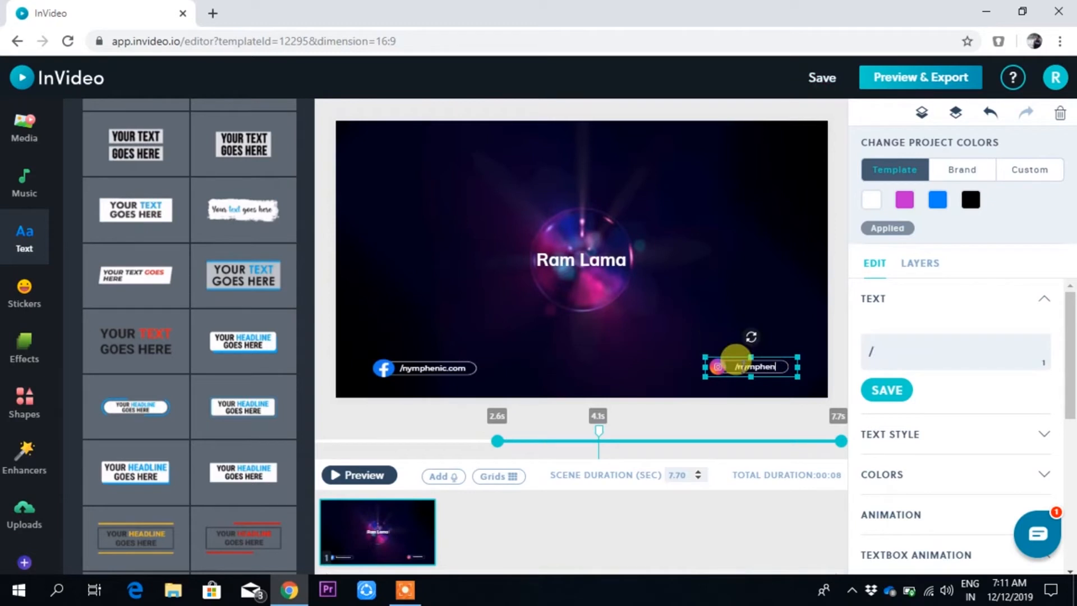
pyautogui.write('nymphenic')
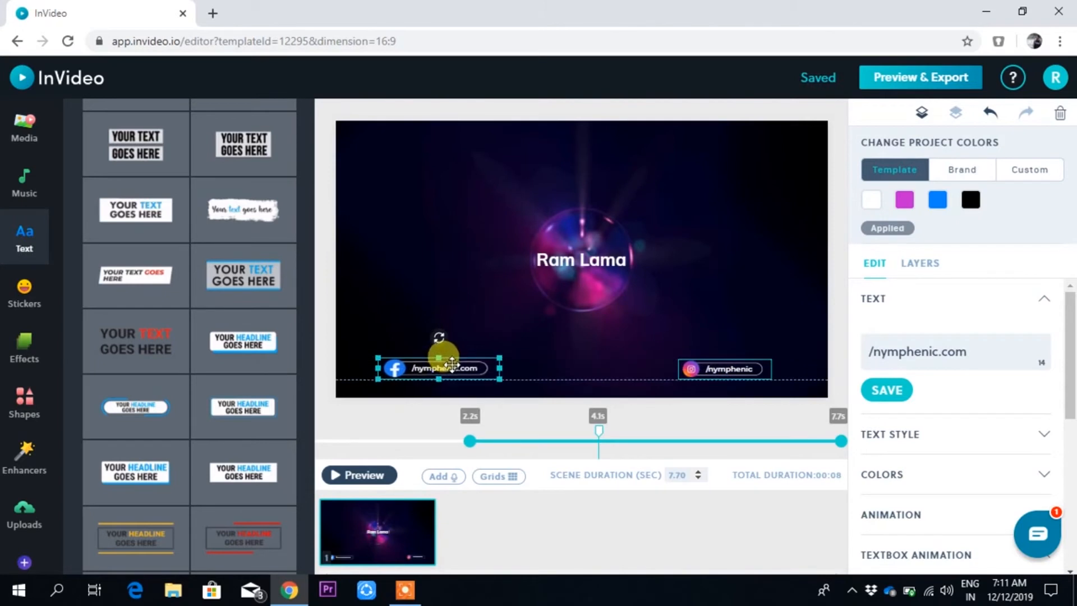
# Reposition the /nymphenic.com handle and preview the scene with the new handles
pyautogui.moveTo(450, 368); pyautogui.dragTo(466, 360)
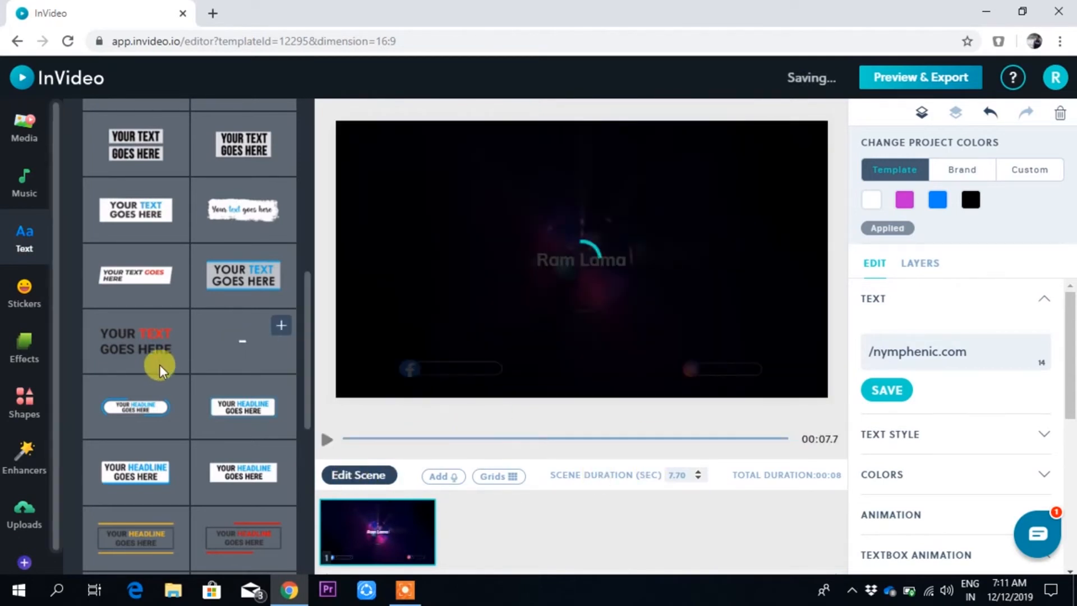
pyautogui.click(326, 440)
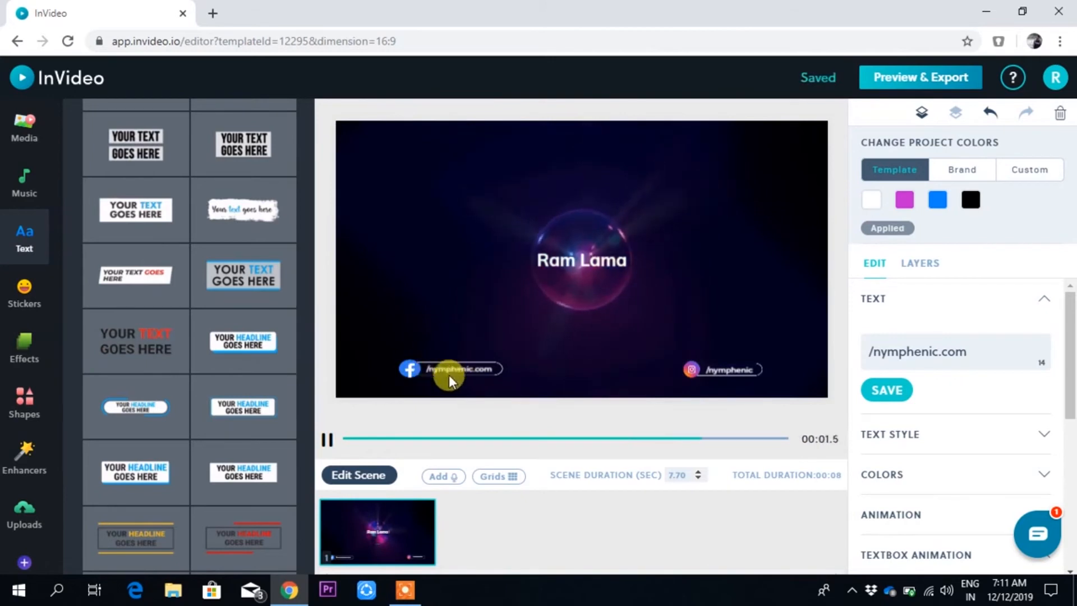
pyautogui.click(450, 369)
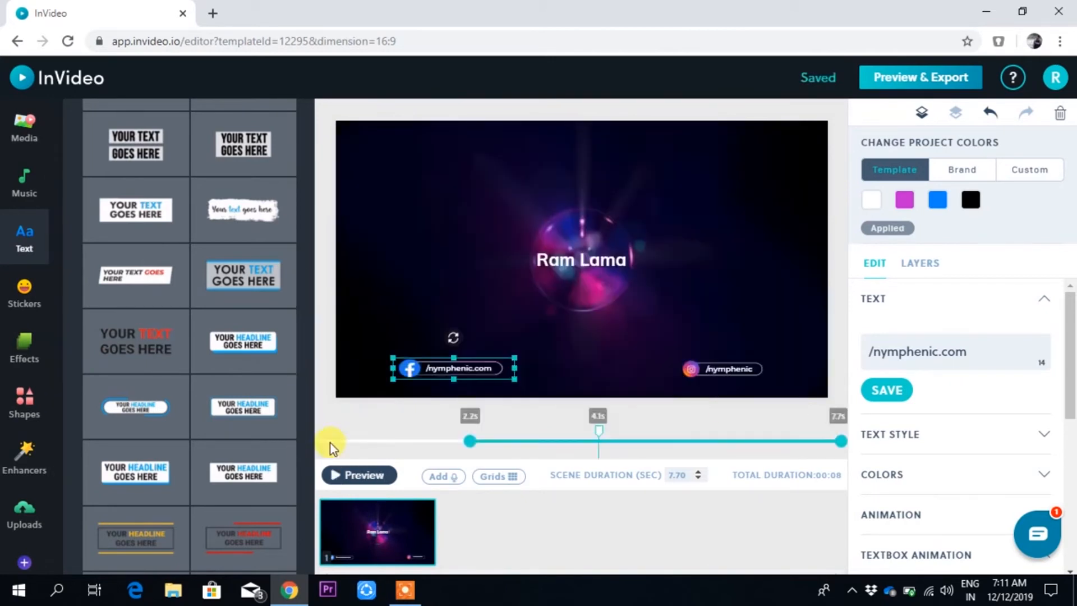
pyautogui.click(358, 475)
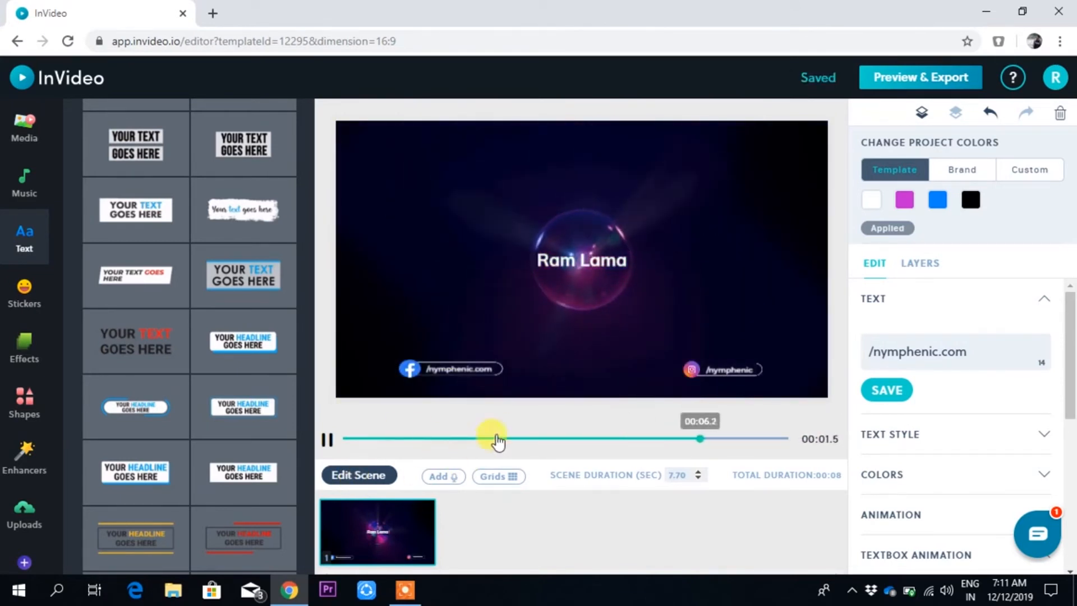
pyautogui.click(449, 368)
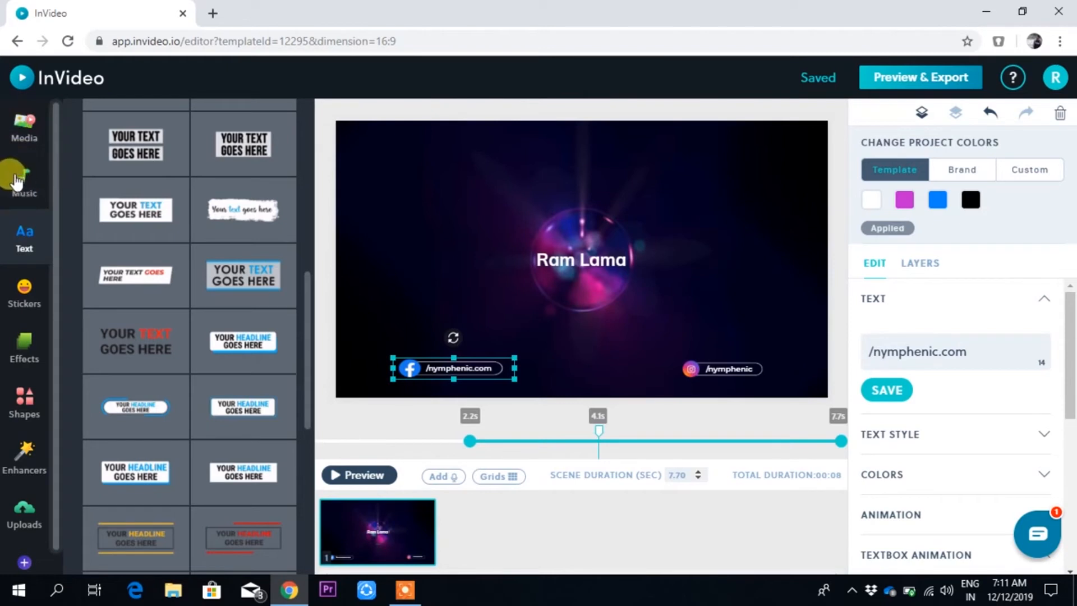
# Upload Yarim.mp3 from the desktop into the music library's My Collection
pyautogui.click(23, 178)
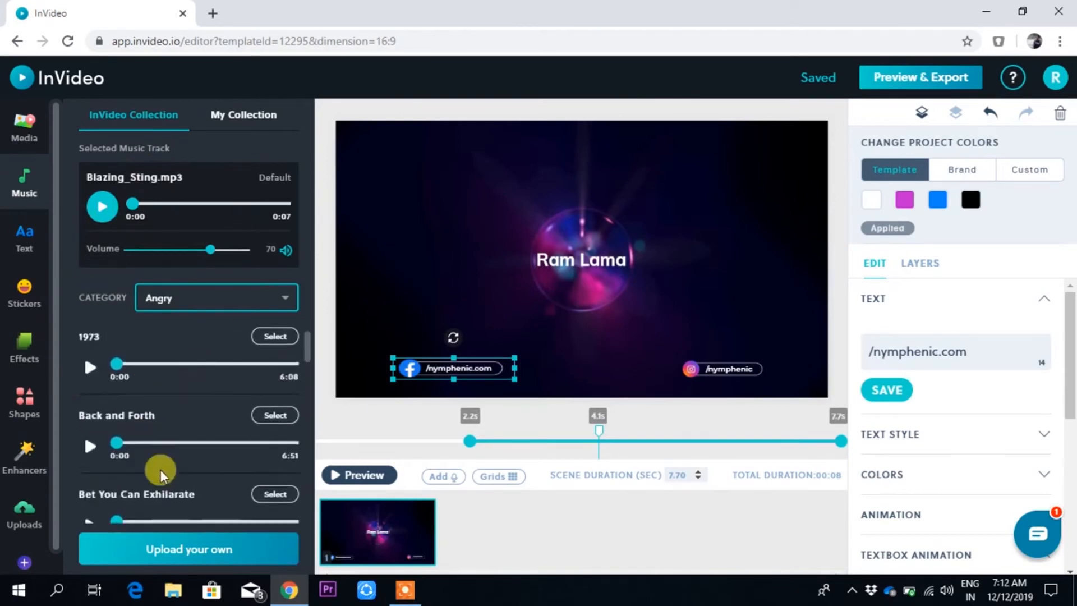
pyautogui.scroll(-3)
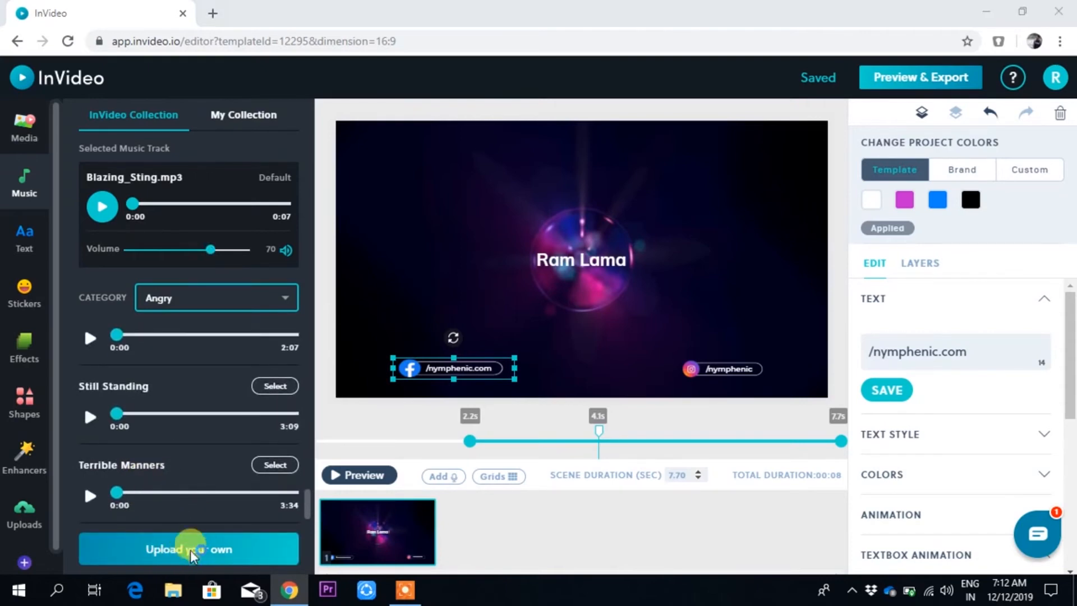
pyautogui.click(188, 549)
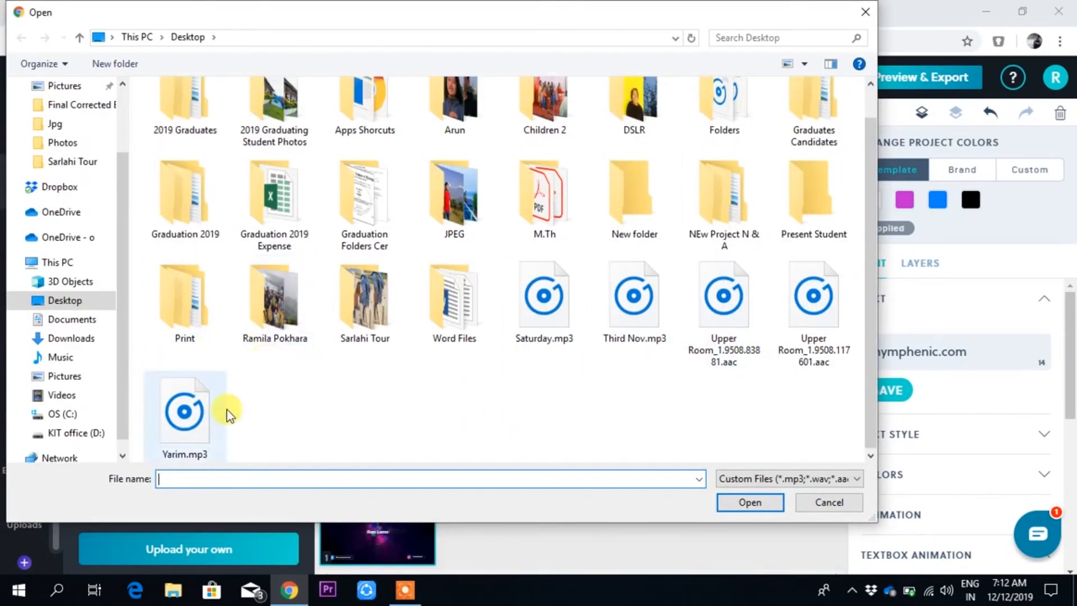
pyautogui.click(184, 410)
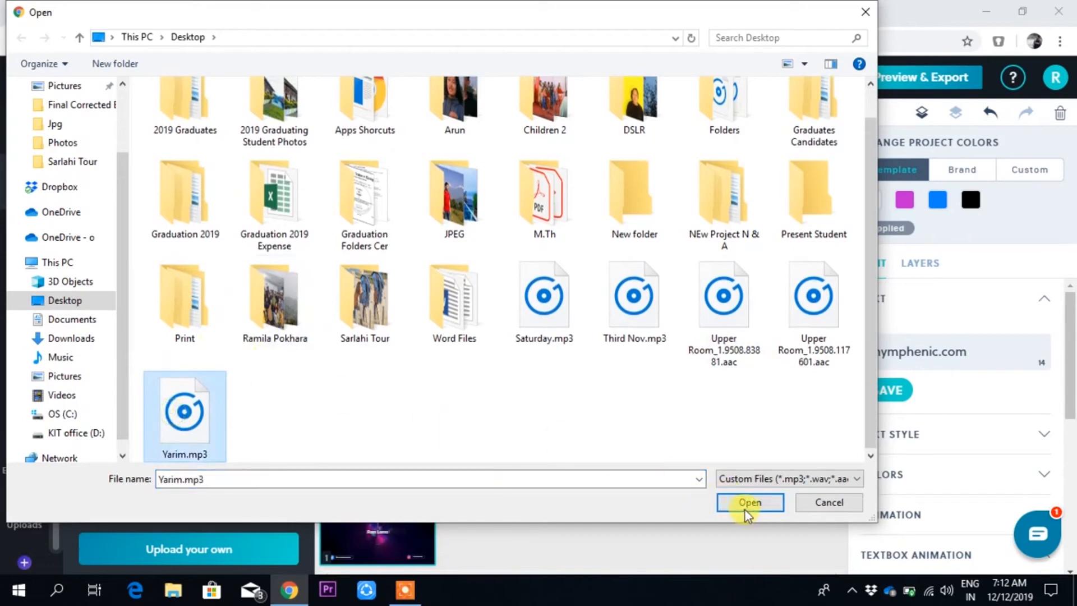
pyautogui.click(749, 502)
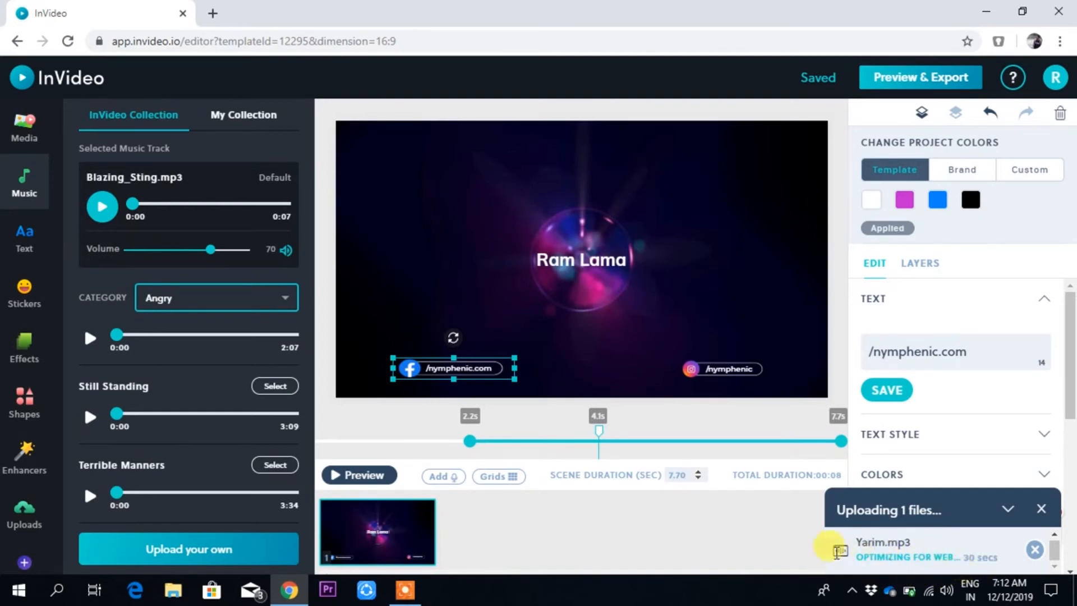
pyautogui.click(242, 114)
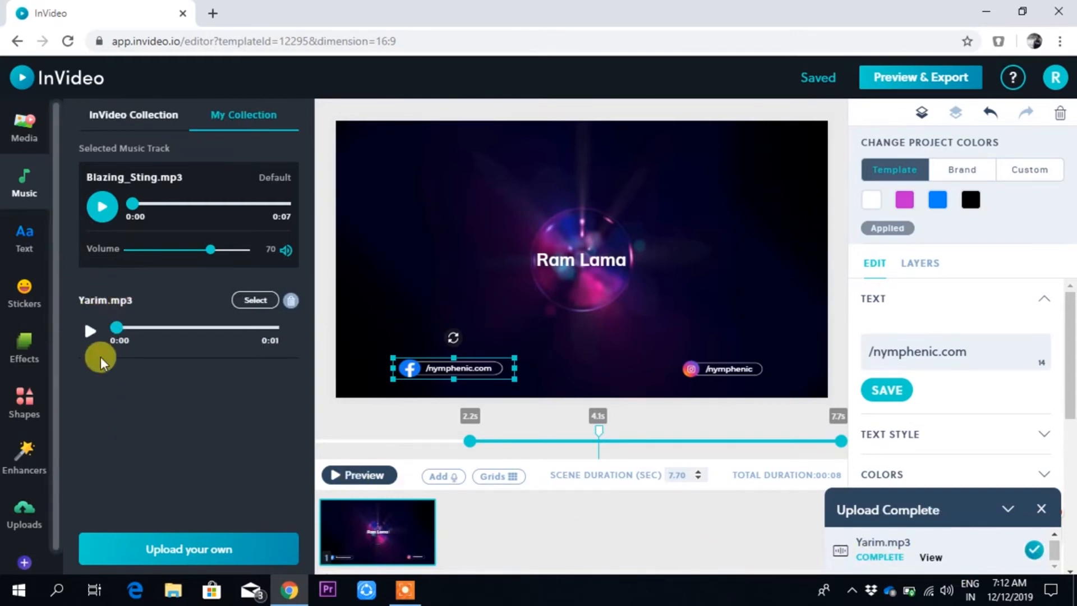
pyautogui.moveTo(965, 562)
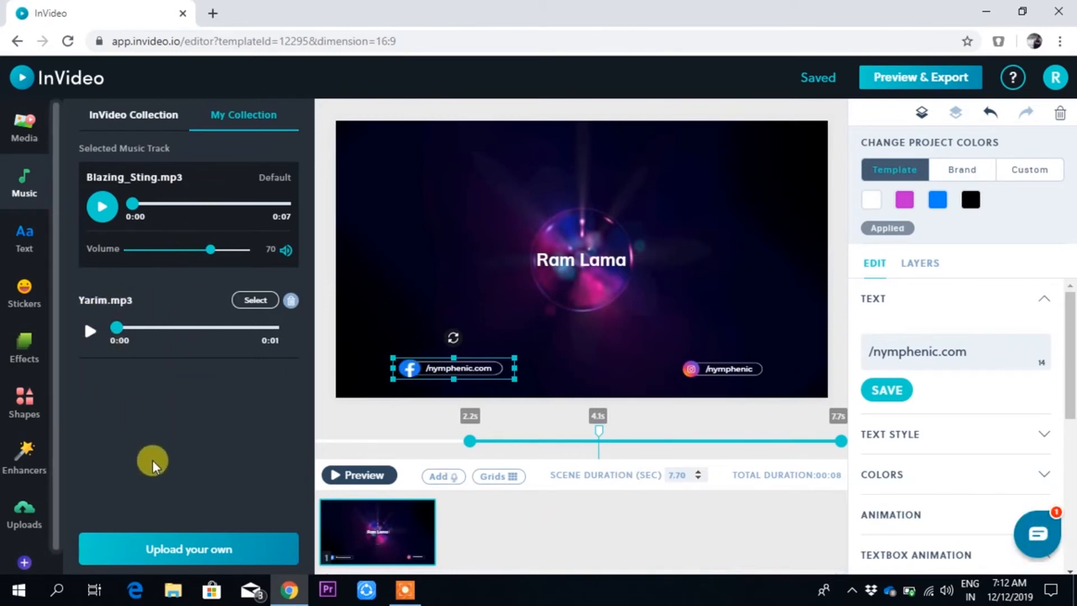
pyautogui.moveTo(25, 505)
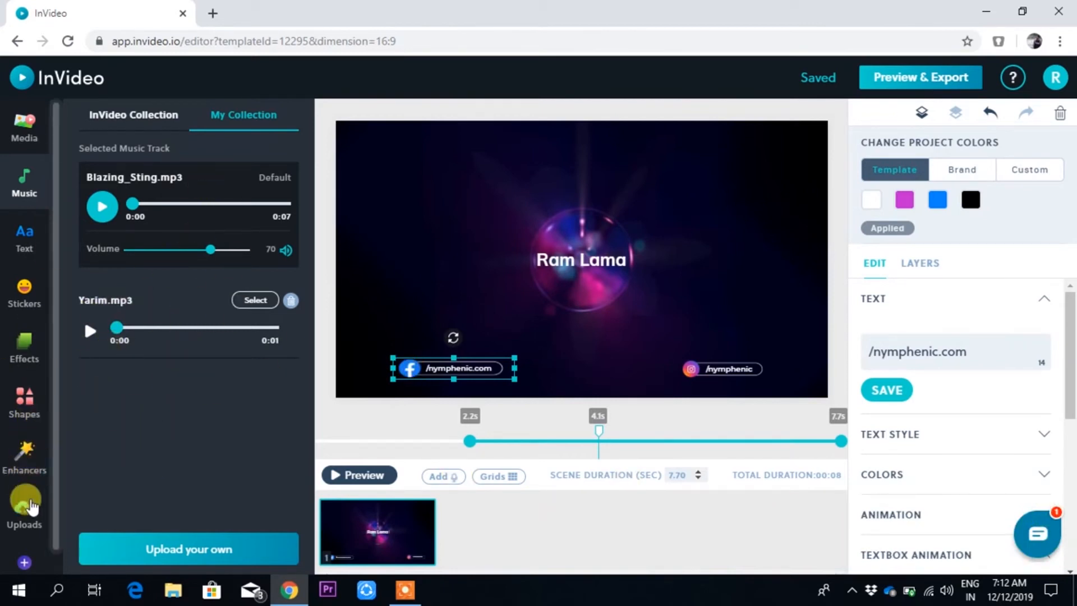
# Show the Uploads library, then preview the intro scene and stop playback
pyautogui.click(133, 114)
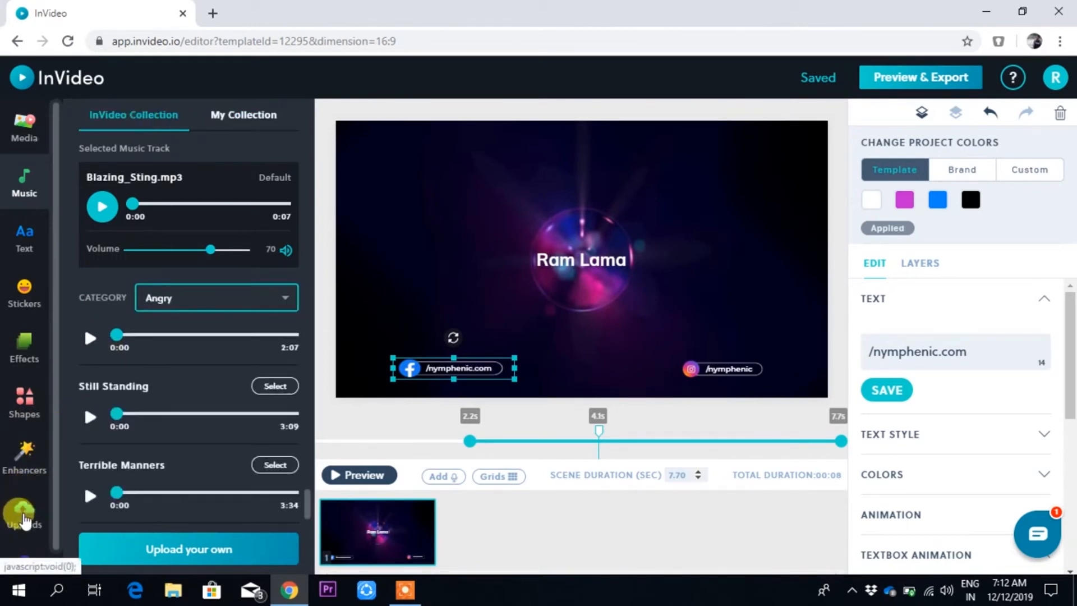
pyautogui.click(24, 511)
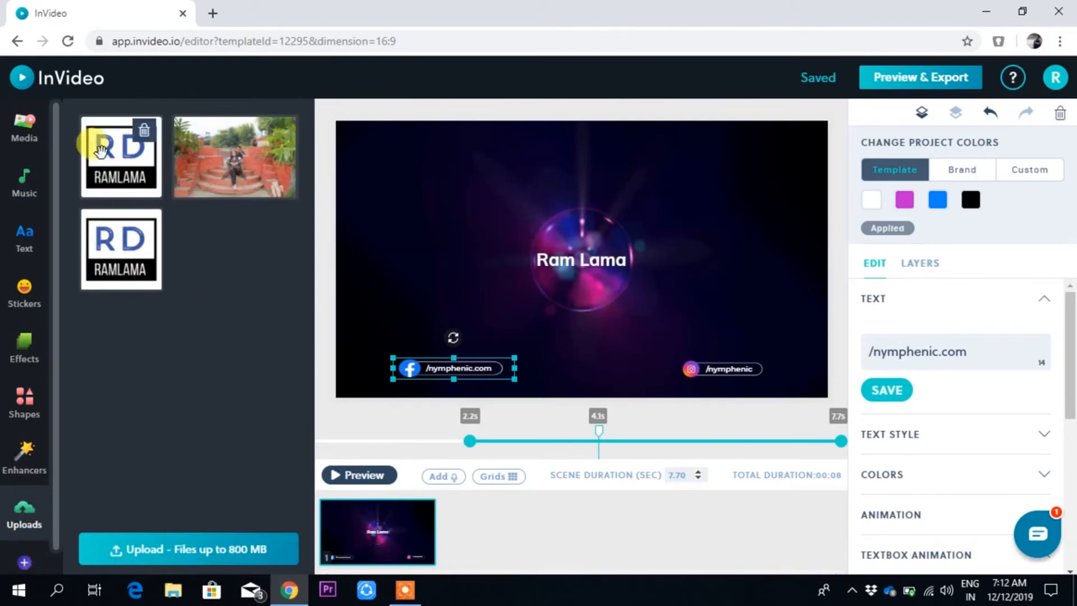
pyautogui.moveTo(245, 366)
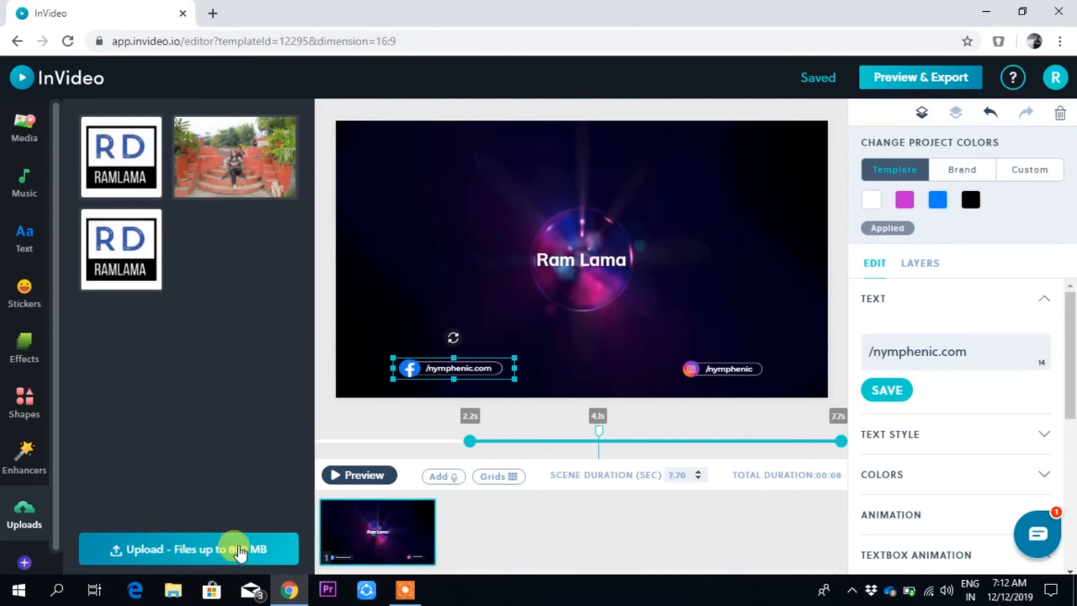
pyautogui.moveTo(216, 459)
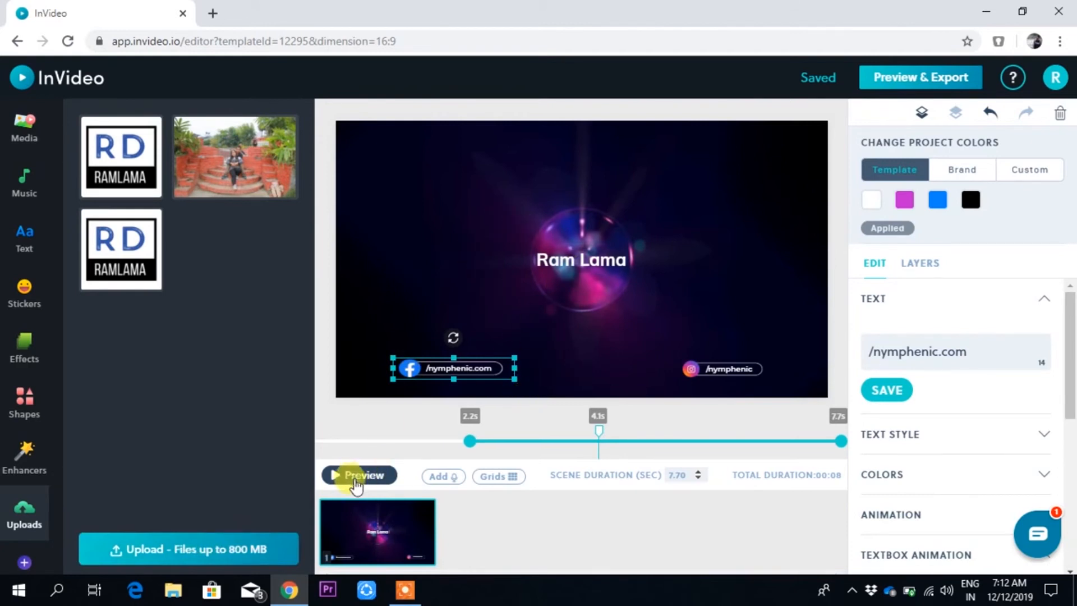
pyautogui.click(358, 475)
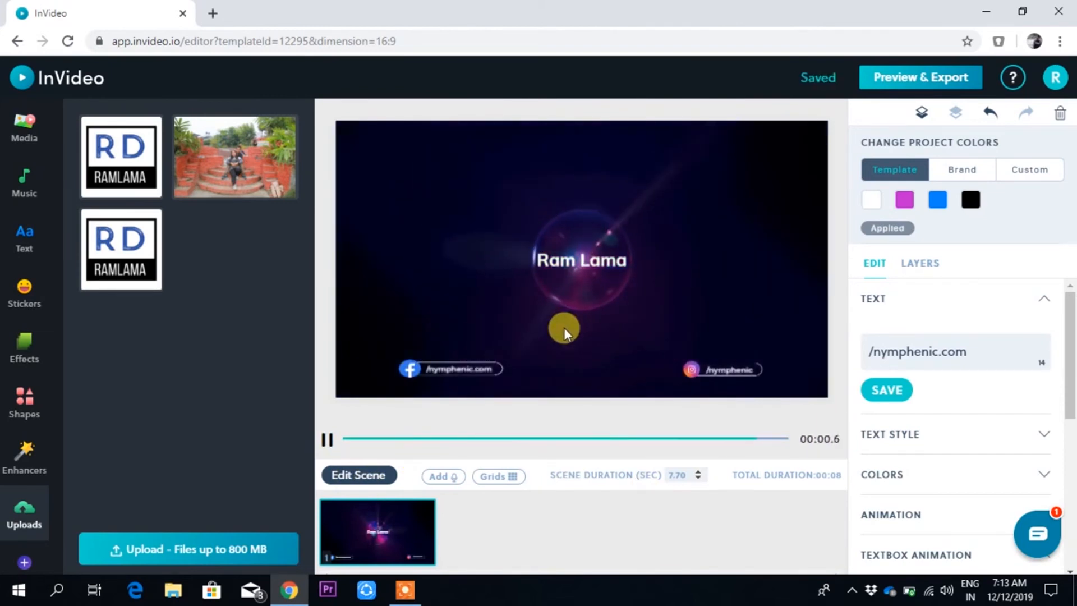
pyautogui.click(450, 369)
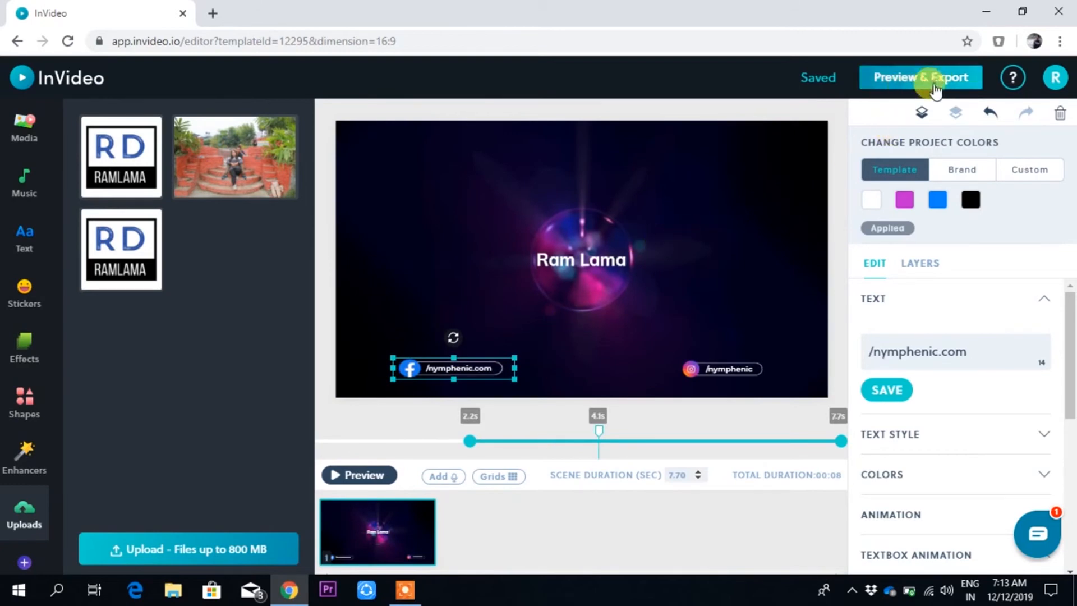
# Send the intro for export, listed as job 451068 processing at 2%
pyautogui.click(921, 77)
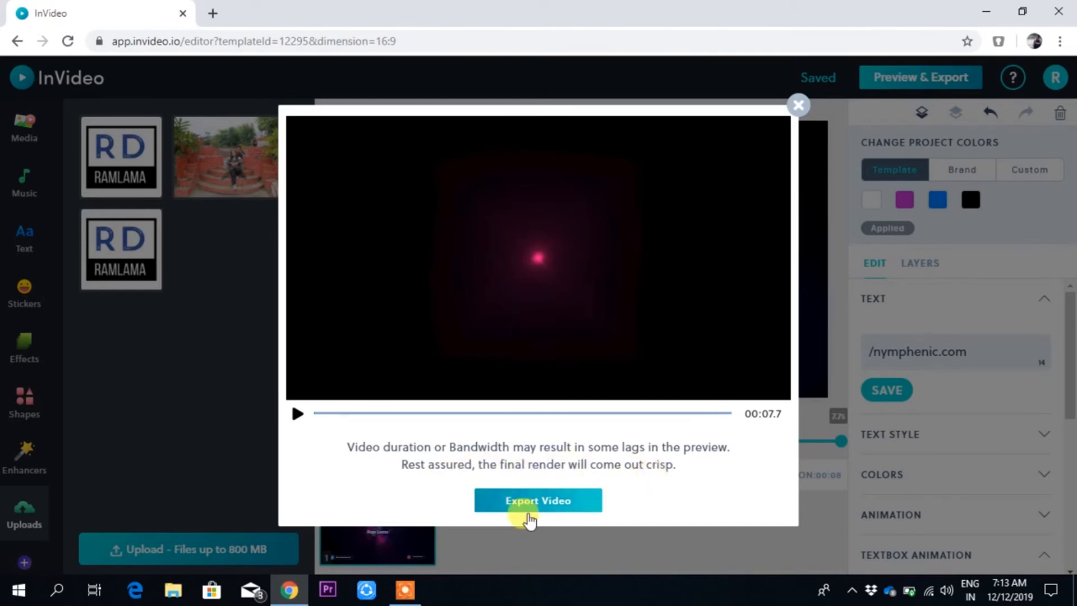
pyautogui.click(537, 500)
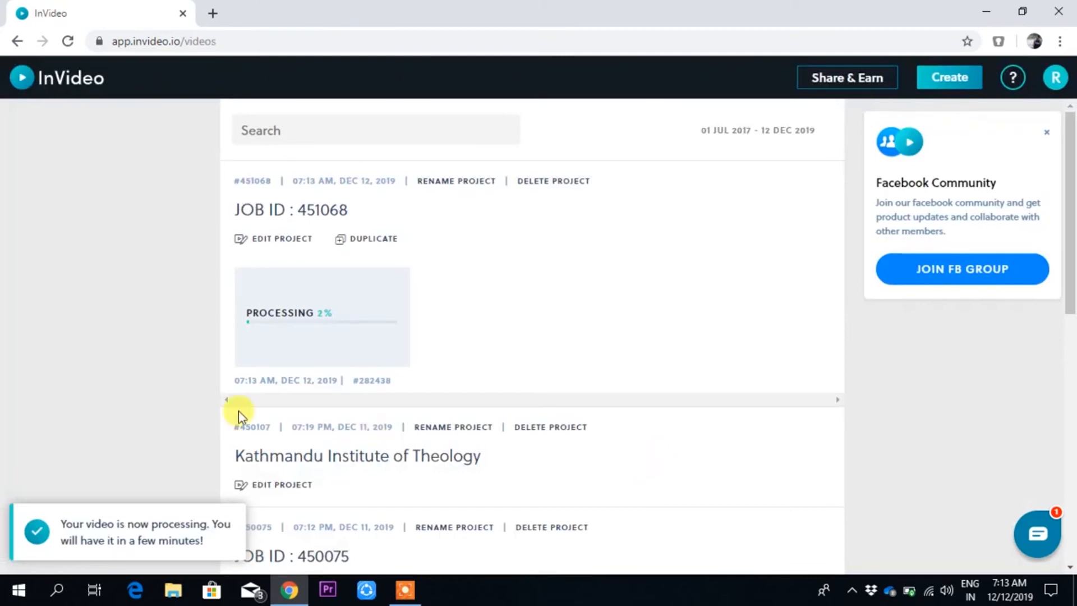
# Download completed job 451068 as an mp4 file
pyautogui.scroll(-3)
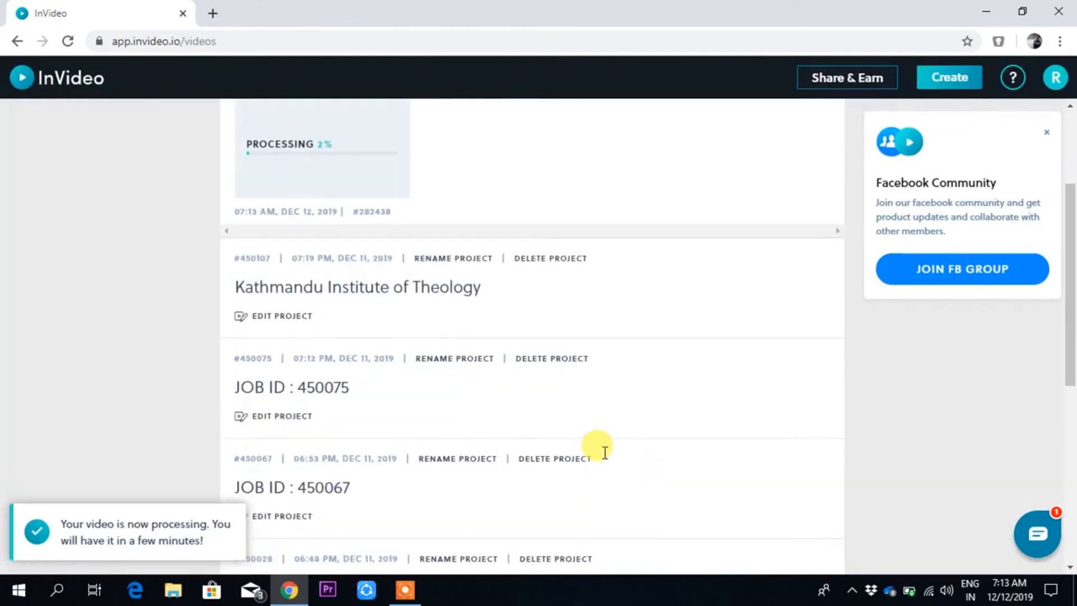
pyautogui.scroll(-3)
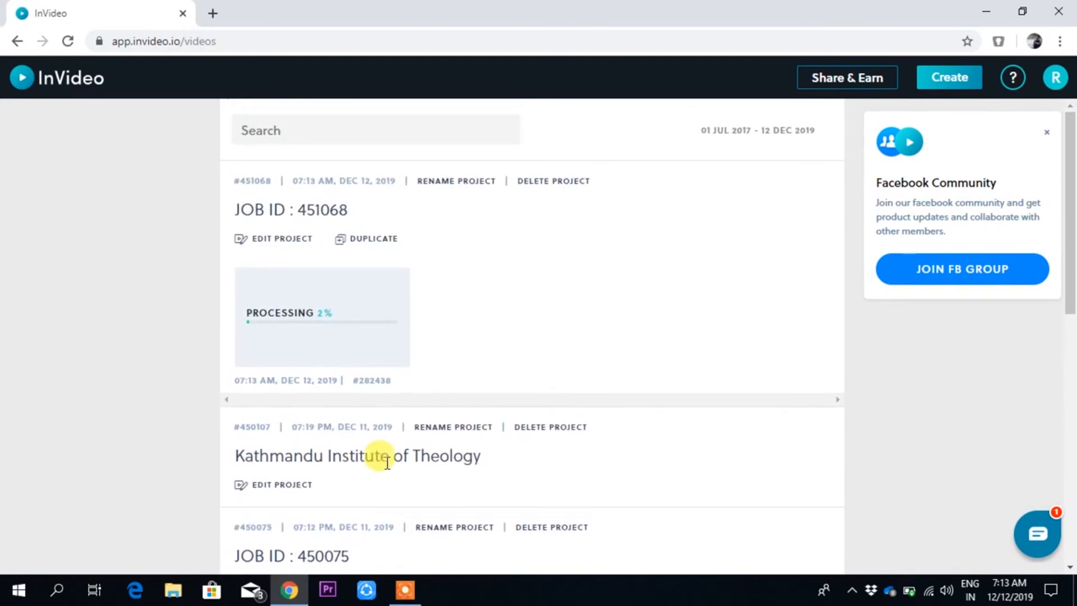
pyautogui.moveTo(348, 247)
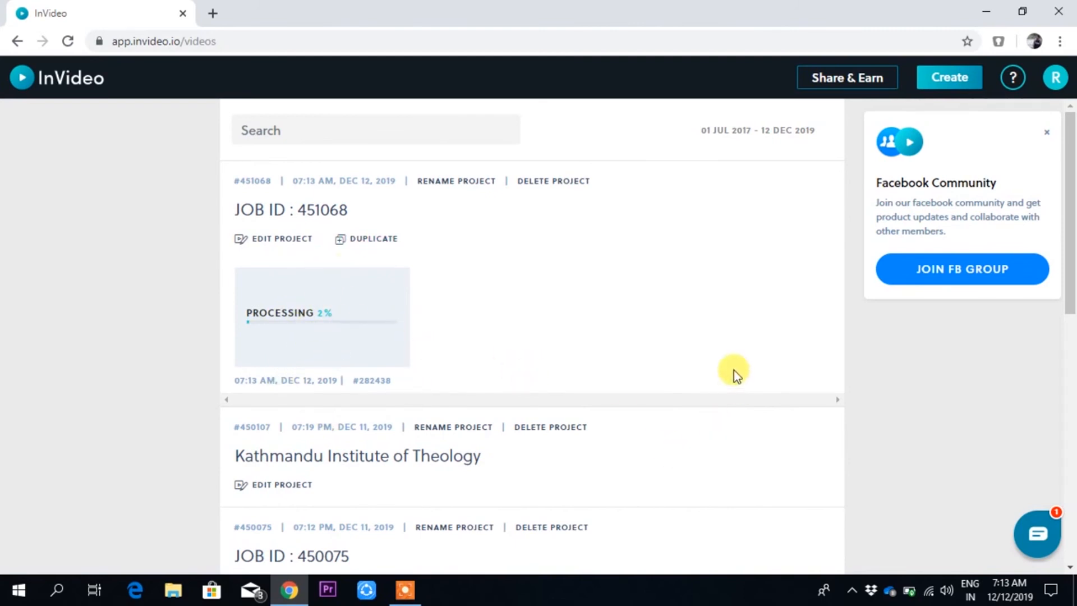
pyautogui.moveTo(867, 557)
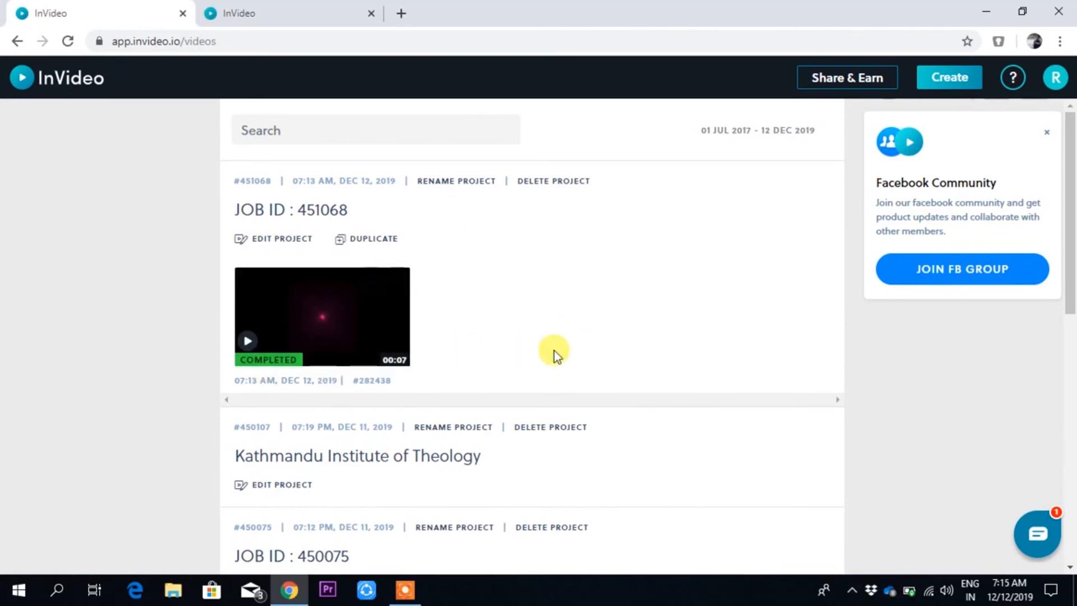
pyautogui.moveTo(430, 320)
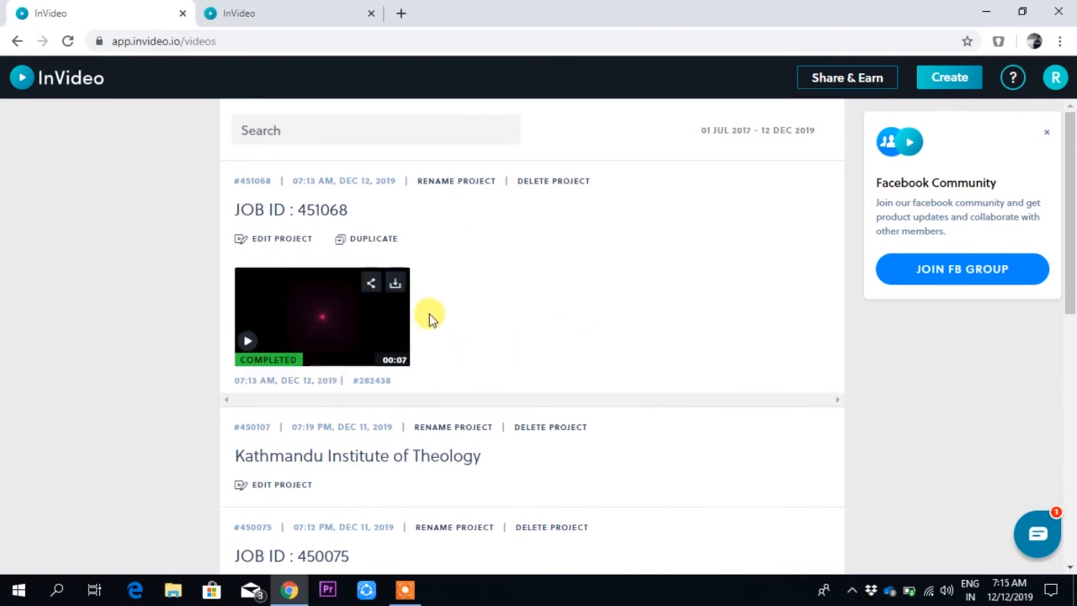
pyautogui.moveTo(394, 283)
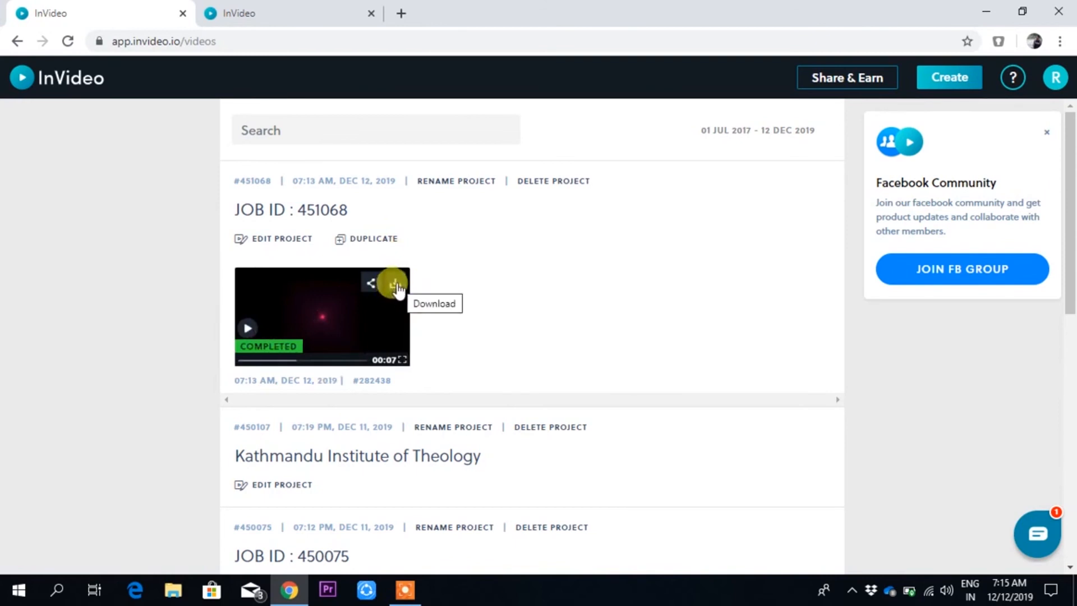
pyautogui.click(394, 283)
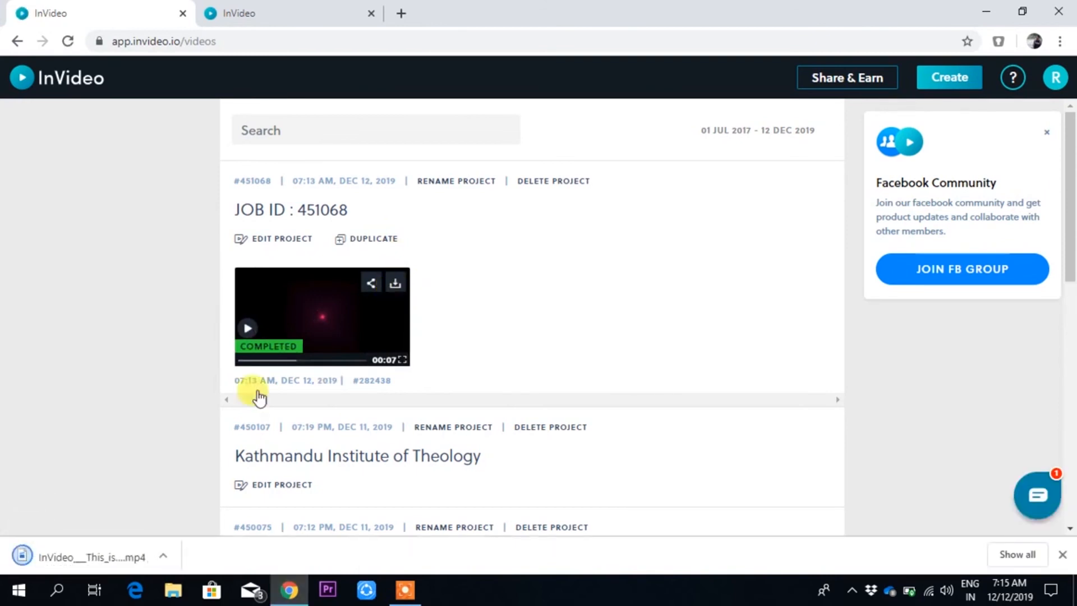
# Play the downloaded mp4 in Movies & TV to confirm the Ram Lama intro
pyautogui.click(163, 556)
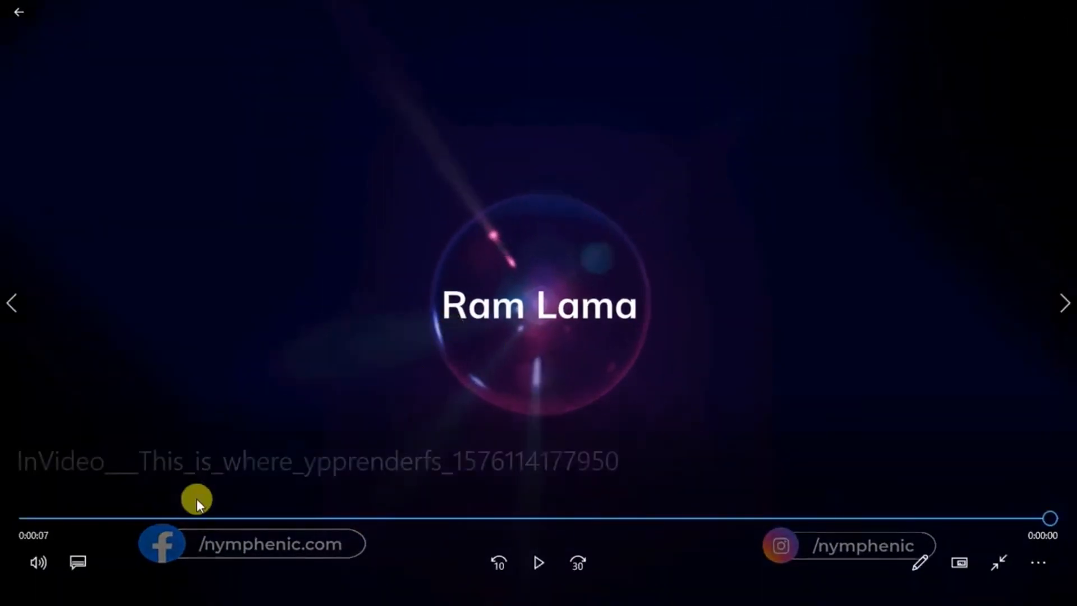
pyautogui.click(538, 562)
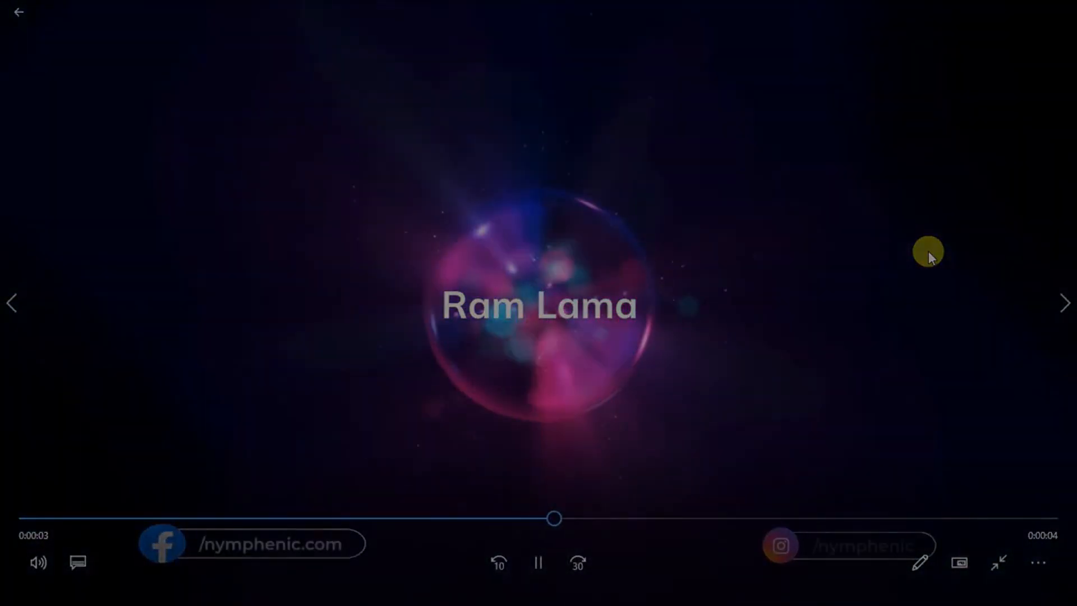